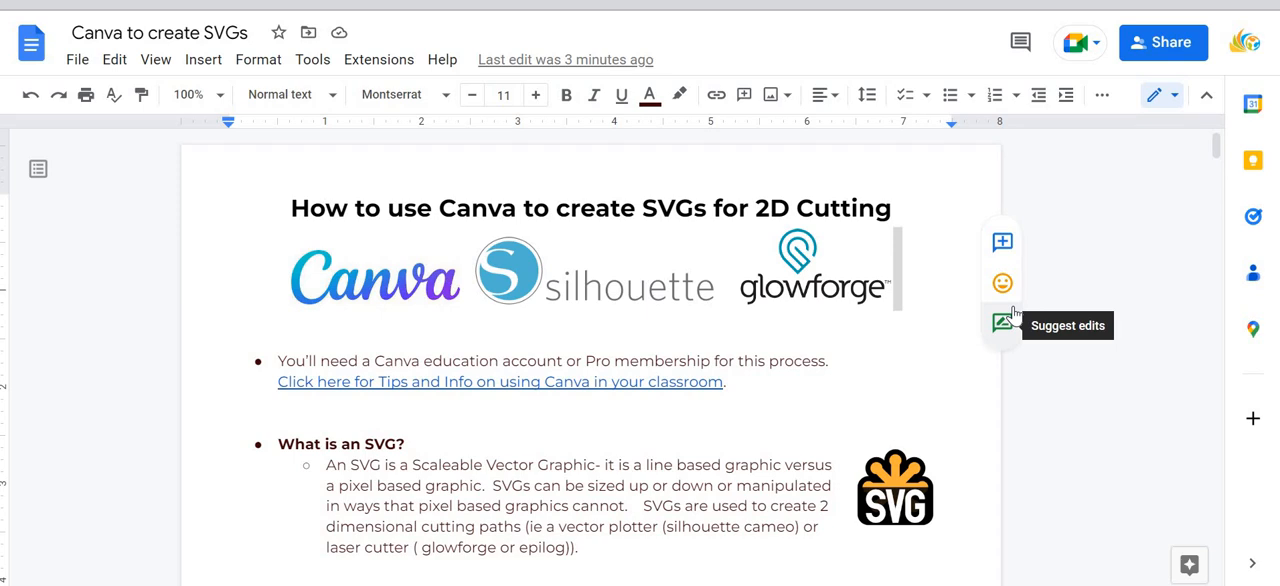
mouse_move(1056, 372)
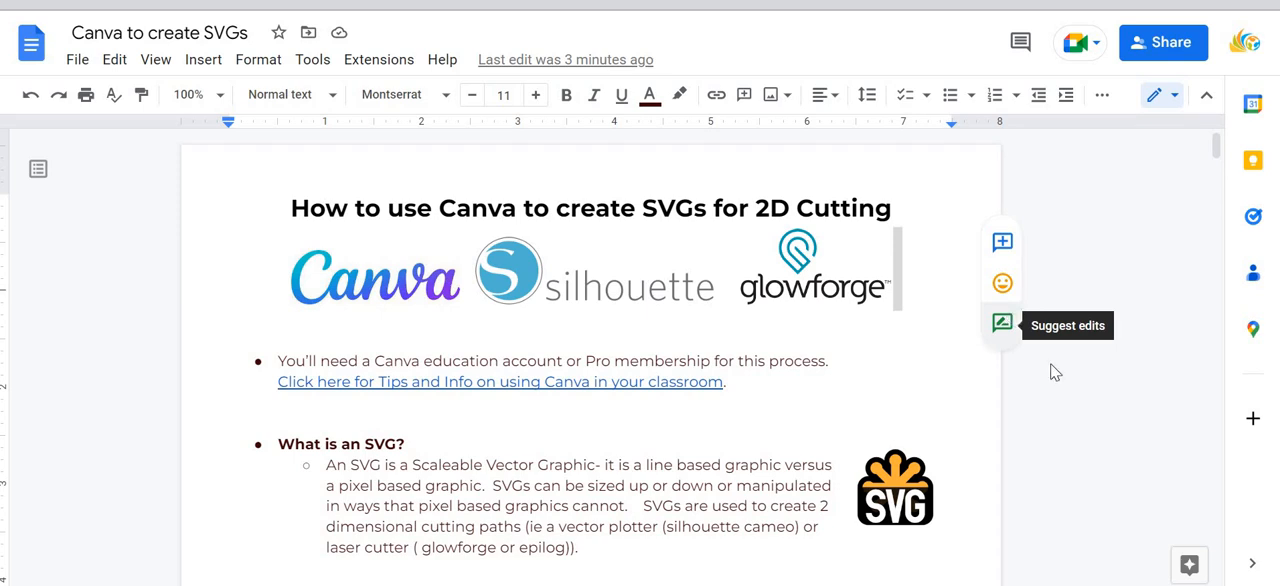
mouse_move(528, 420)
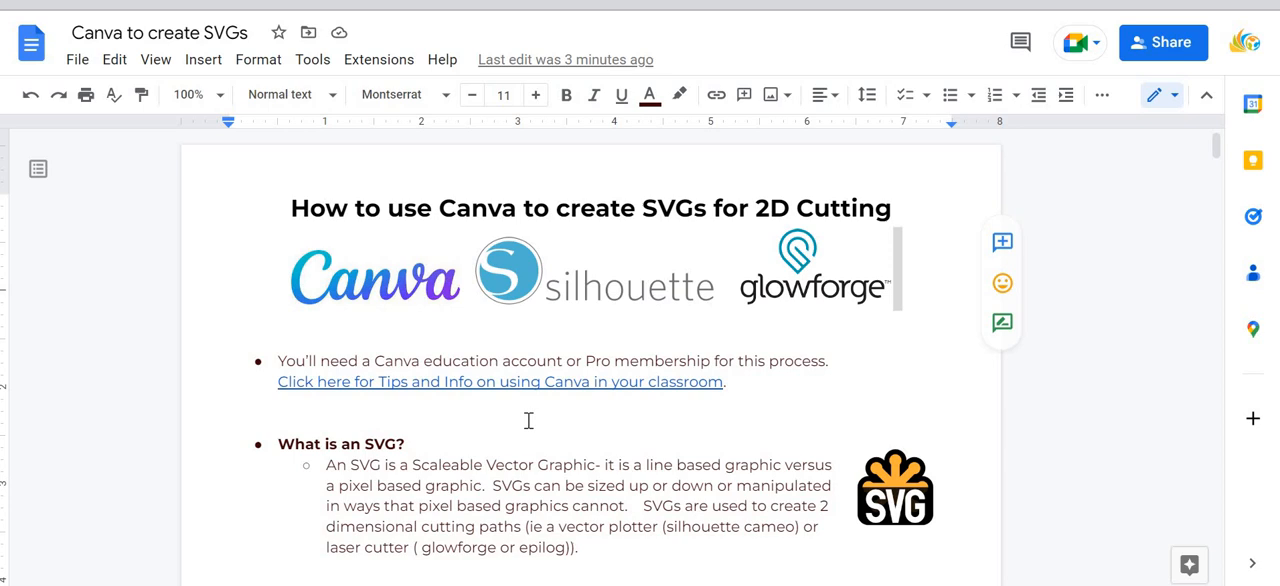
Scroll the SVG guide down to the 'What is an SVG?' and 'How can I create SVGs?' sections.
scroll(down, 3)
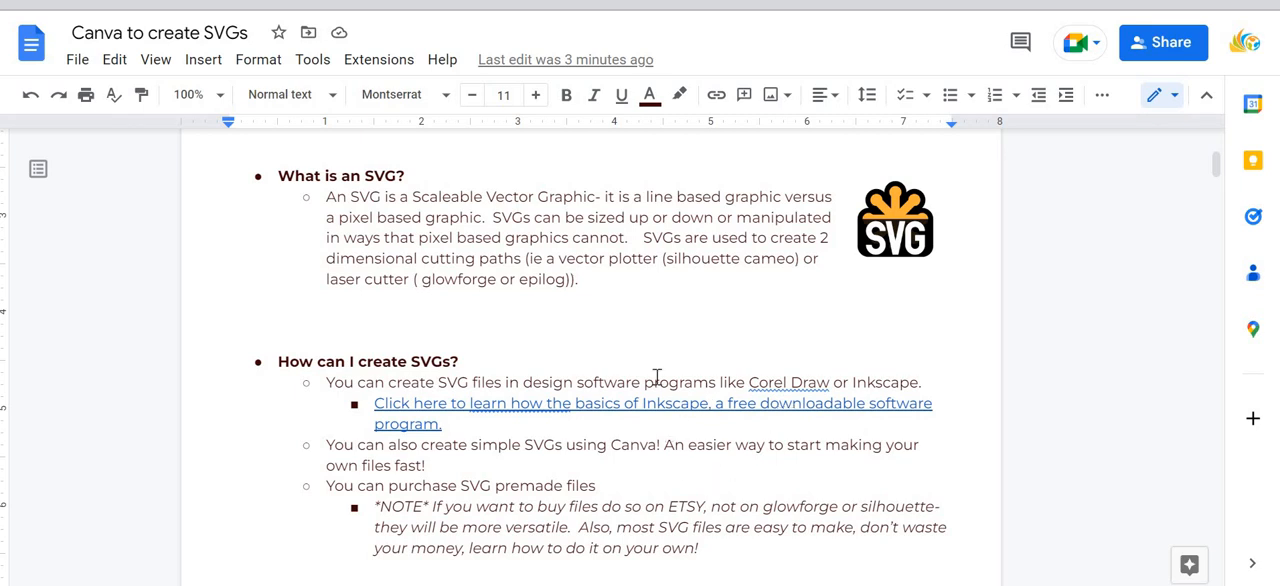
mouse_move(653, 445)
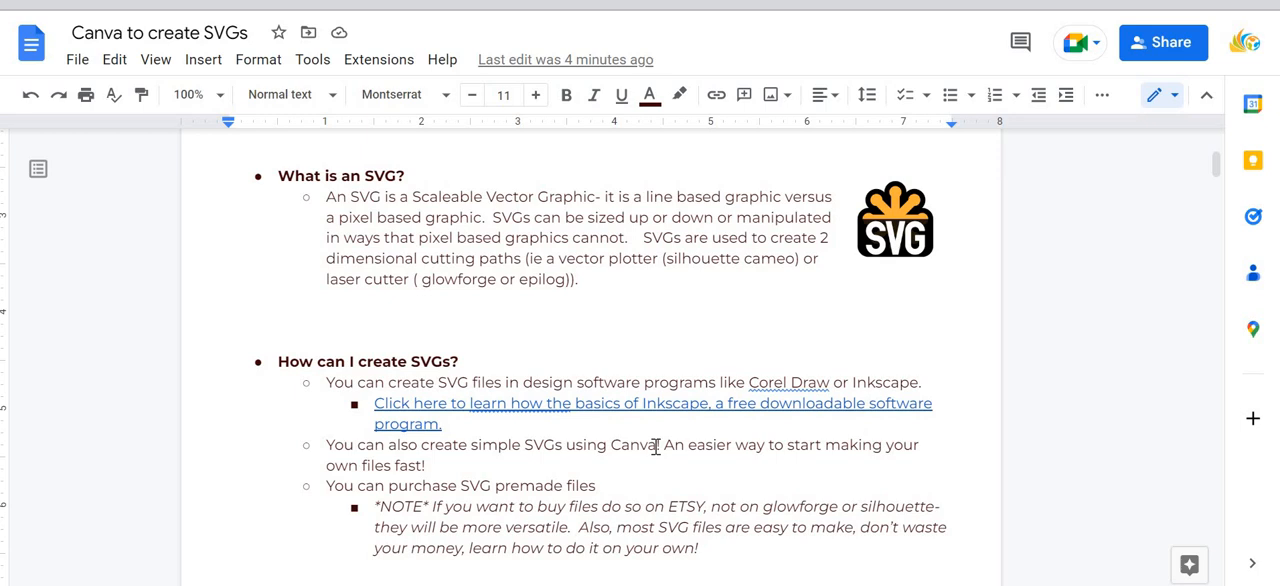
mouse_move(929, 405)
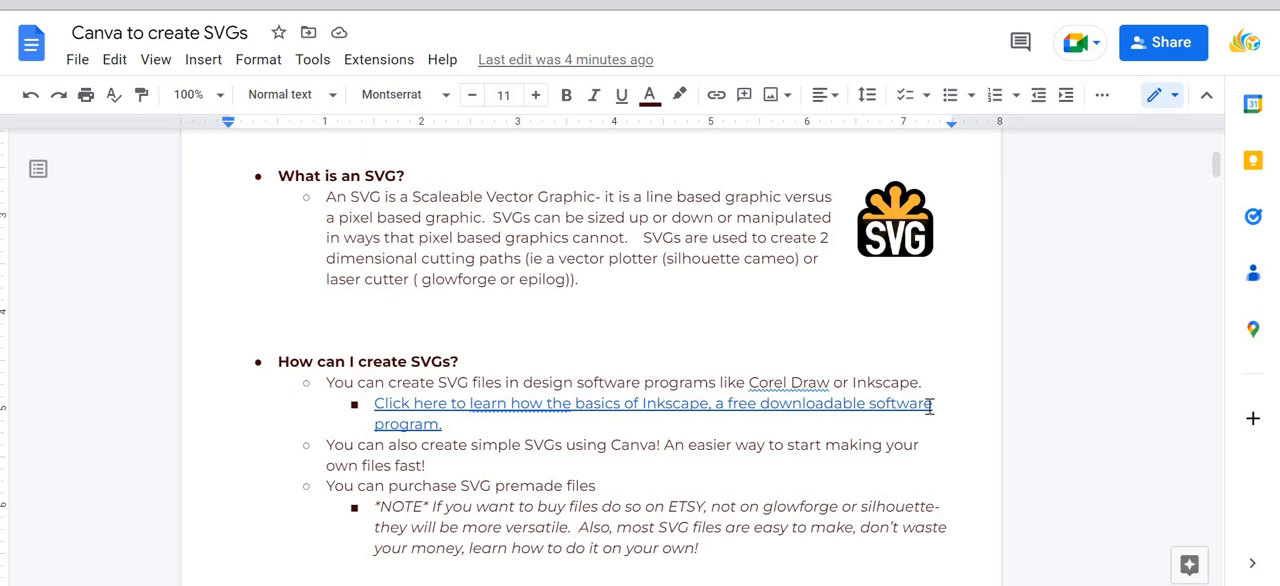
mouse_move(665, 341)
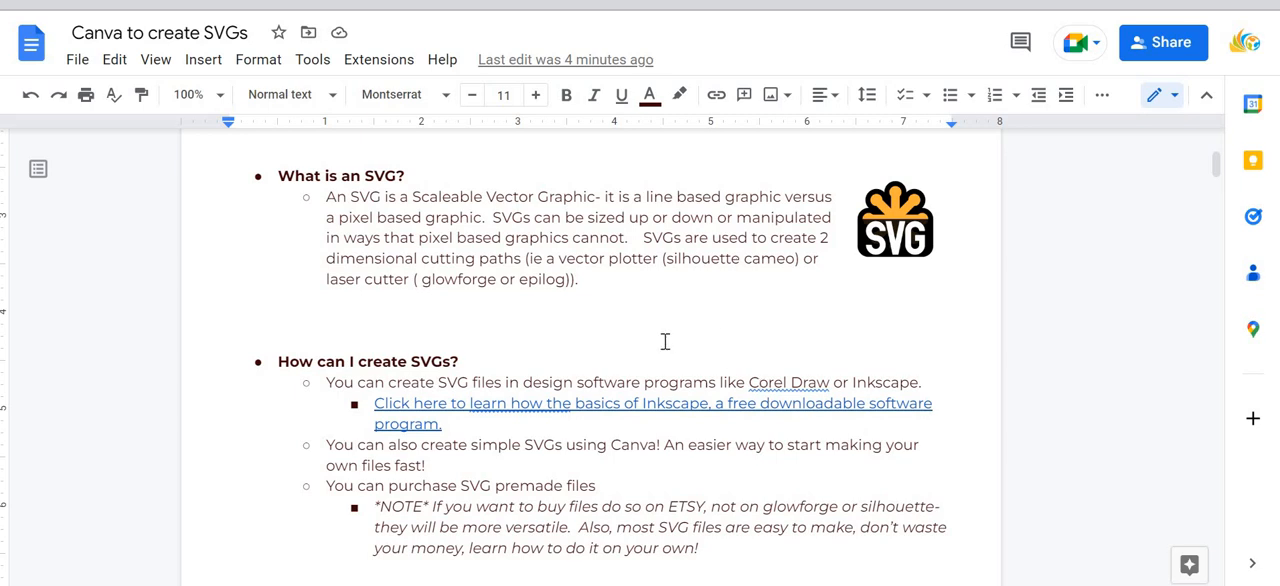
Leave the Google Docs SVG guide and switch to the Canva home page tab.
scroll(down, 3)
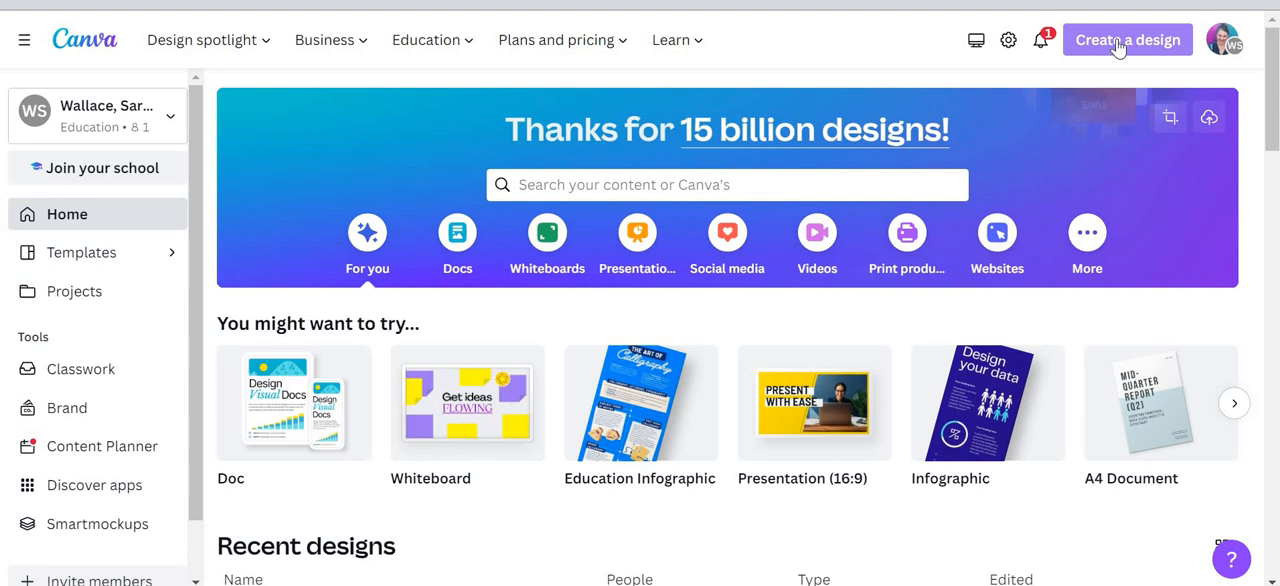
Create a custom-size design of 12 by 12 inches.
click(1127, 40)
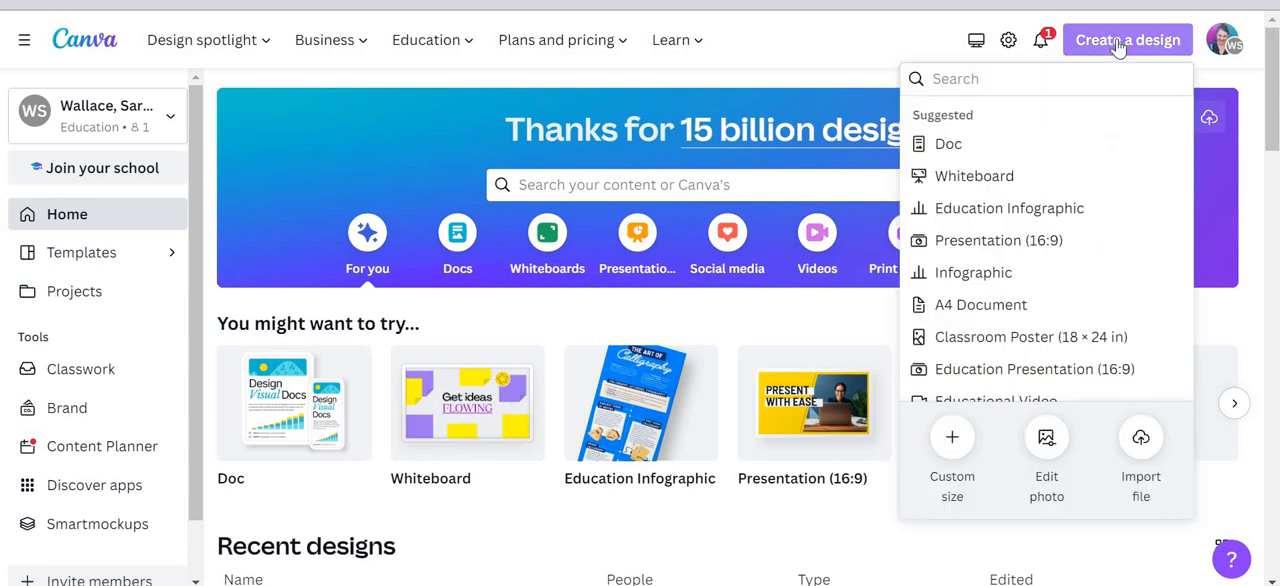
mouse_move(951, 437)
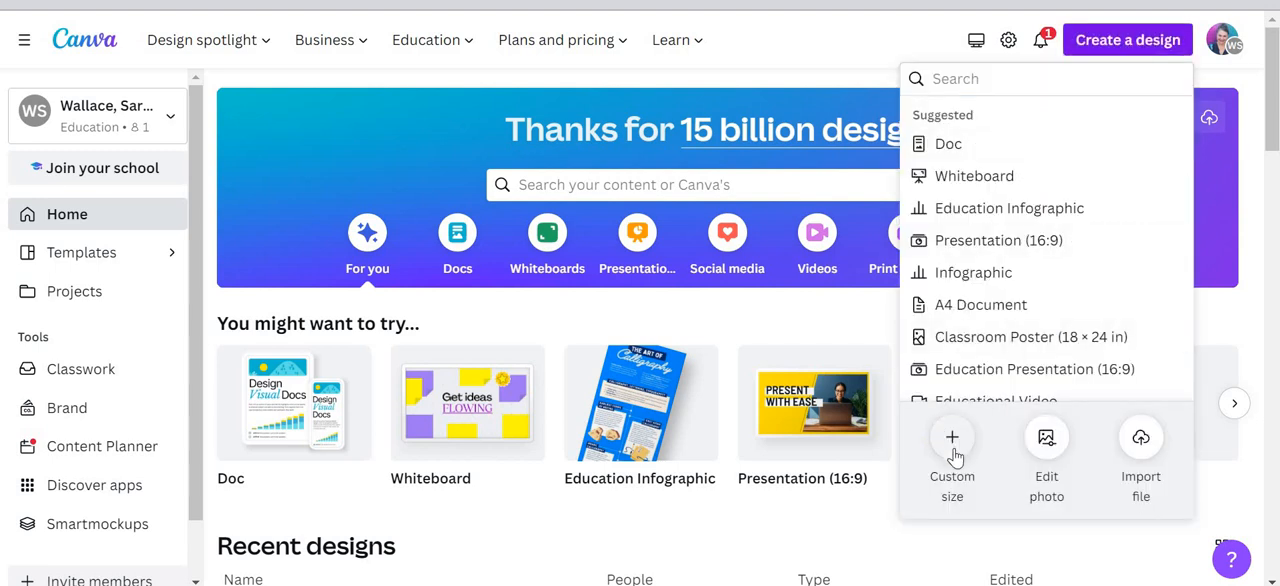
click(952, 450)
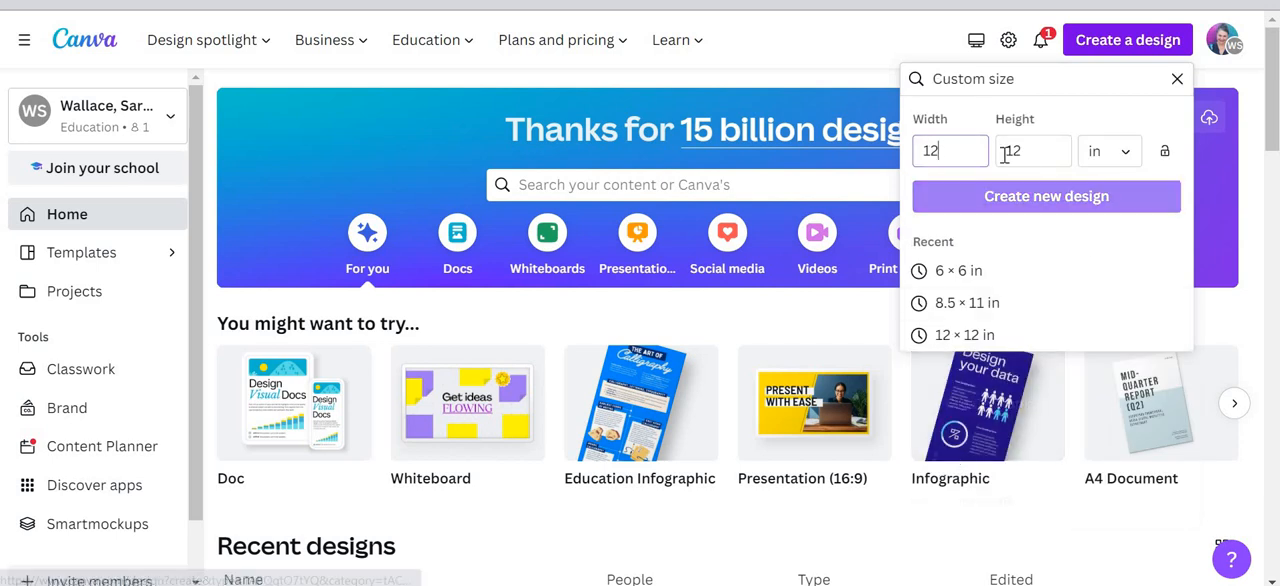
click(1108, 151)
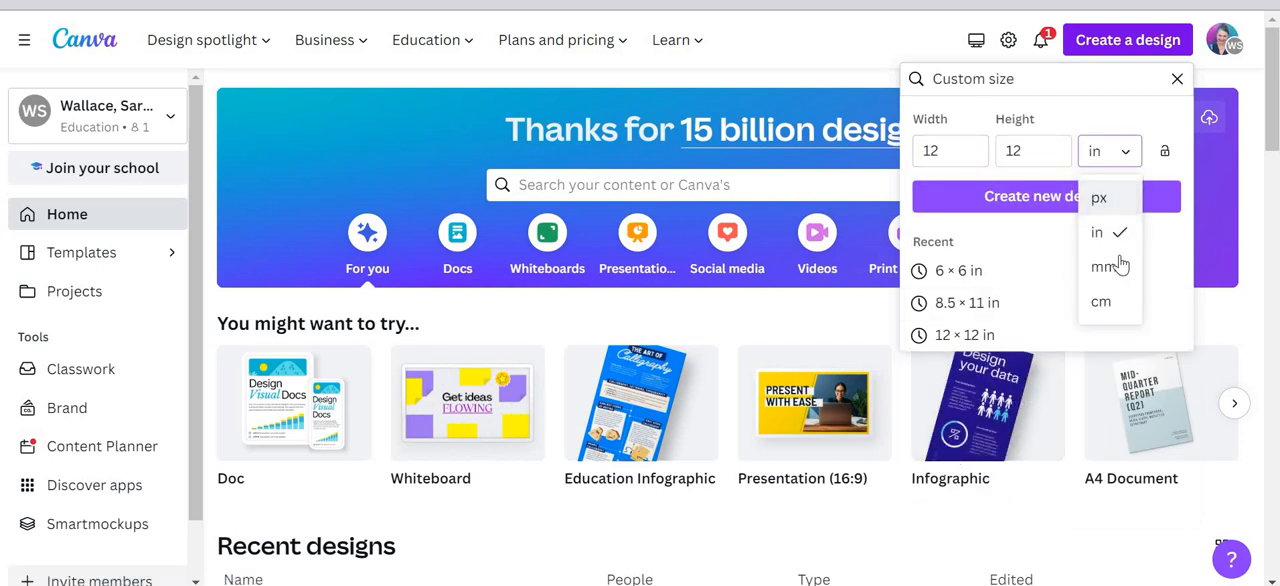
click(1096, 231)
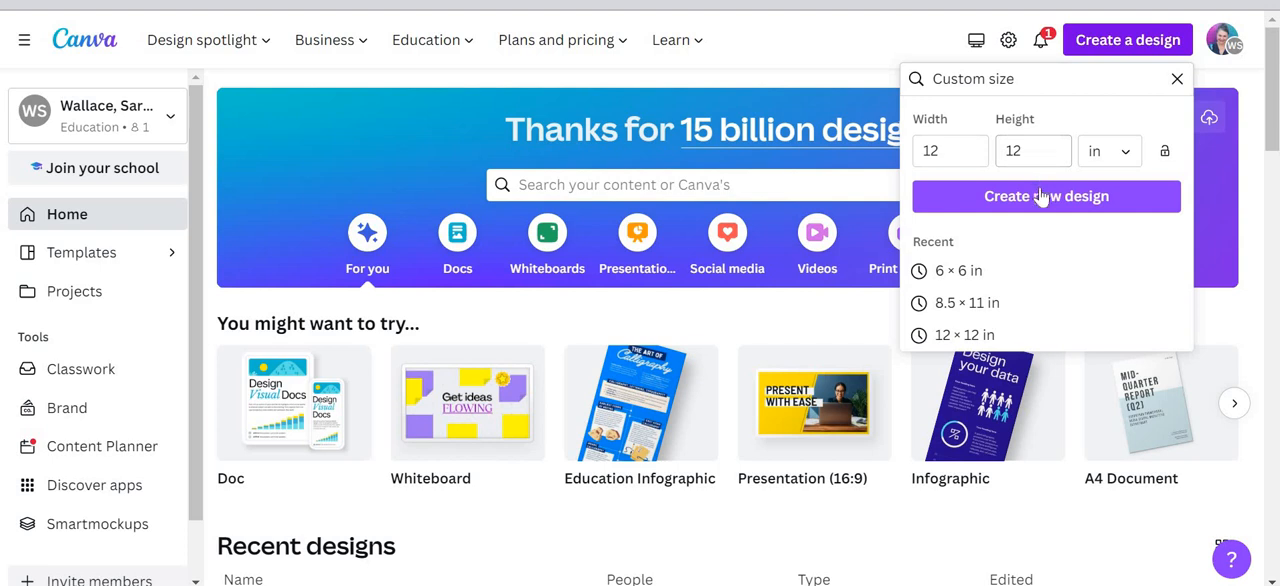
click(1046, 196)
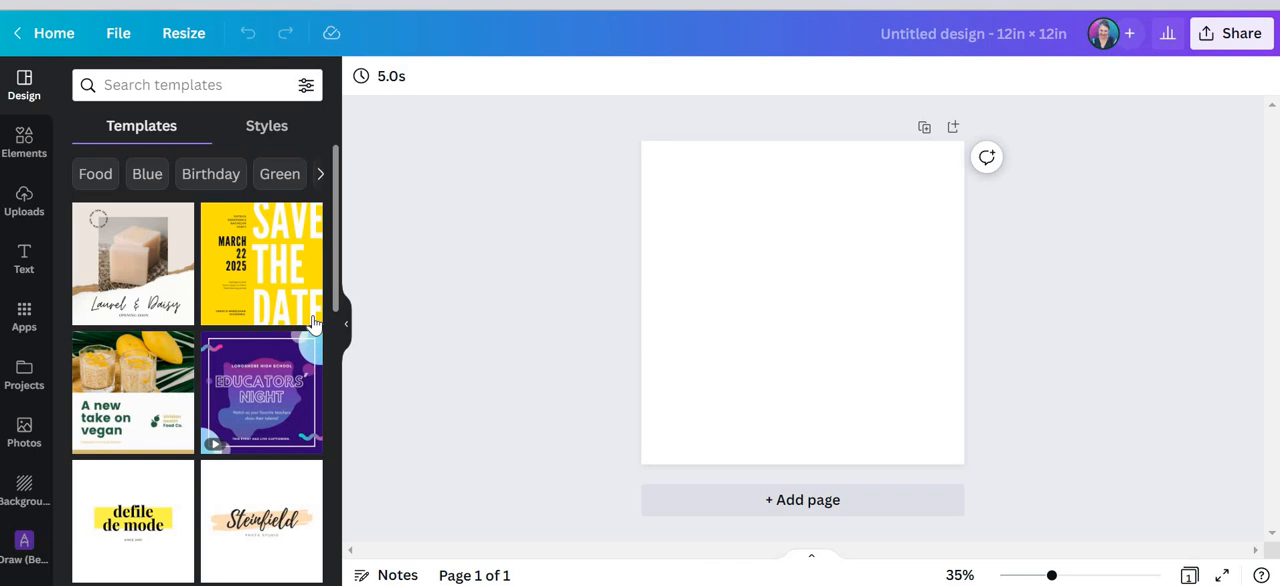
mouse_move(345, 324)
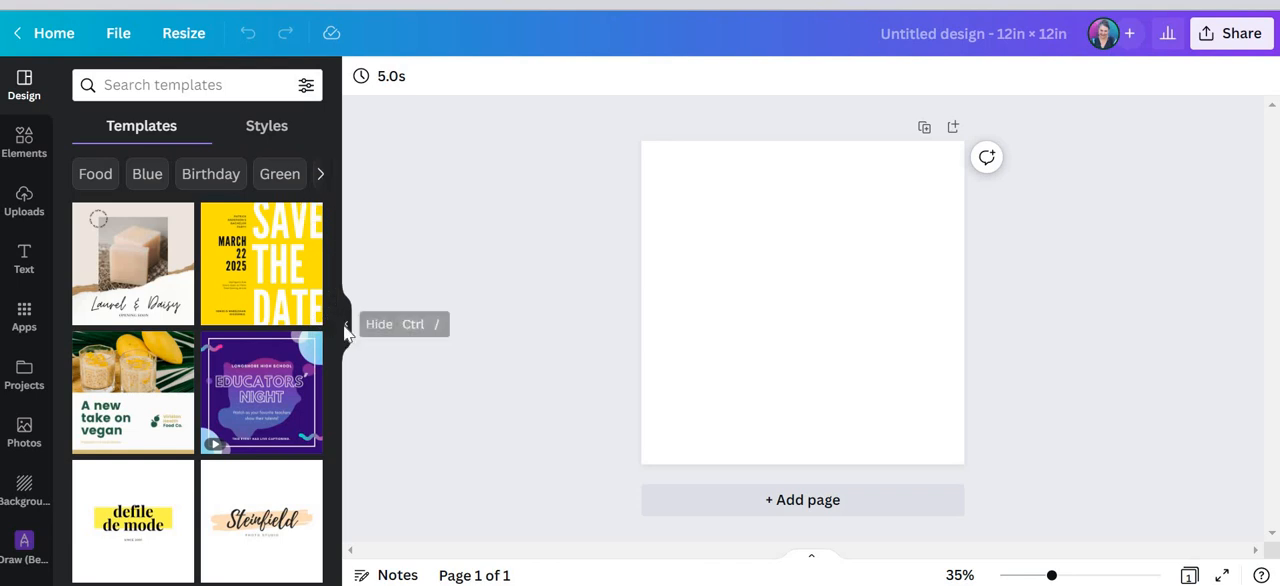
Hide the Templates panel and show the Elements library beside the blank page.
click(348, 324)
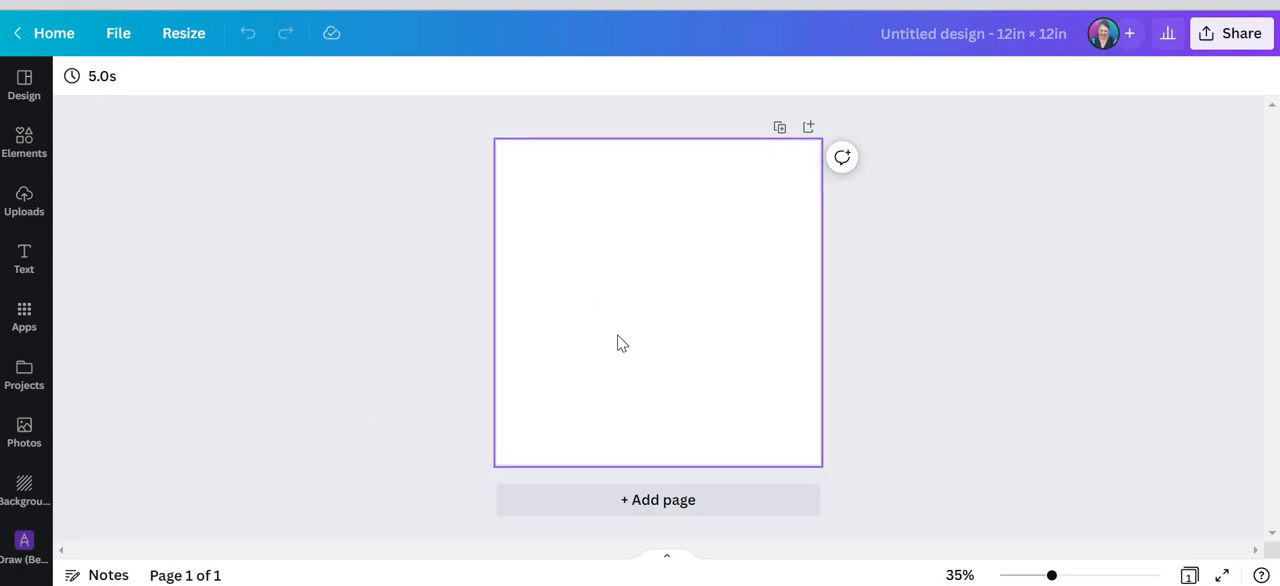
mouse_move(629, 188)
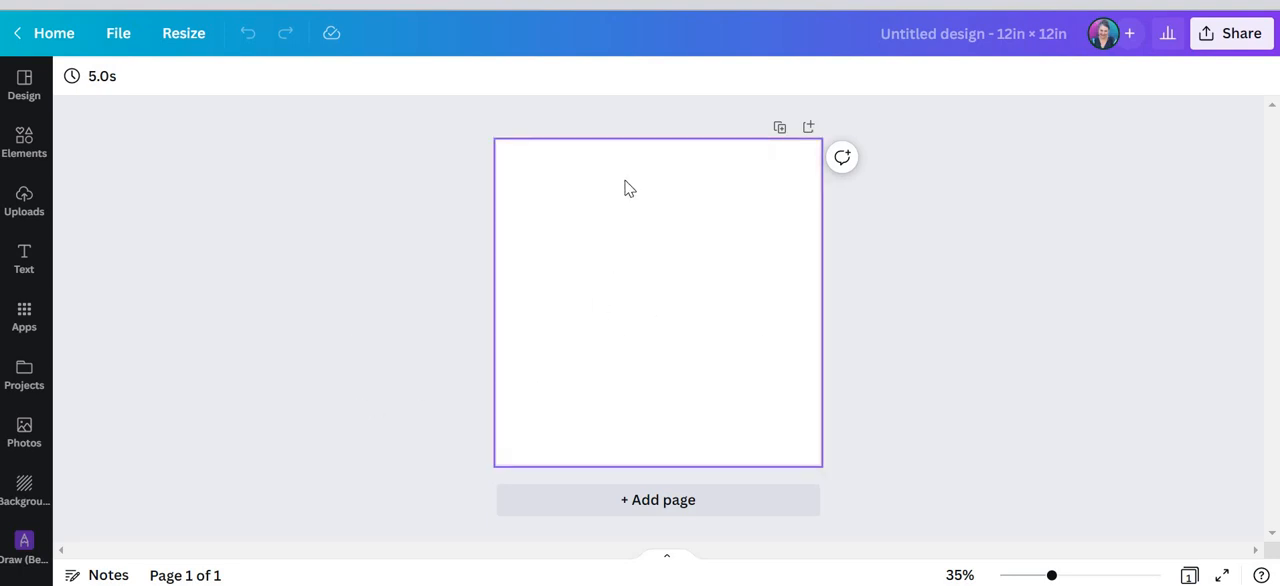
mouse_move(505, 212)
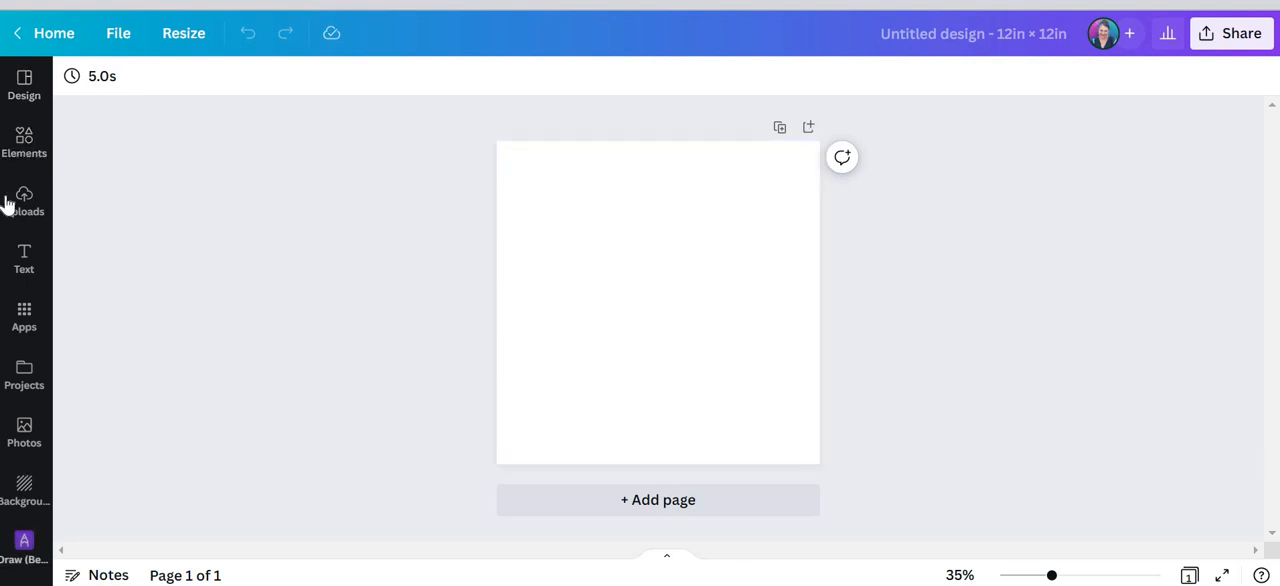
mouse_move(45, 207)
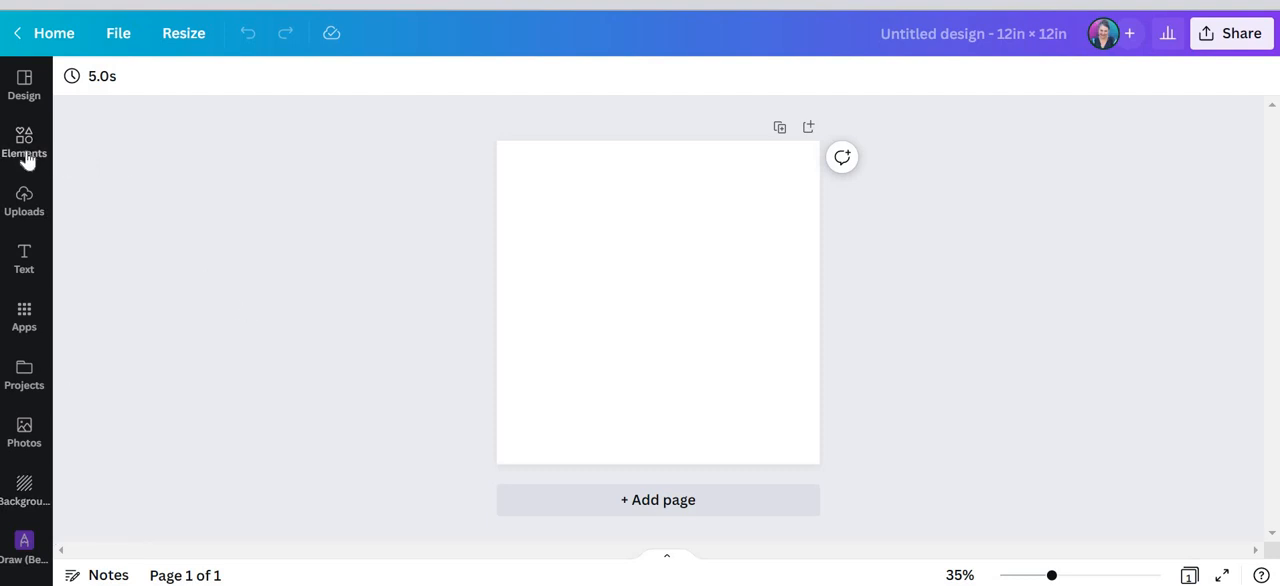
click(24, 140)
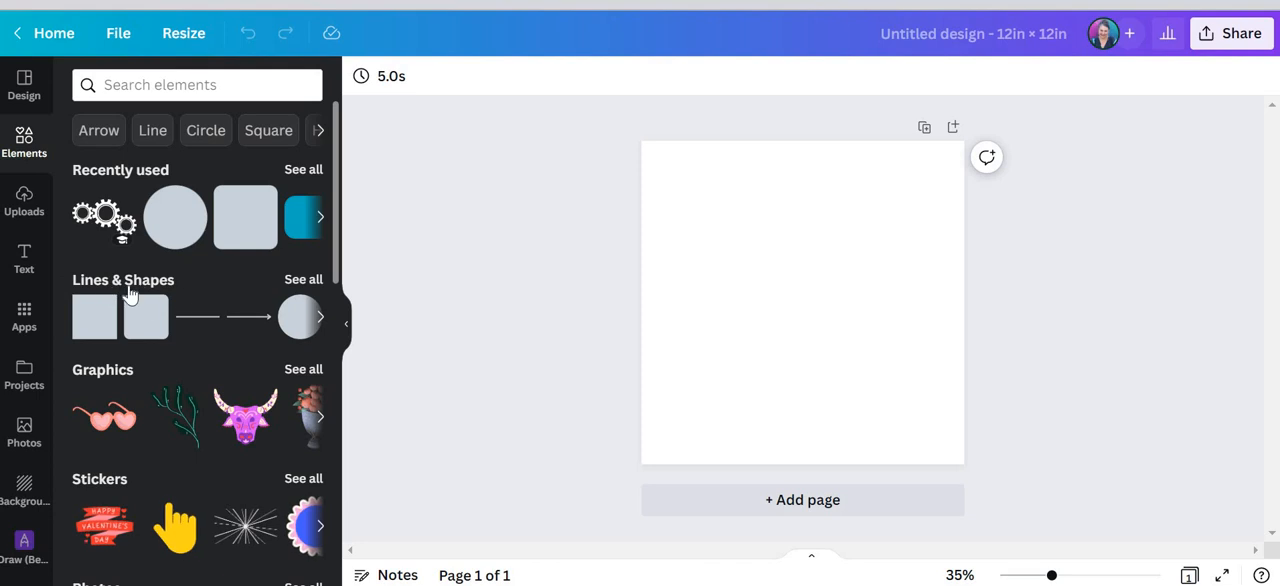
mouse_move(150, 338)
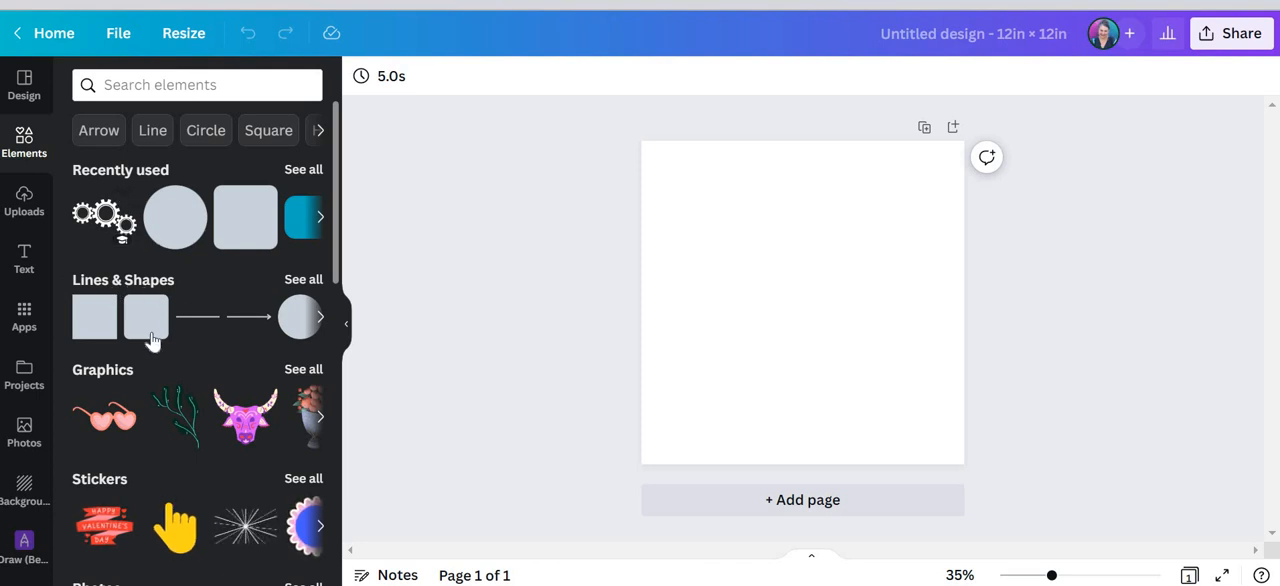
scroll(down, 3)
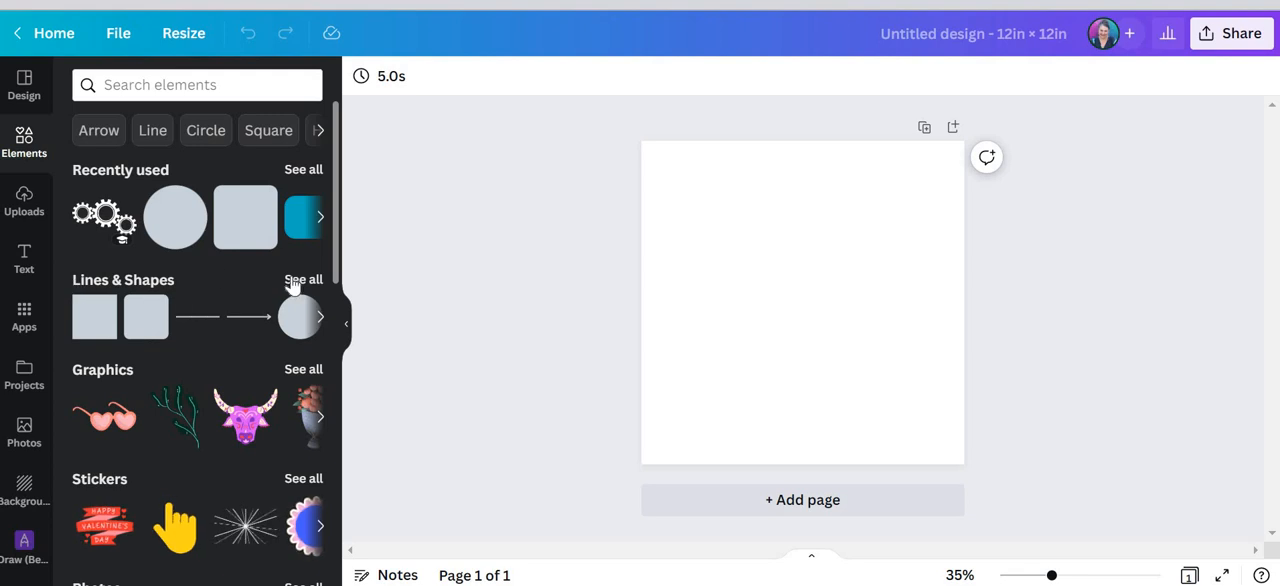
Expand Lines & Shapes to list every line style and shape.
click(303, 279)
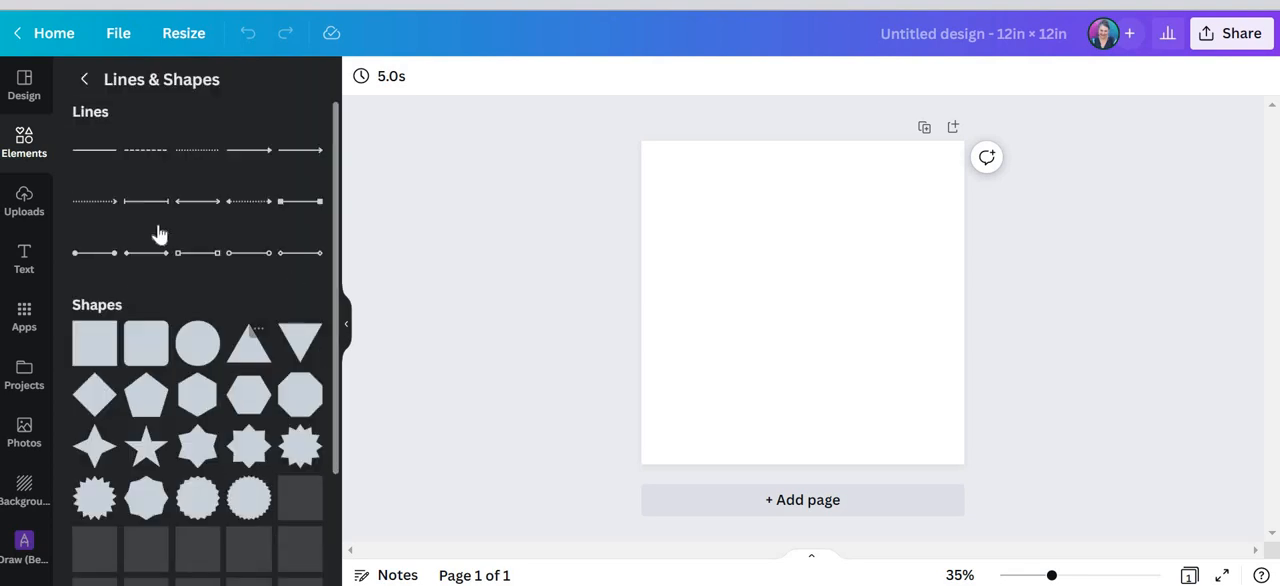
scroll(down, 3)
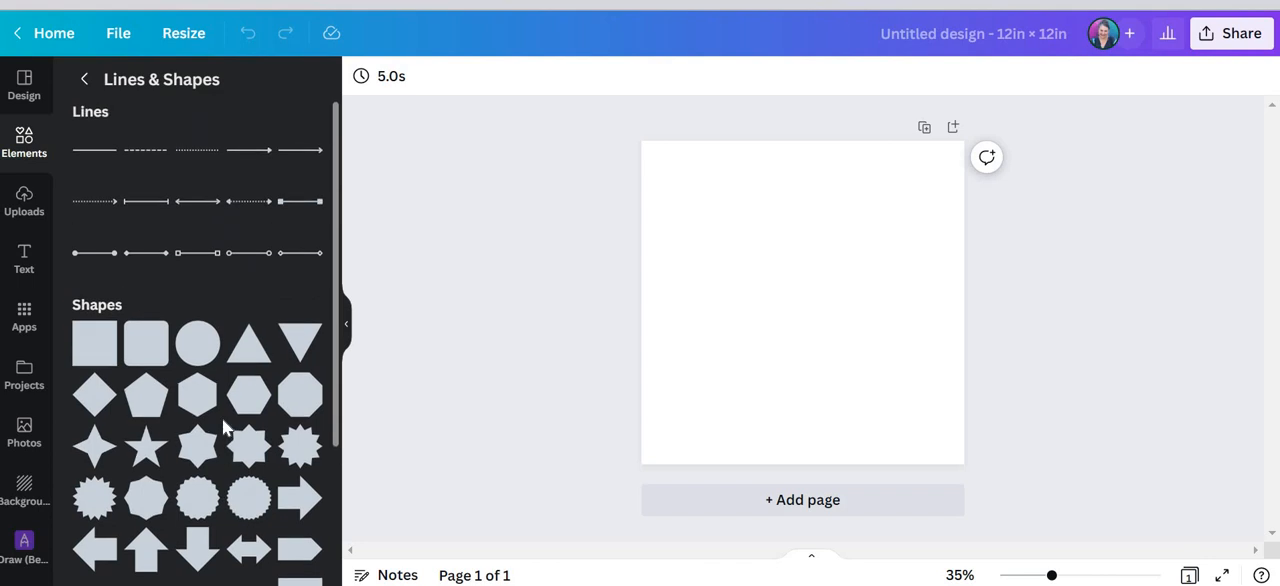
mouse_move(145, 343)
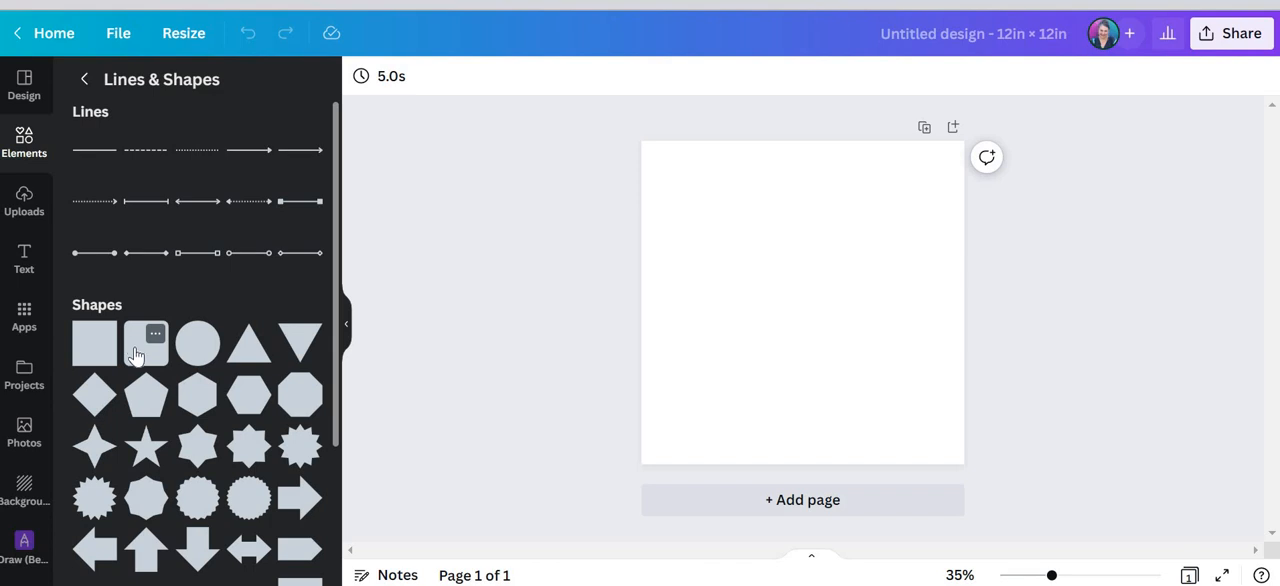
mouse_move(150, 355)
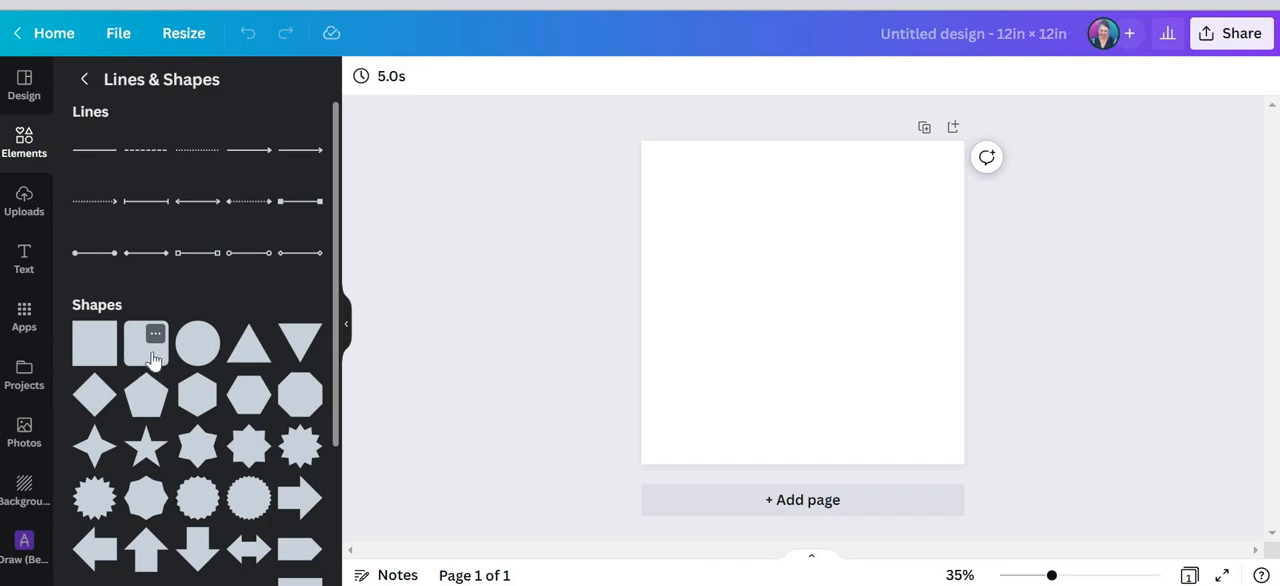
Add a rounded square and stretch it into a tall, slightly wider rectangle.
click(94, 343)
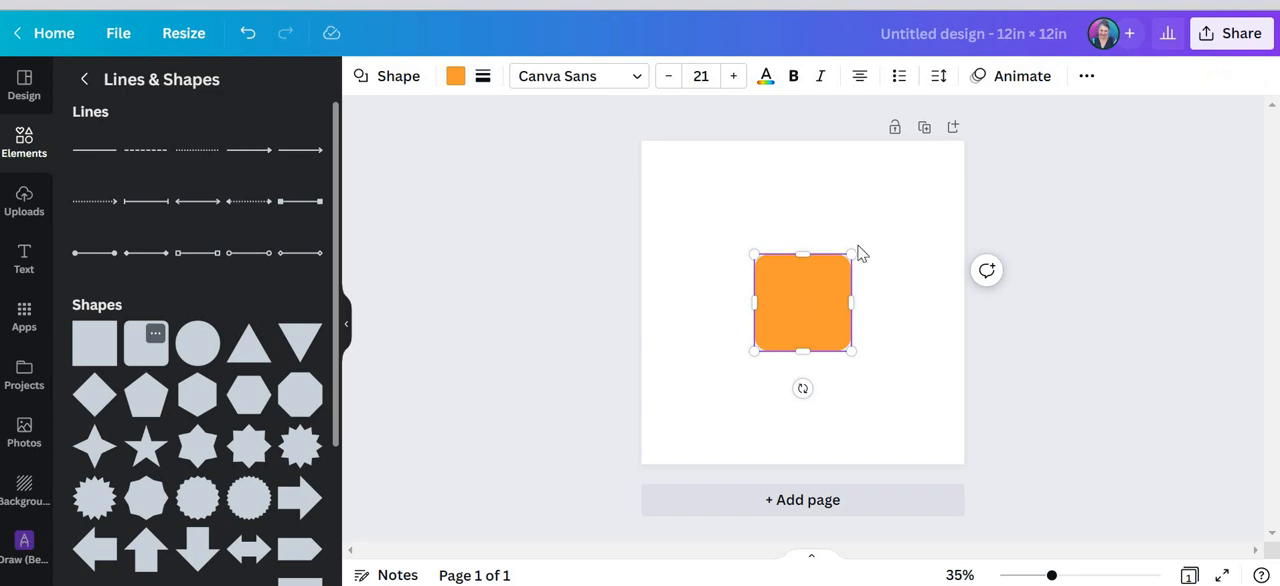
mouse_move(778, 328)
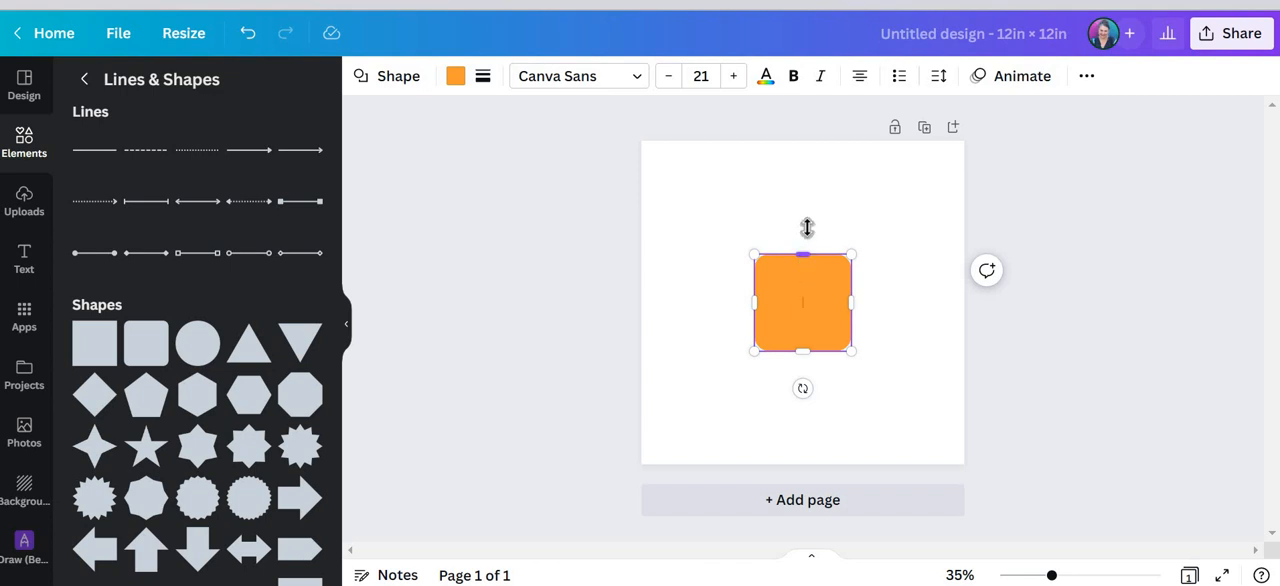
drag(802, 253, 810, 174)
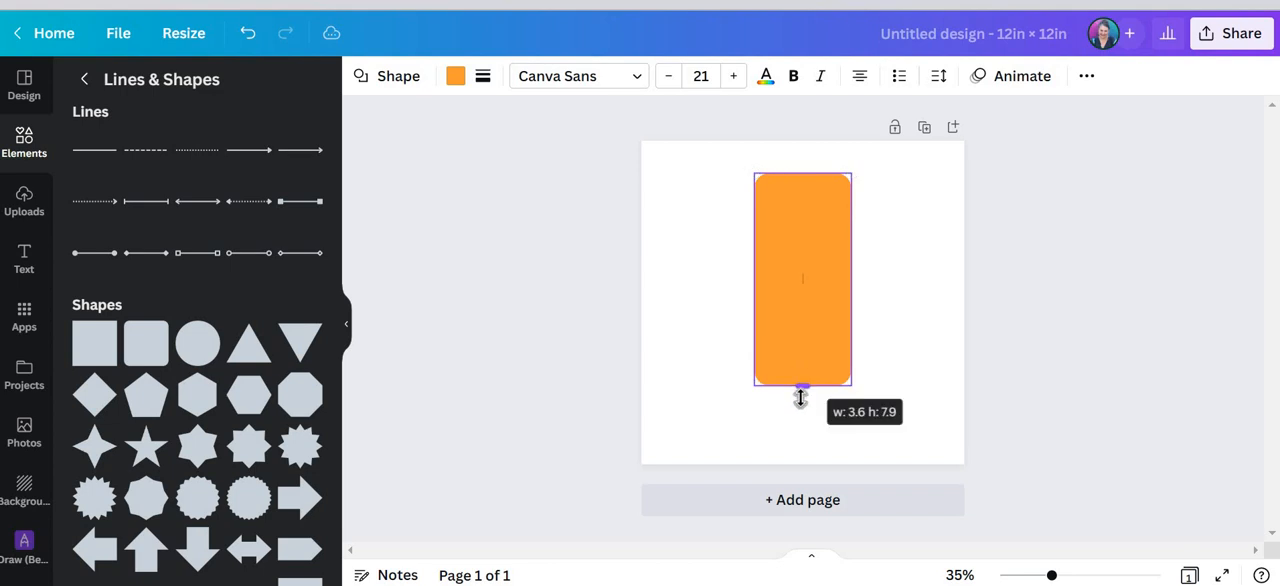
drag(802, 393, 802, 395)
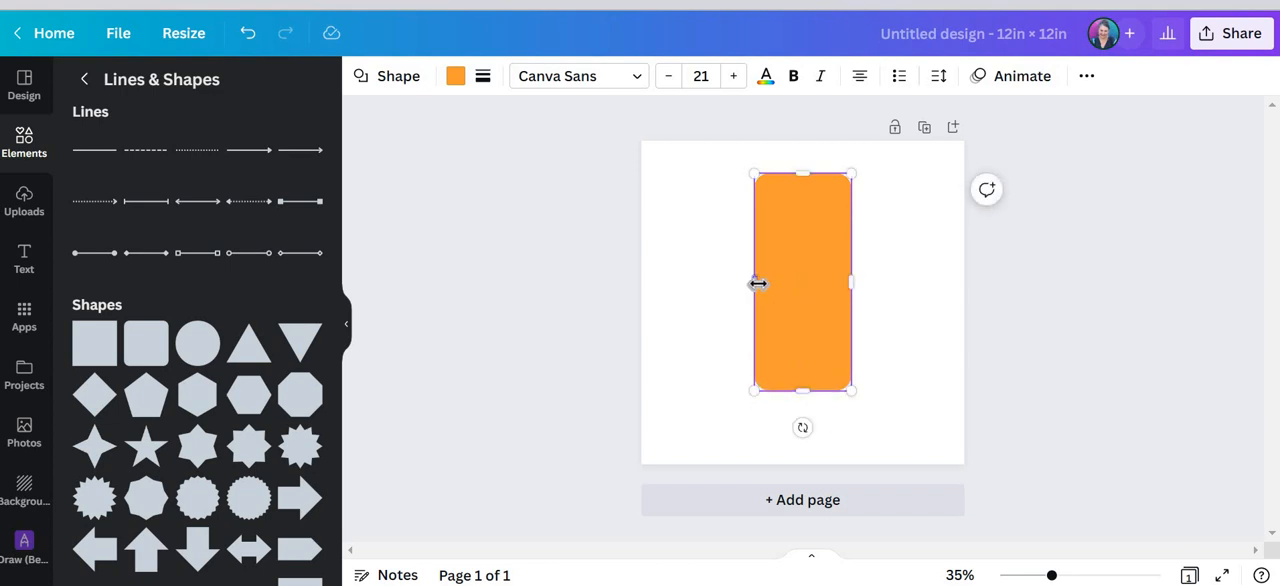
drag(758, 283, 743, 283)
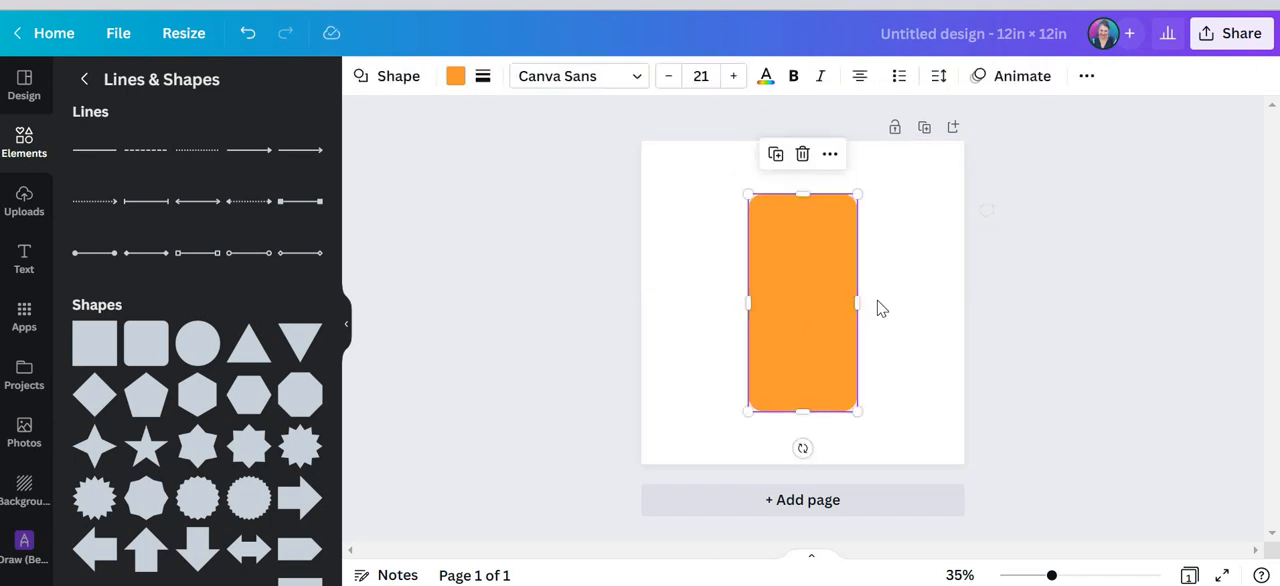
mouse_move(810, 360)
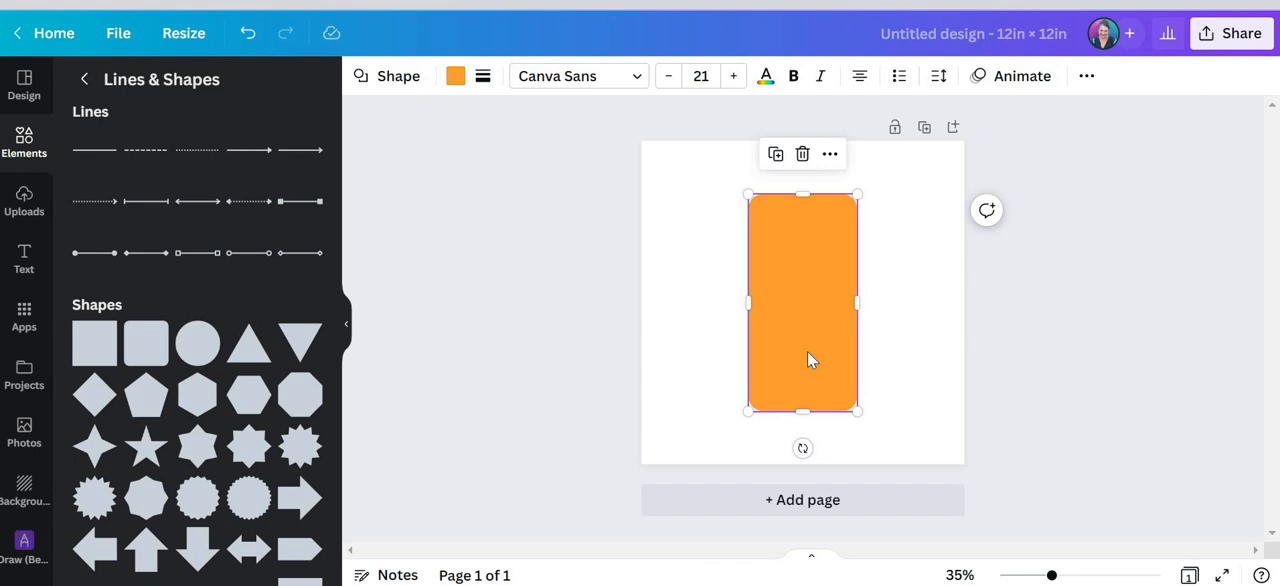
mouse_move(789, 390)
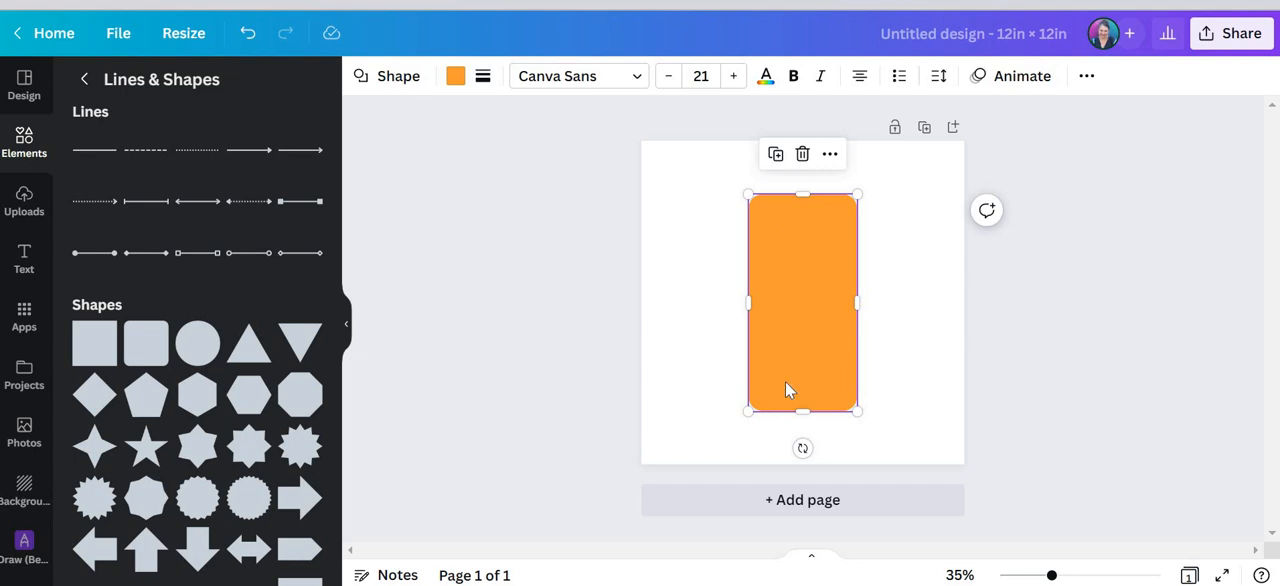
mouse_move(930, 426)
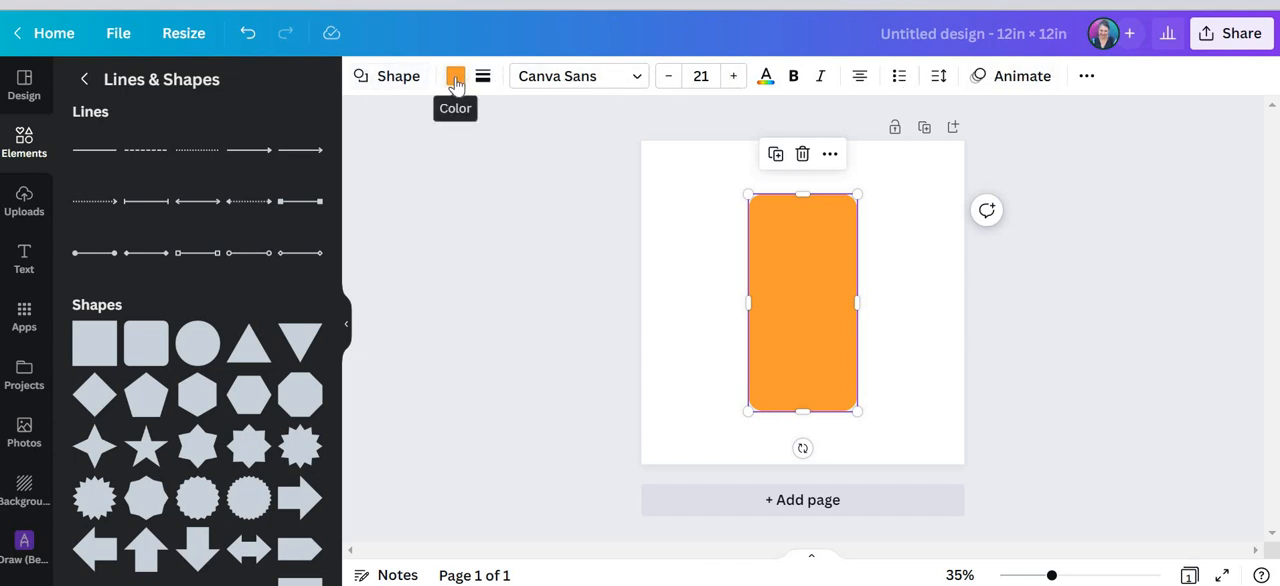
Set the rectangle's fill colour to none.
click(455, 76)
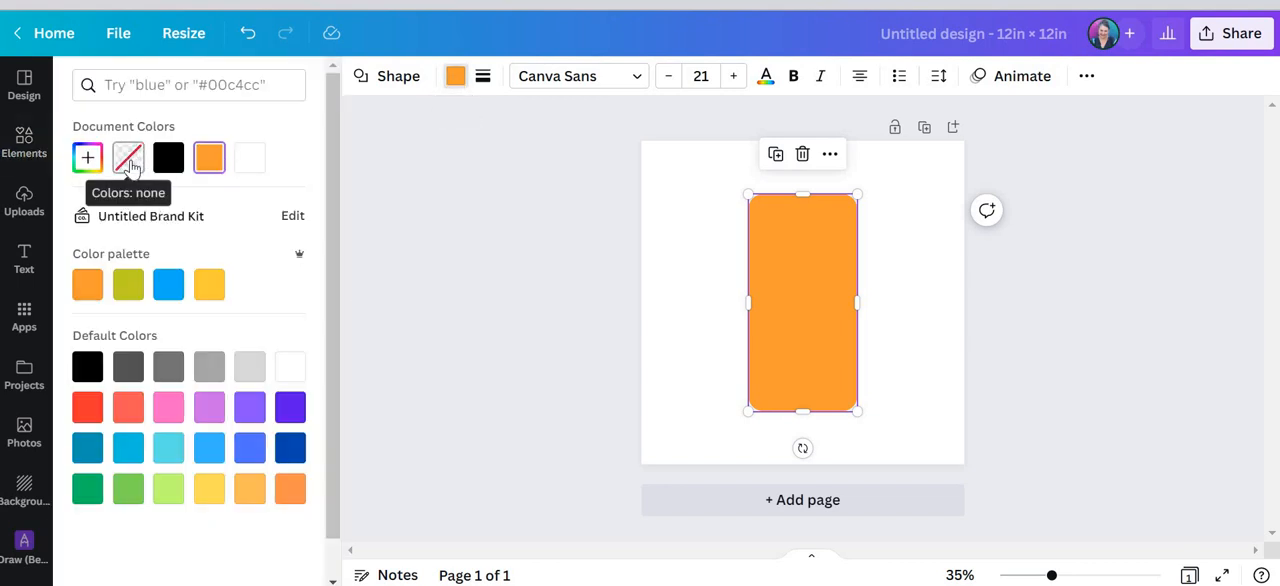
click(127, 157)
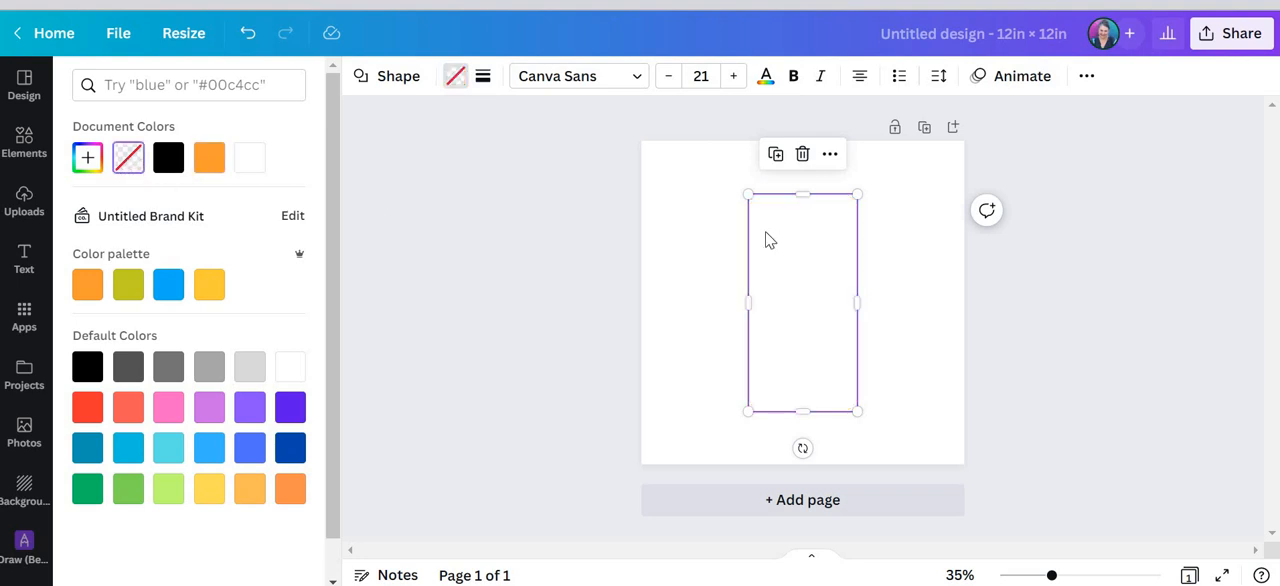
mouse_move(641, 315)
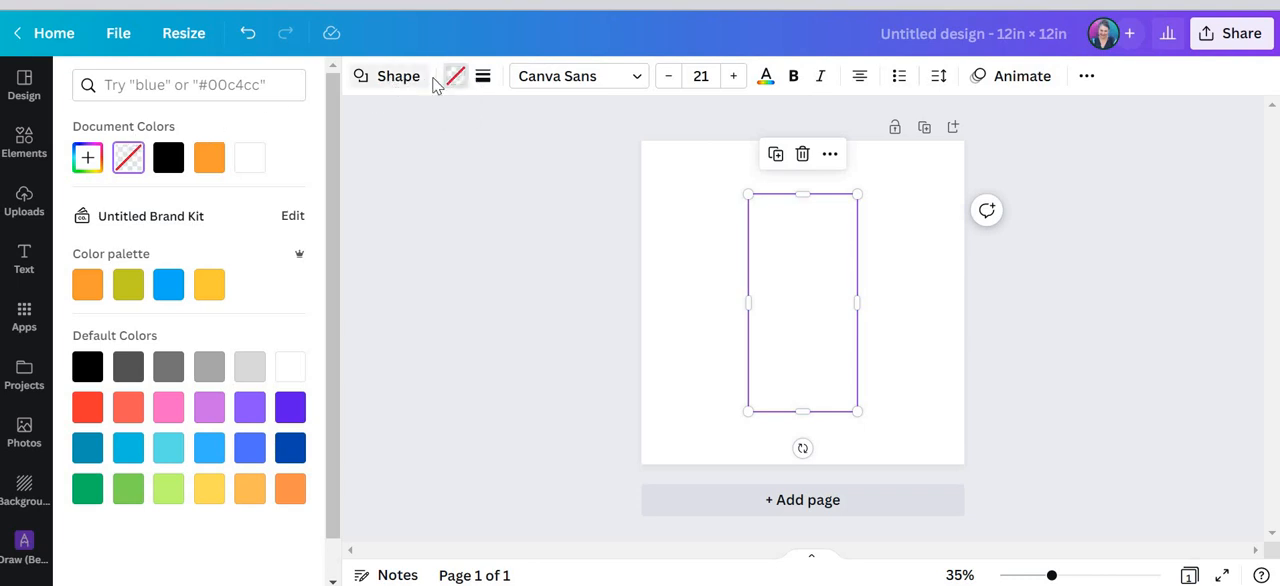
mouse_move(483, 76)
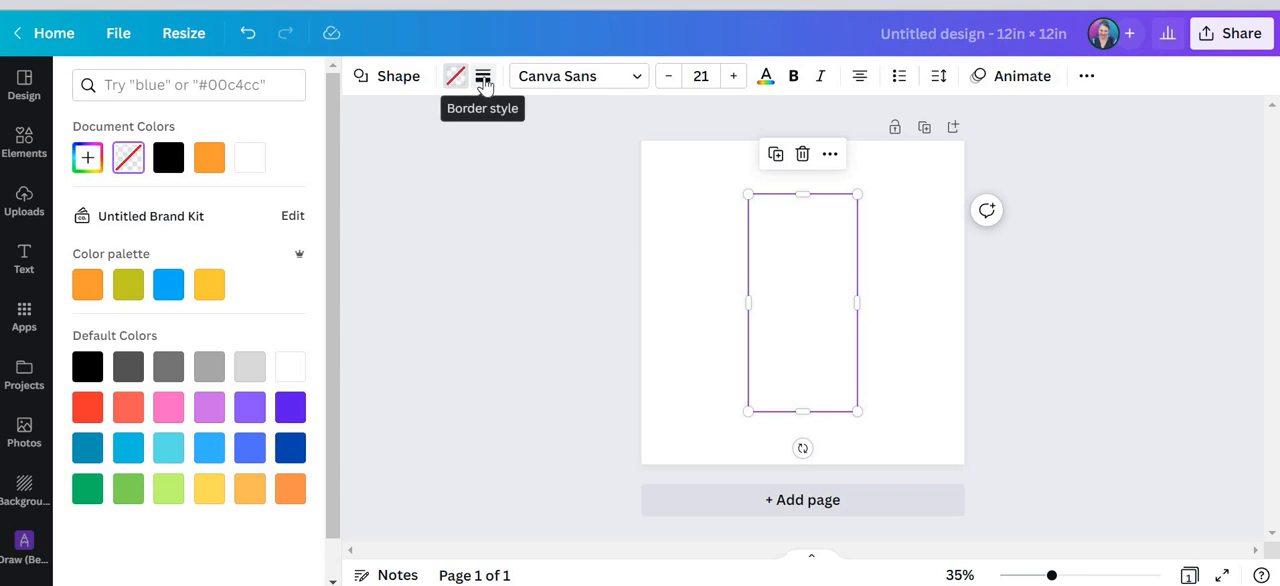
Apply a solid black border style to the rectangle, then deselect it.
click(483, 76)
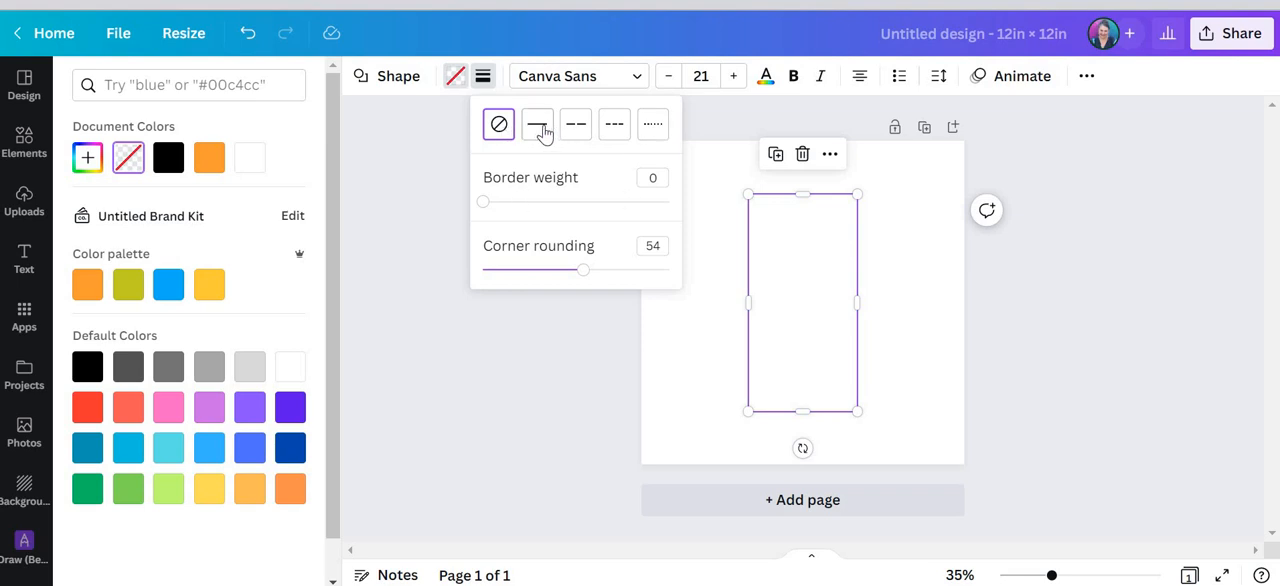
click(537, 124)
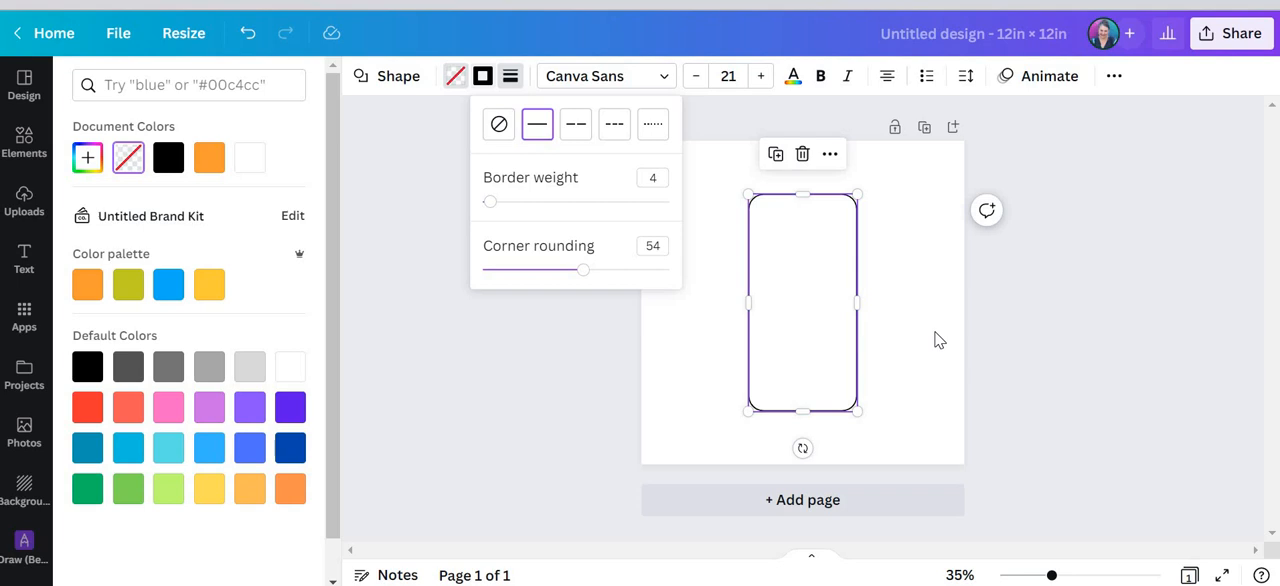
click(894, 360)
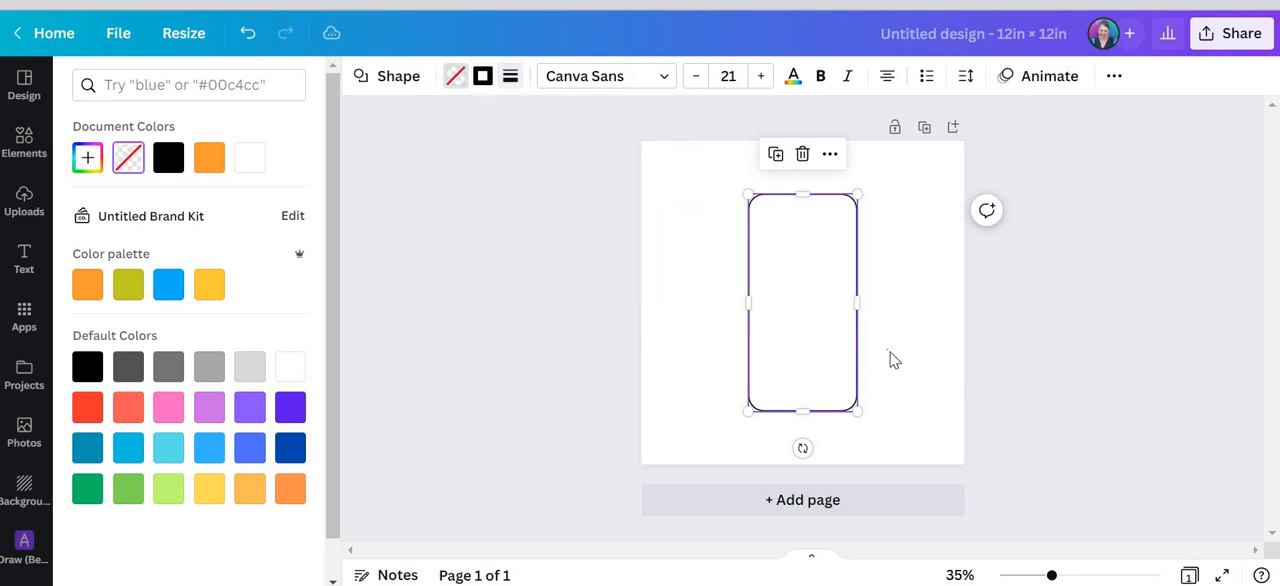
click(24, 140)
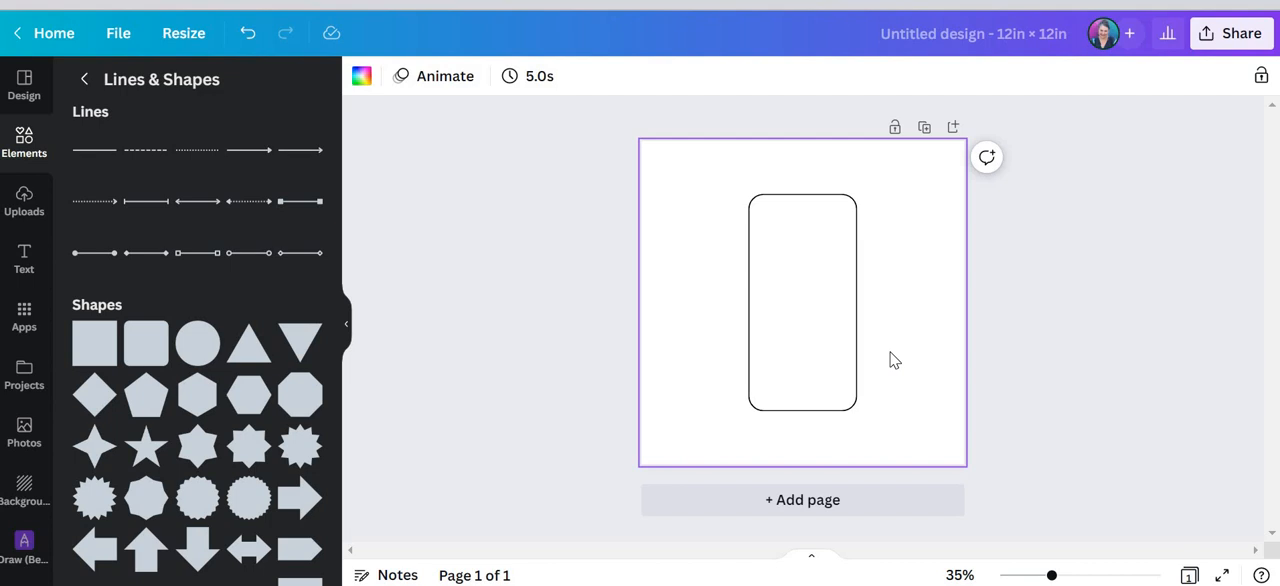
mouse_move(878, 294)
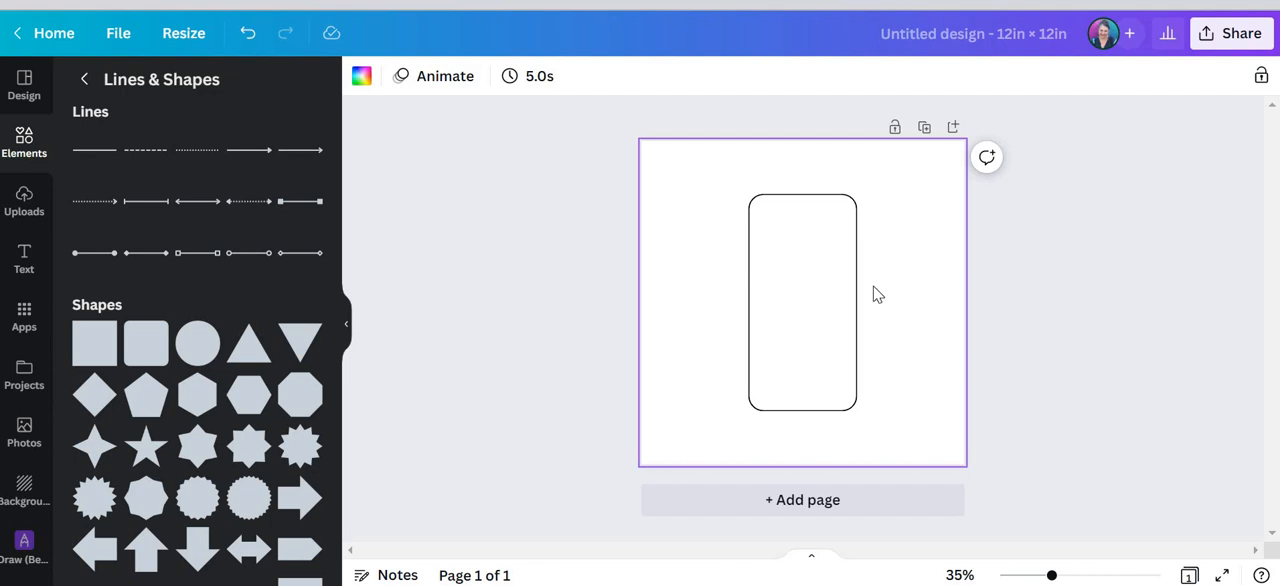
Add a circle inside the rectangle and clear its fill, leaving a thin outline.
click(802, 225)
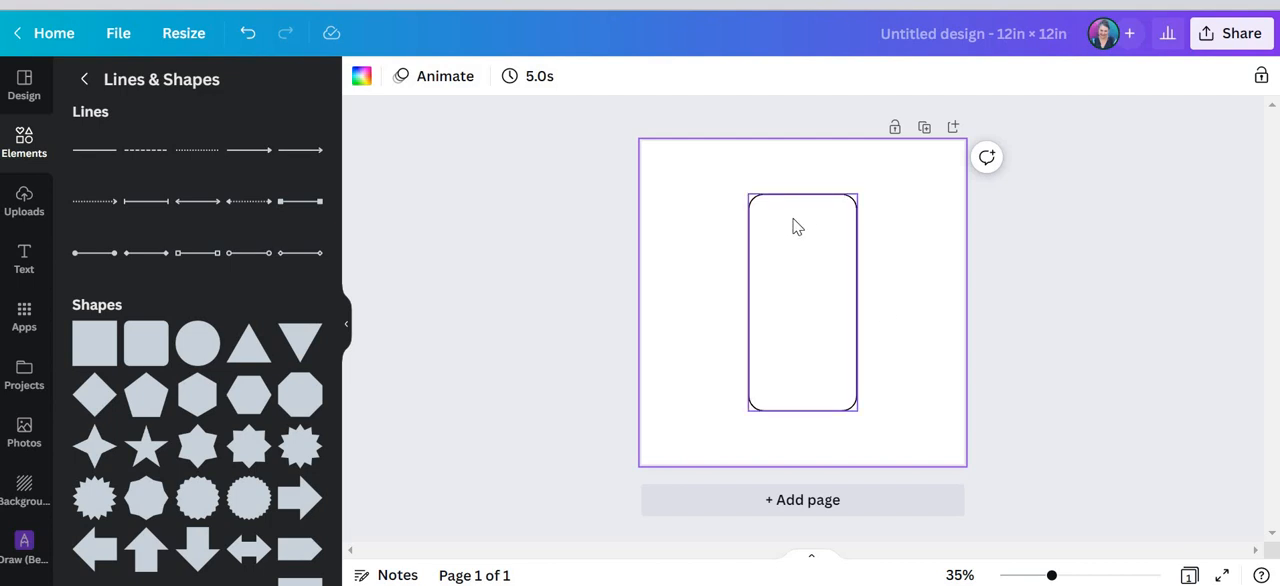
mouse_move(786, 271)
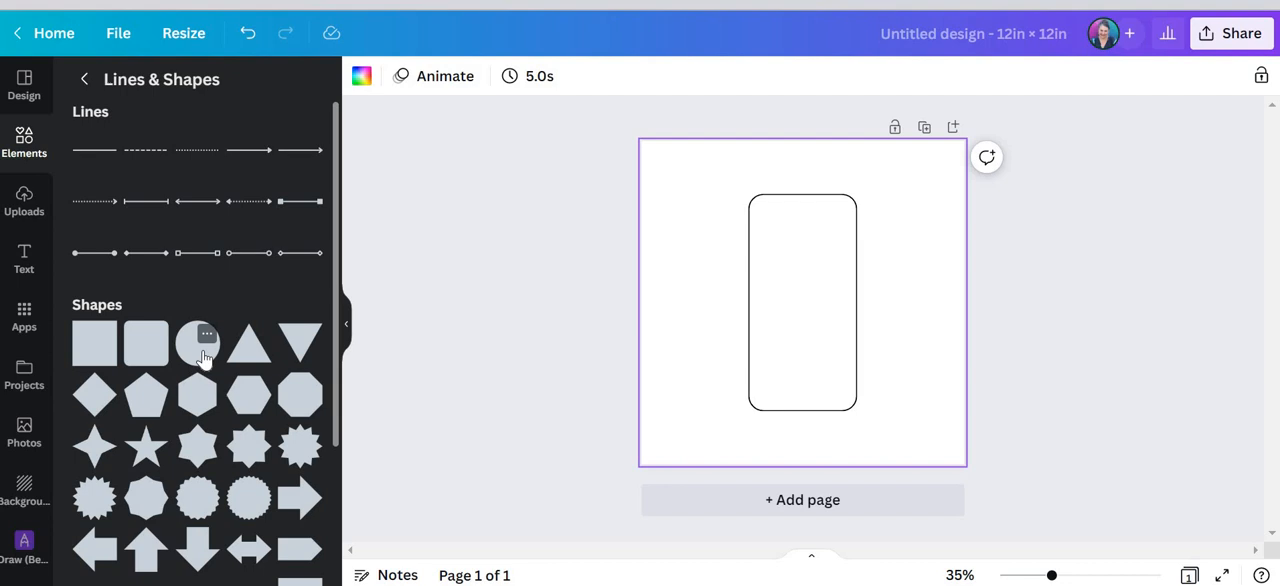
click(197, 343)
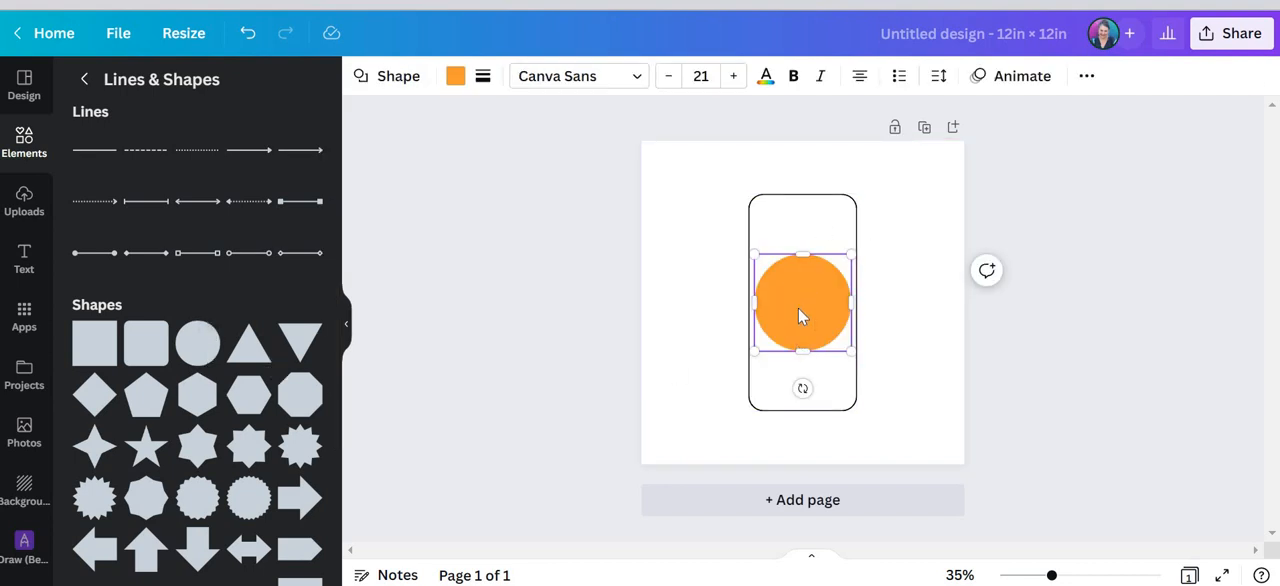
click(802, 305)
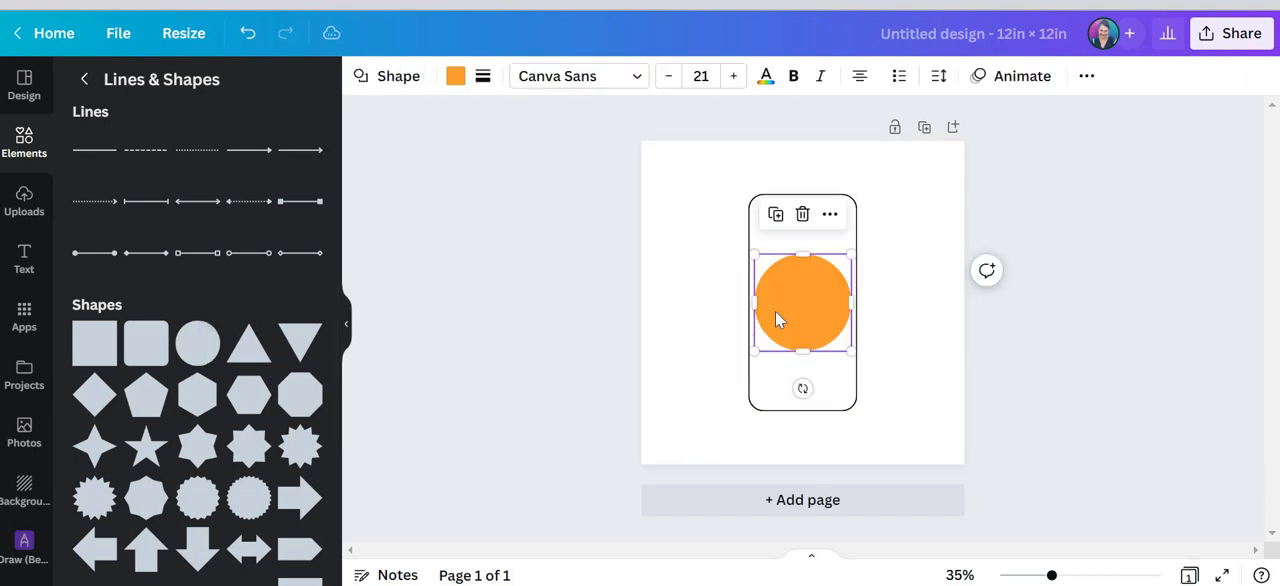
mouse_move(455, 76)
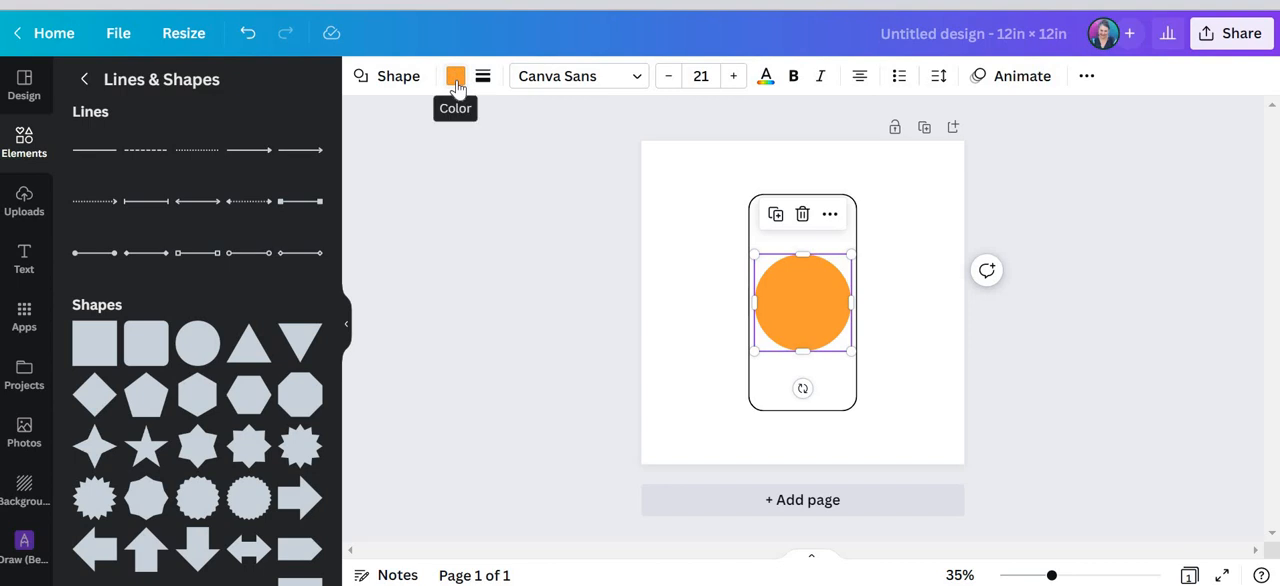
click(455, 76)
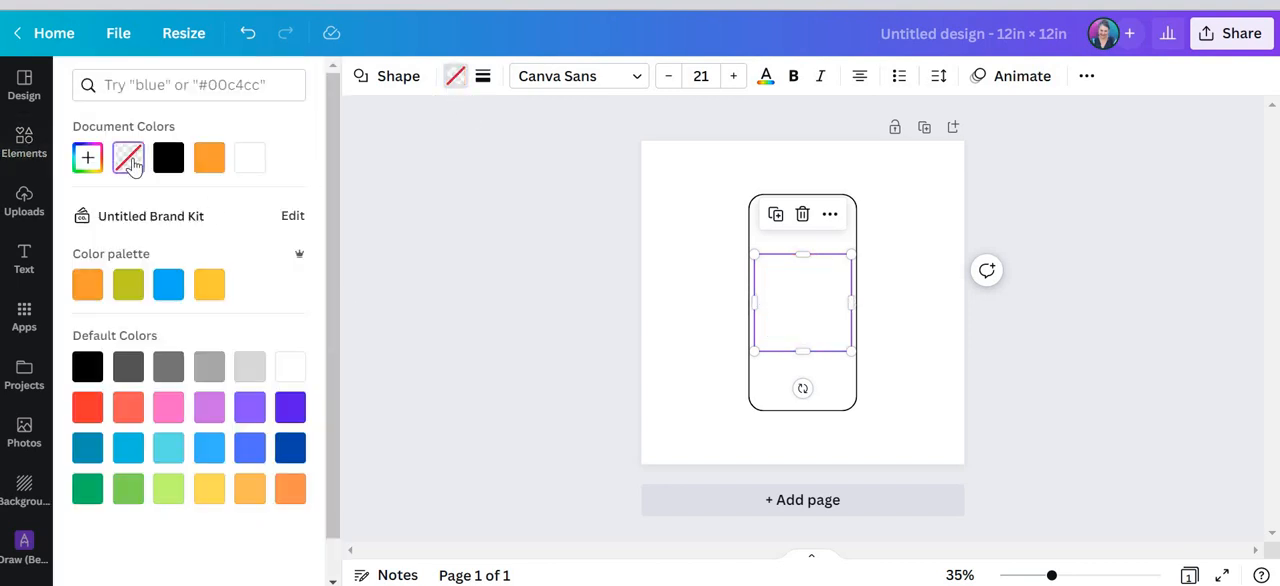
click(483, 76)
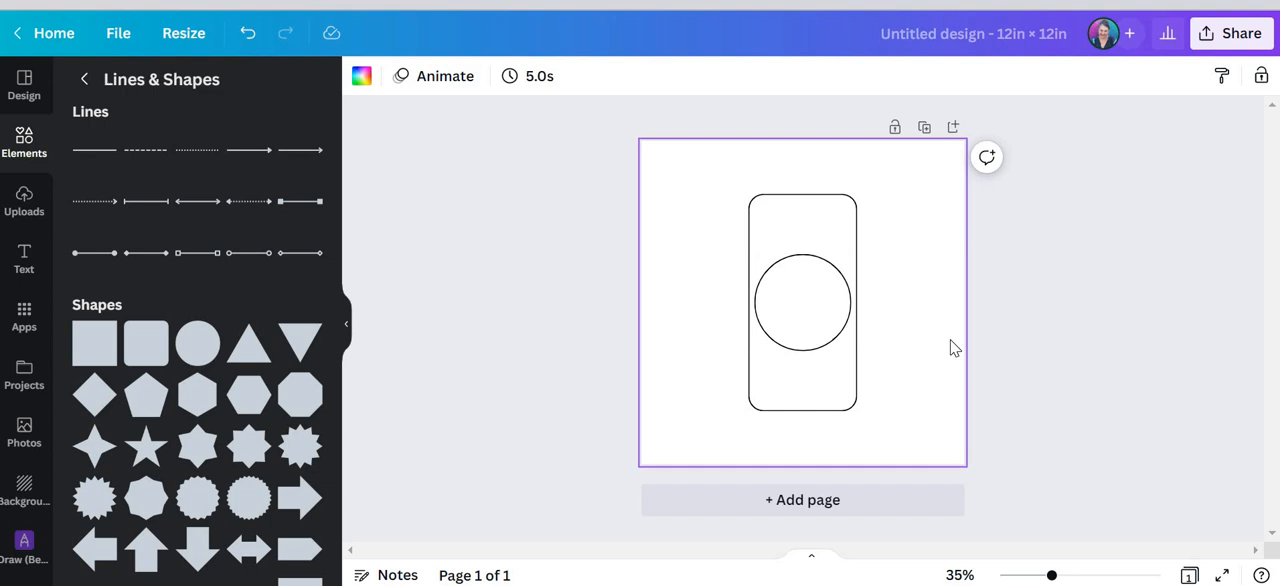
mouse_move(933, 354)
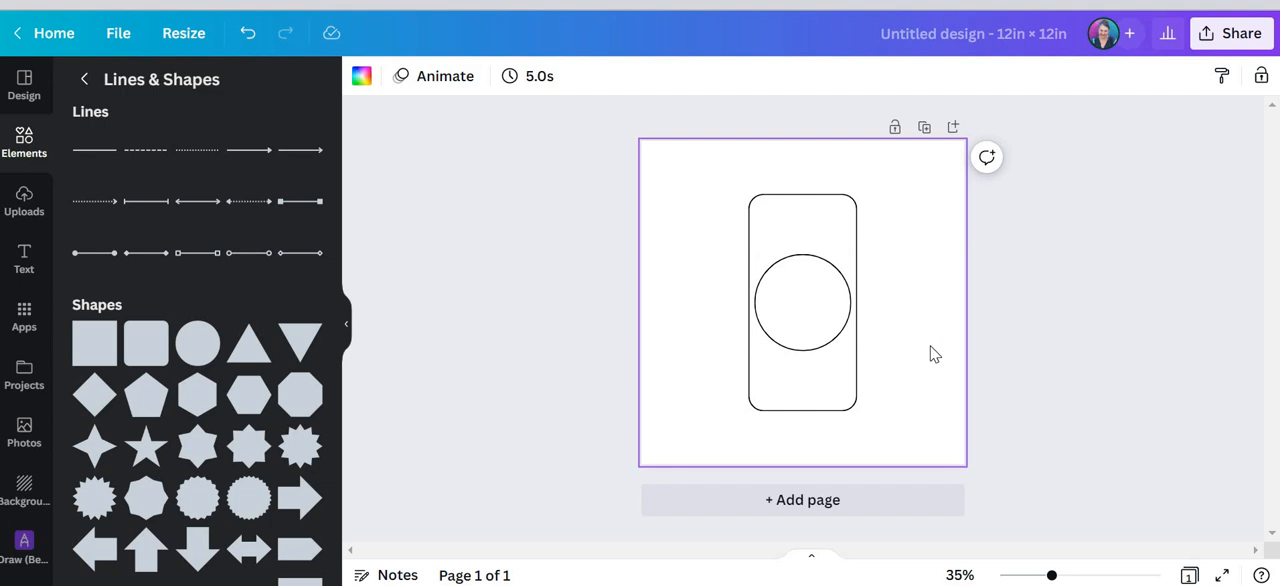
Shrink the circle to about 1.6 in and move it near the rectangle's top.
click(800, 302)
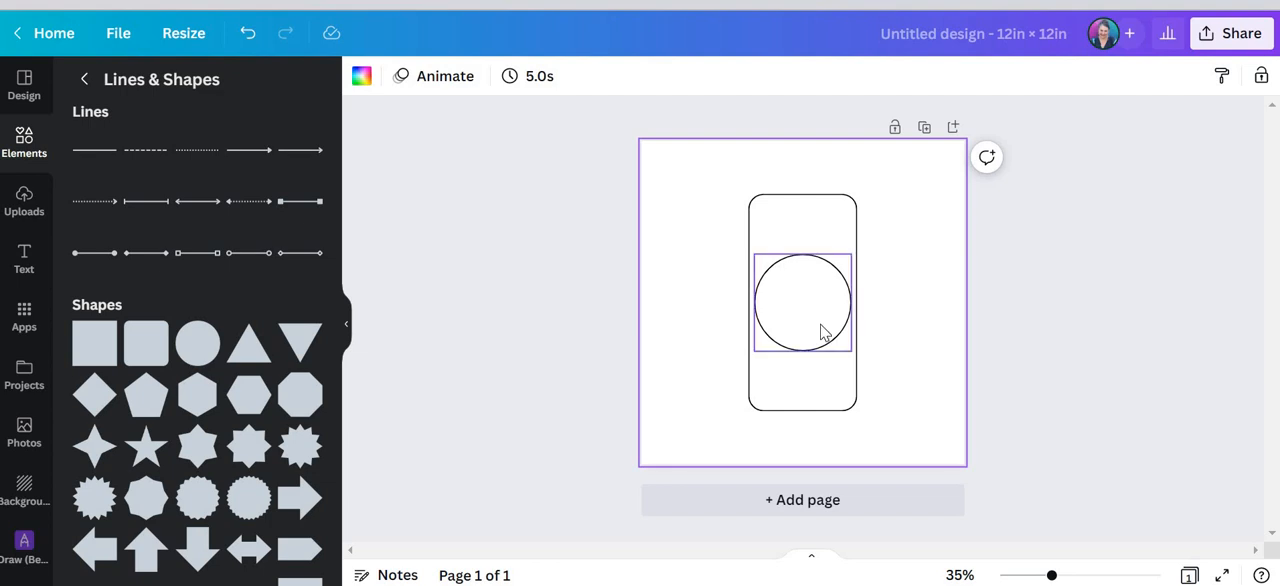
click(802, 302)
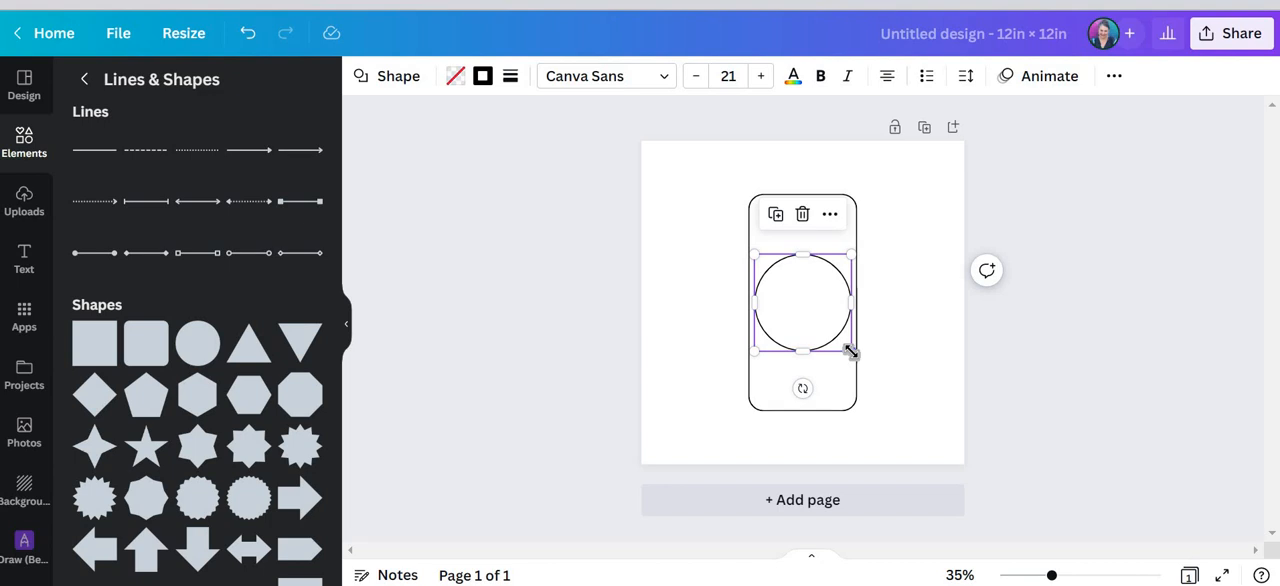
drag(850, 351, 795, 295)
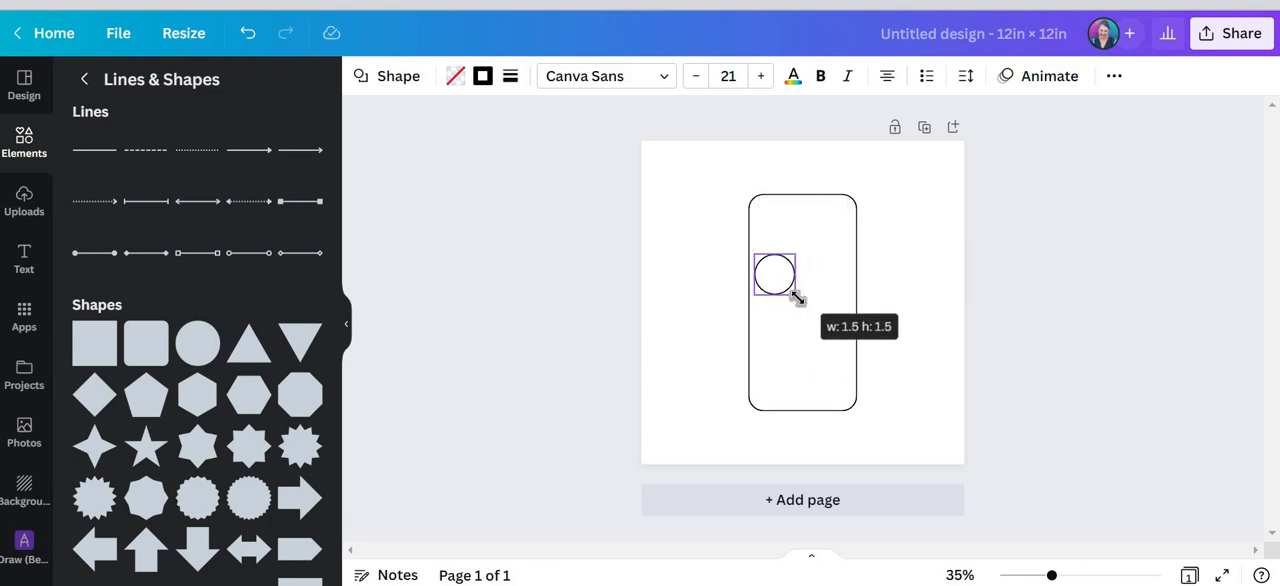
drag(795, 297, 868, 370)
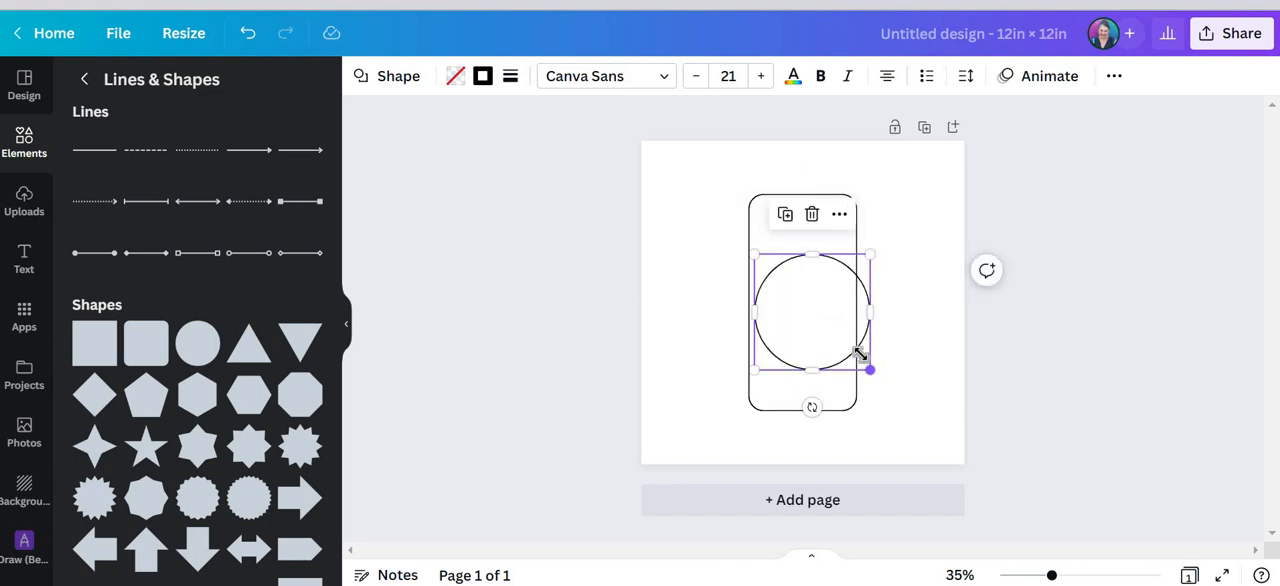
drag(870, 370, 835, 330)
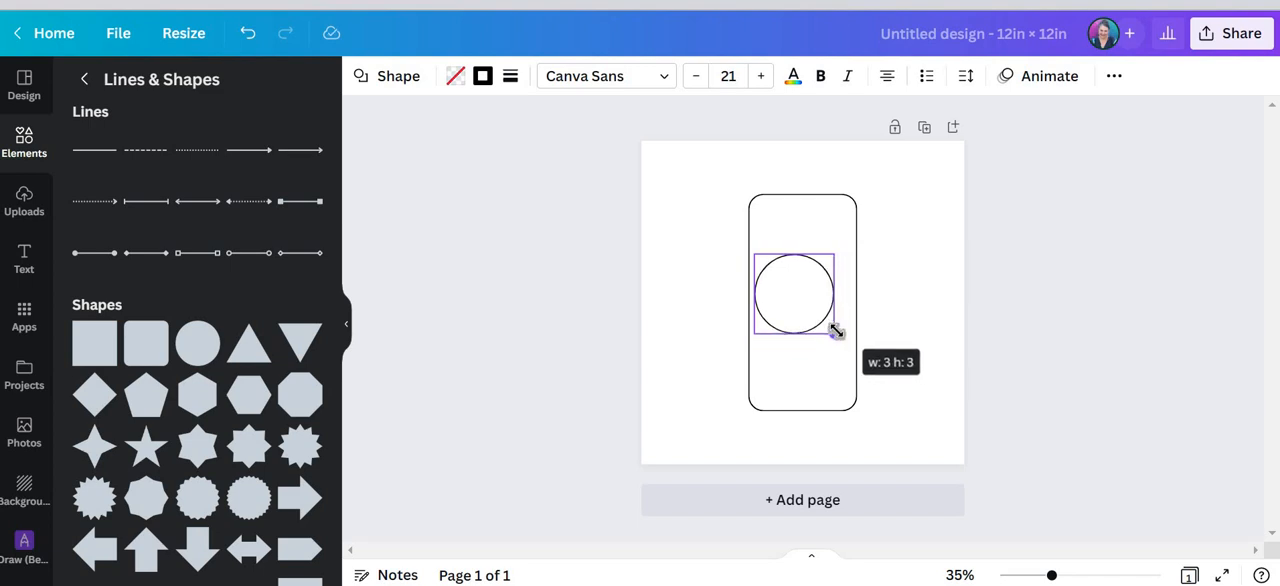
drag(835, 330, 795, 292)
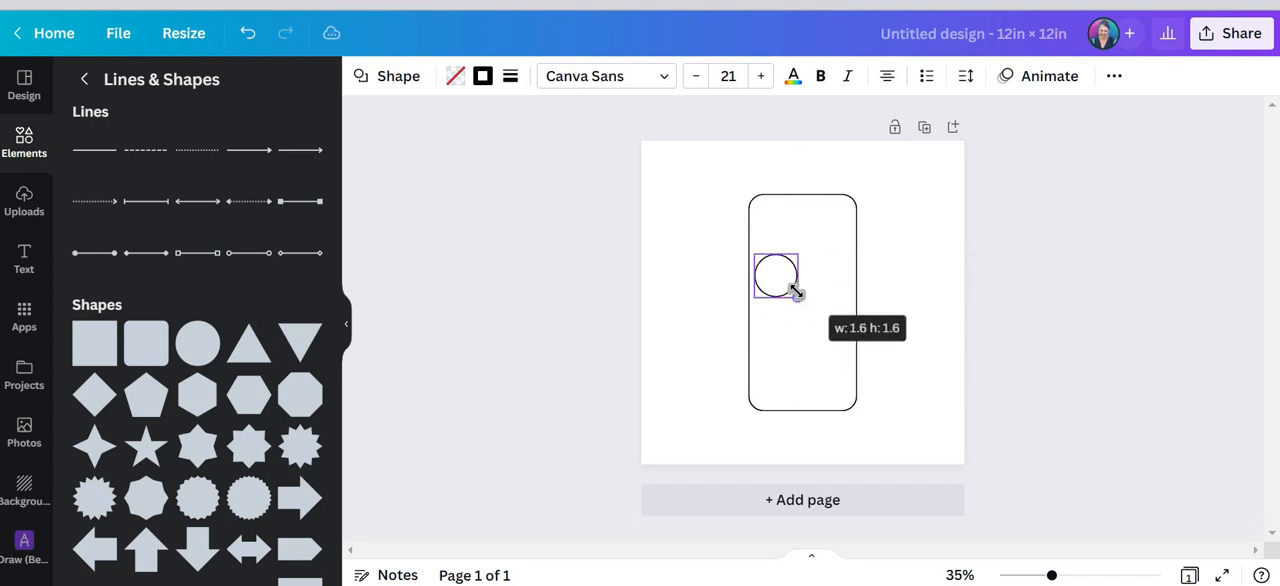
drag(797, 293, 785, 283)
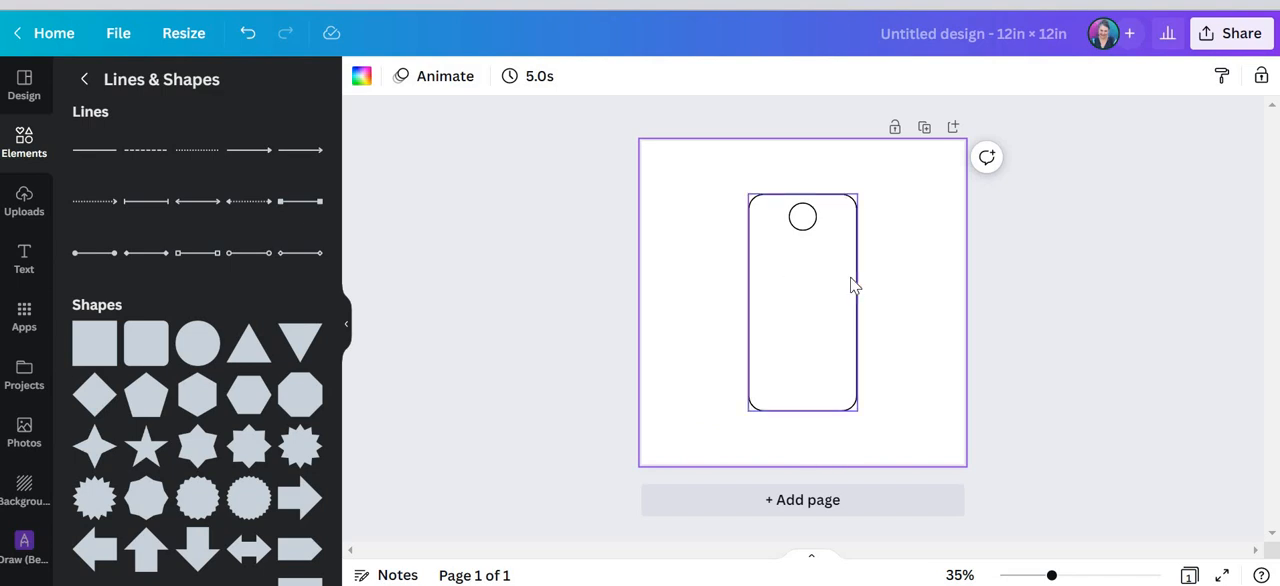
mouse_move(313, 158)
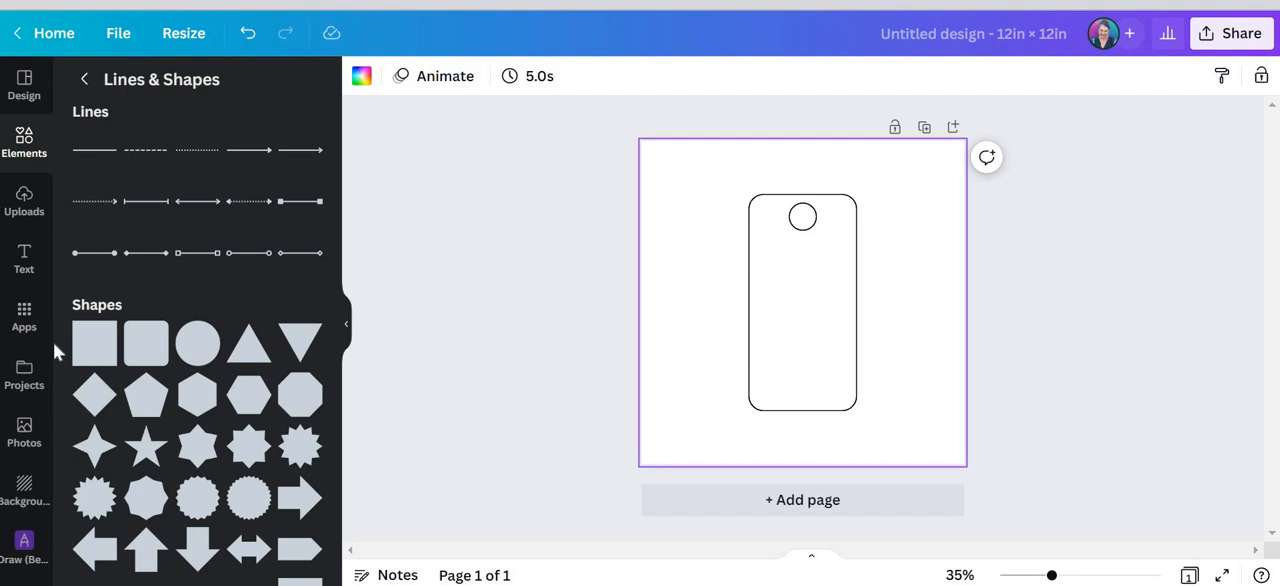
Add a subheading text box reading 'Fab Lab' and 'Room 204' on two lines, then select it.
click(24, 258)
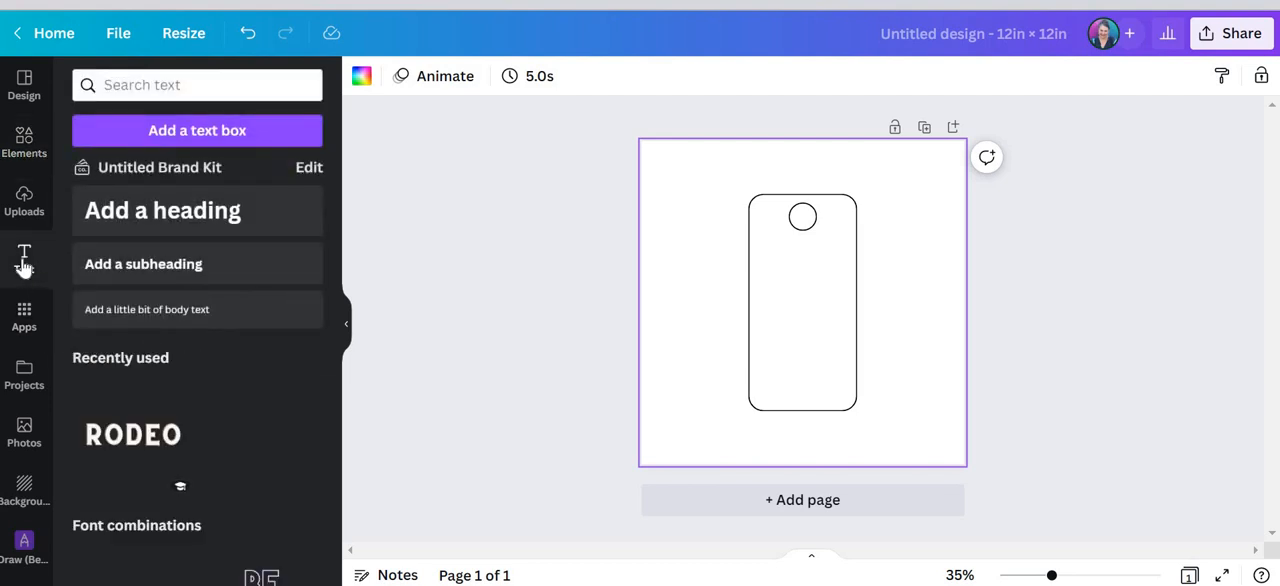
mouse_move(155, 275)
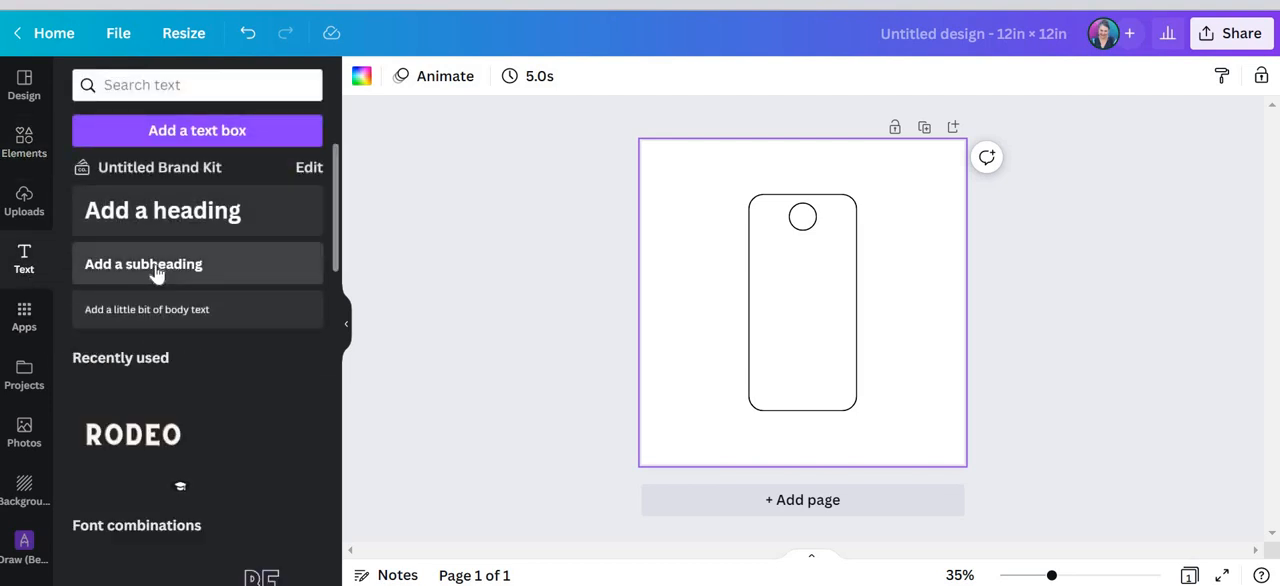
click(143, 263)
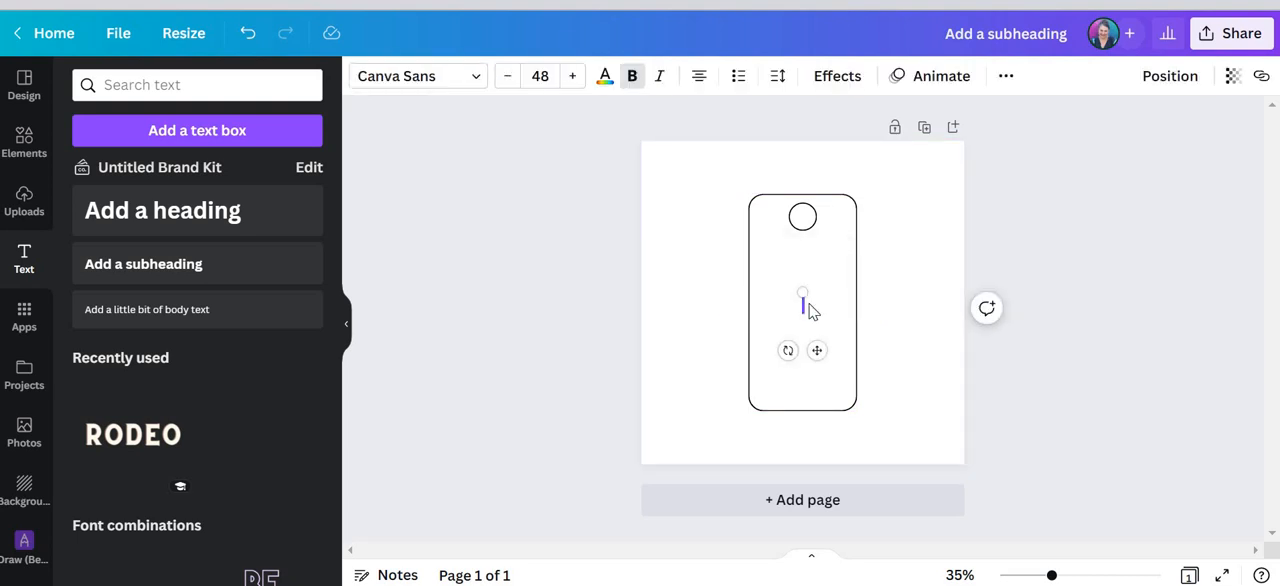
text(Fab Lab)
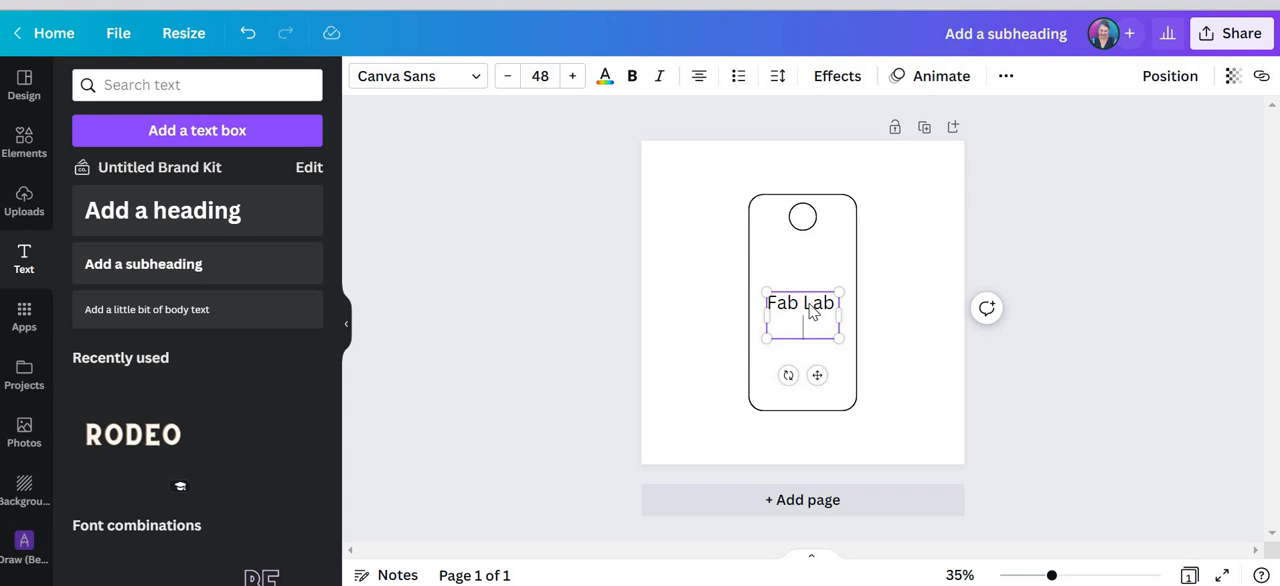
text(Room 204)
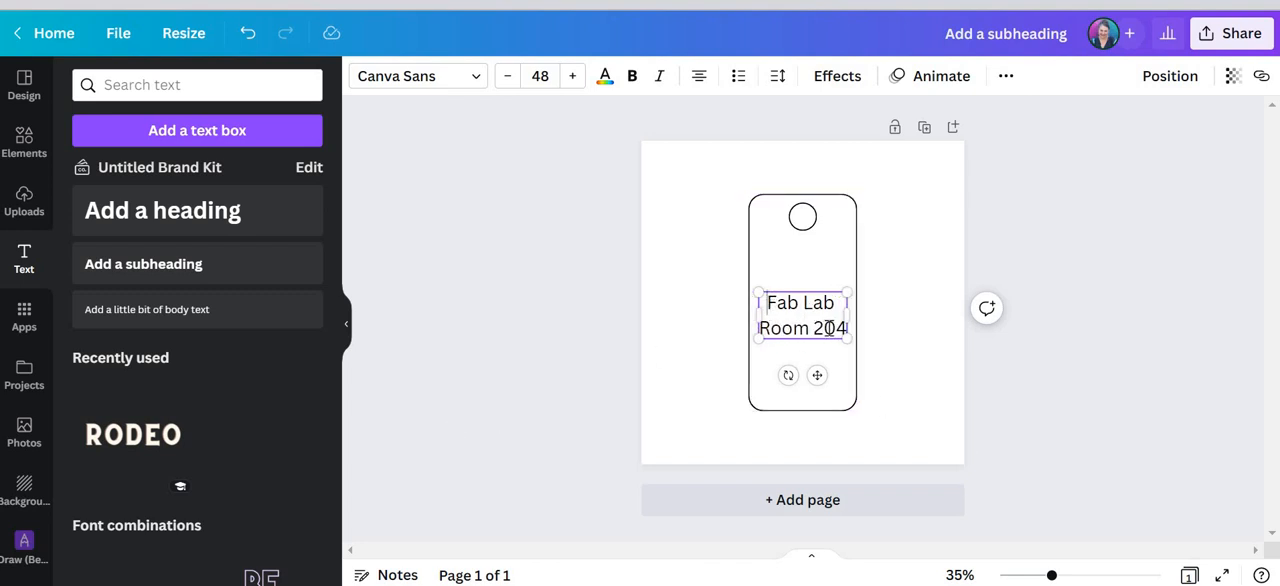
triple_click(801, 315)
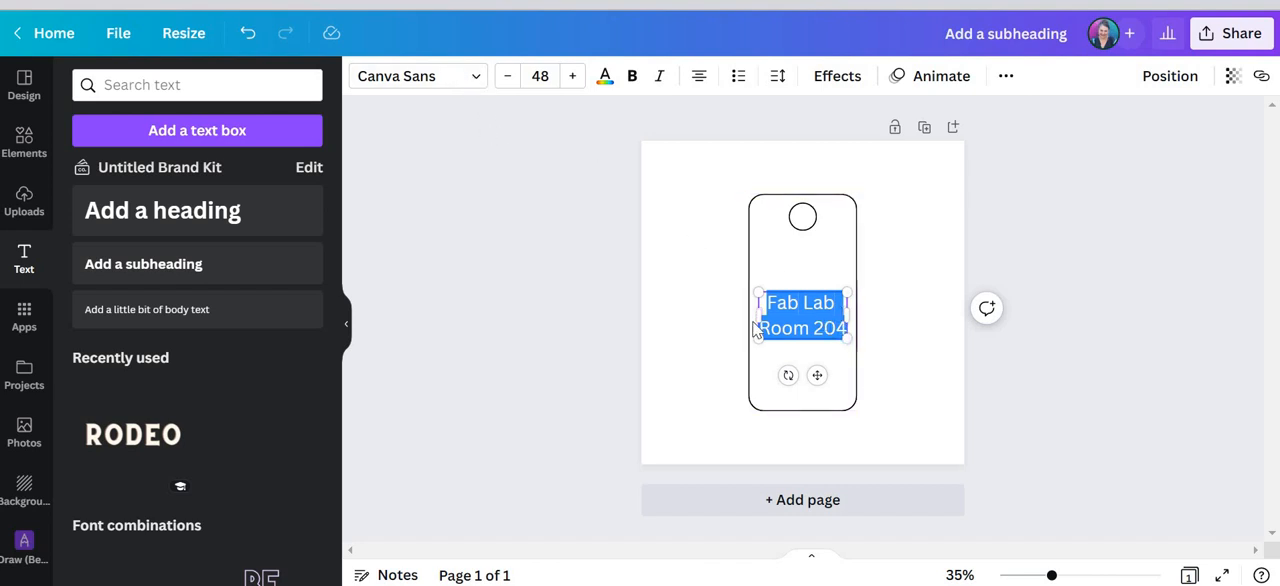
Try the Moontime font on the Fab Lab Room 204 text.
click(417, 76)
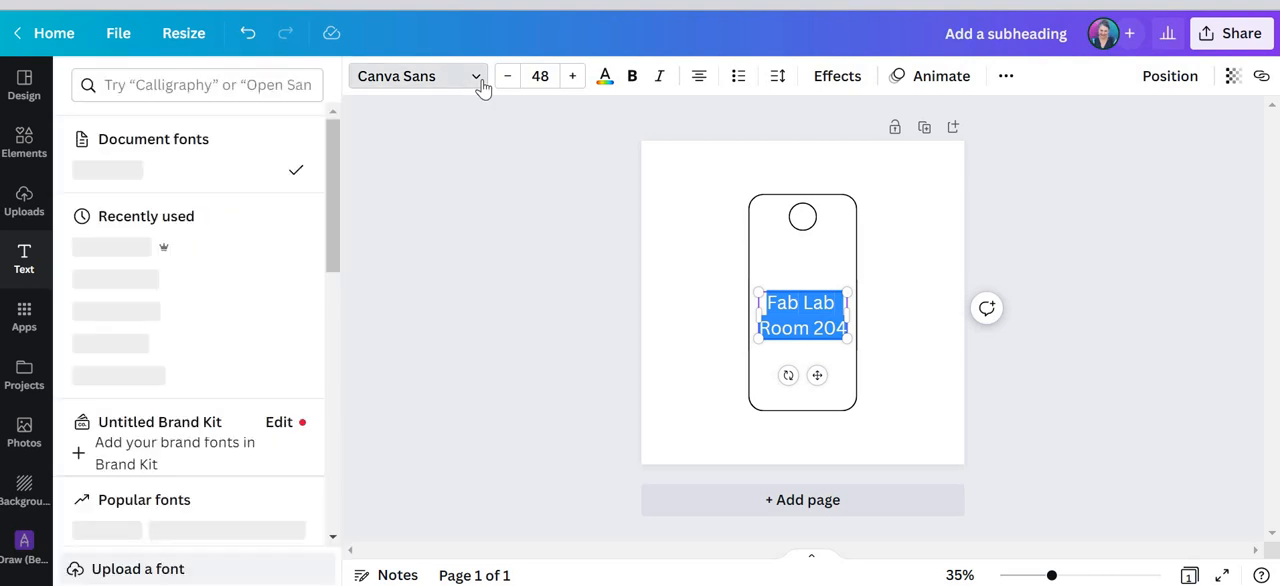
scroll(down, 3)
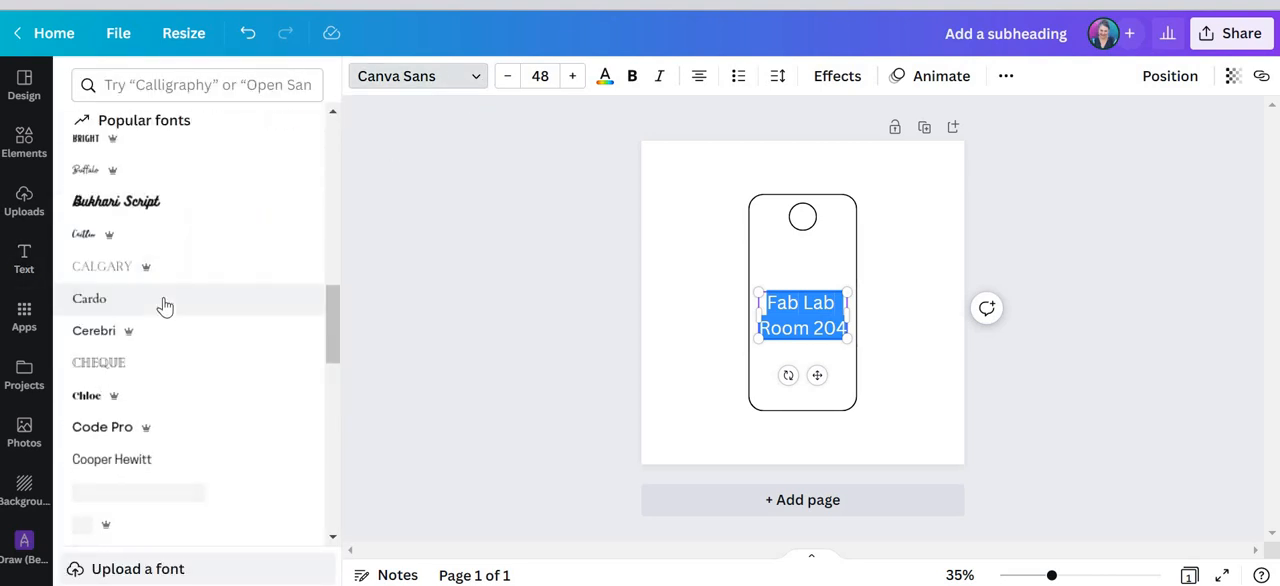
scroll(down, 3)
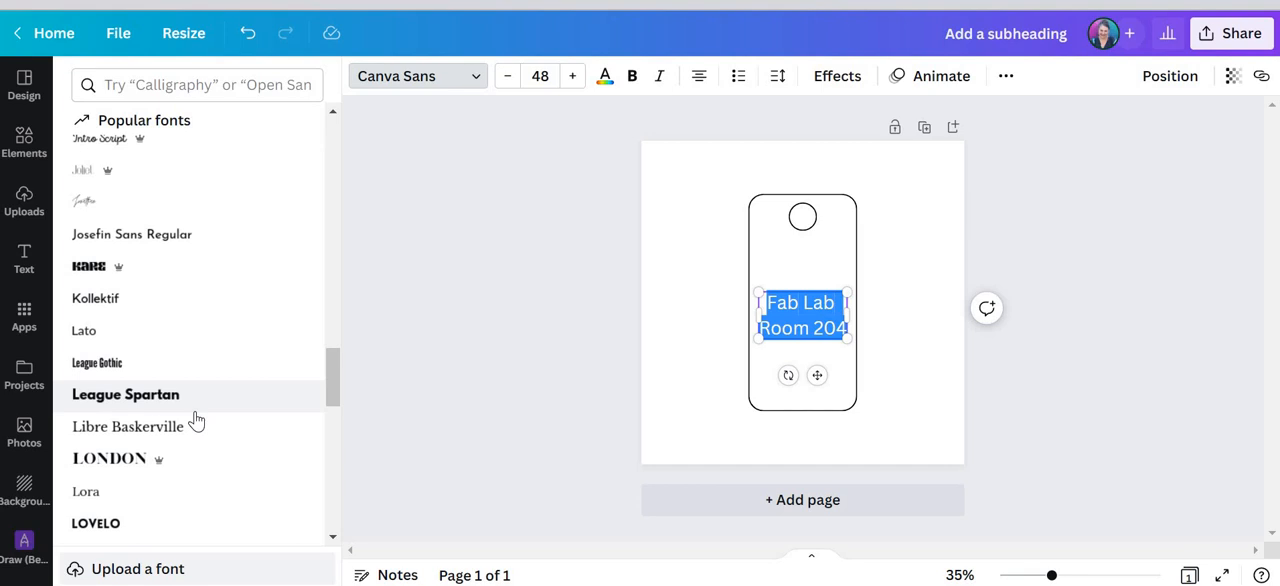
scroll(down, 3)
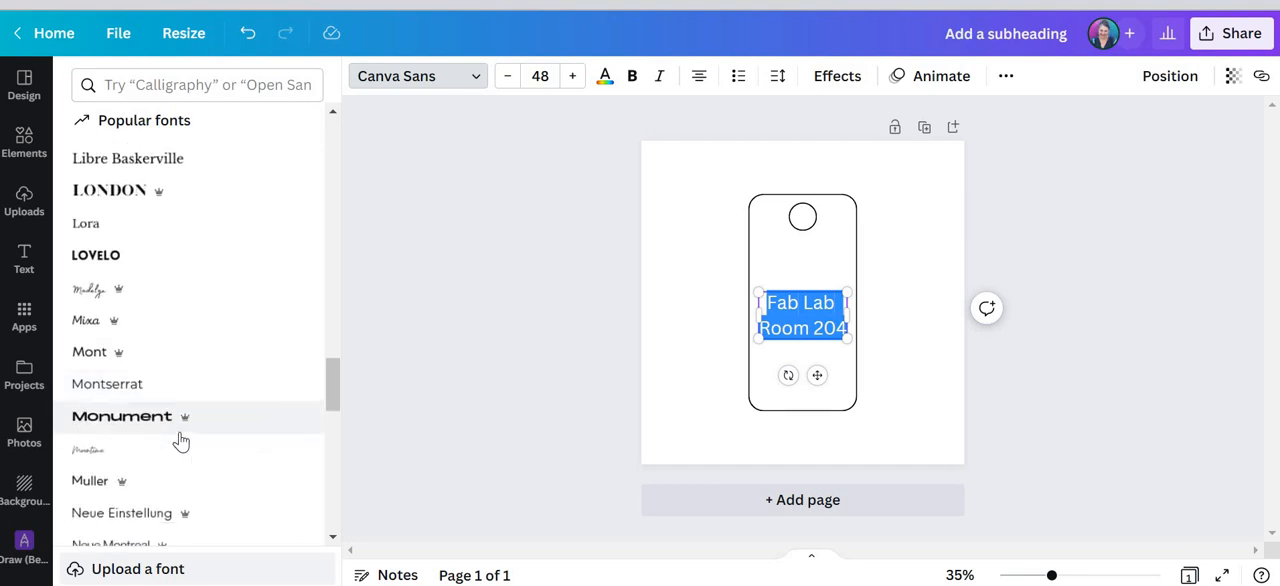
scroll(down, 3)
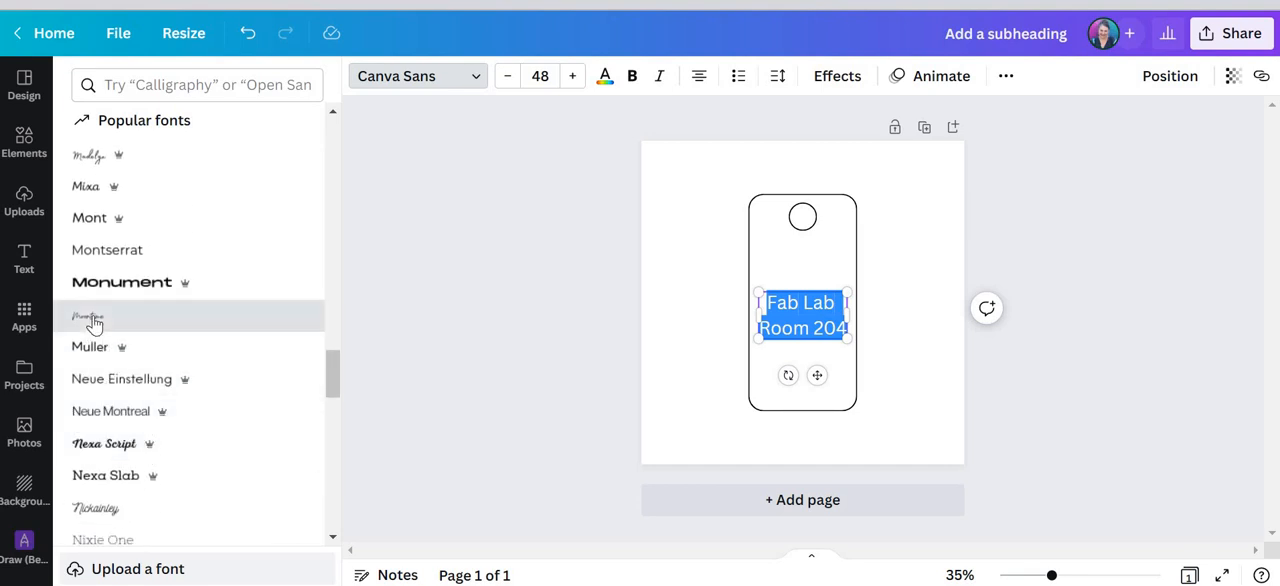
click(88, 318)
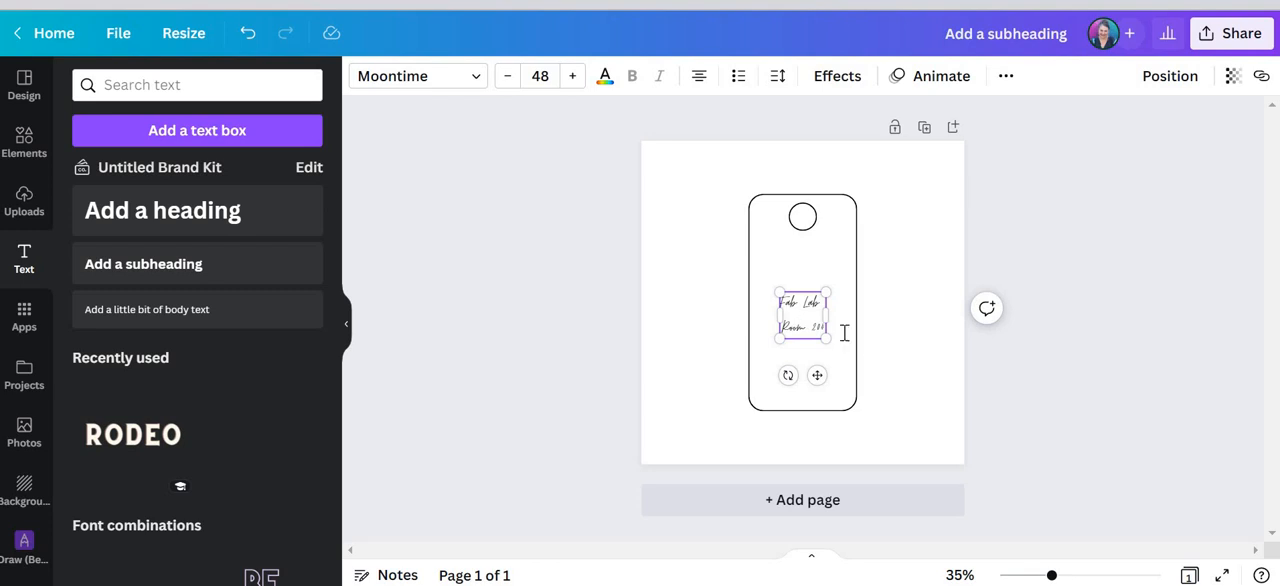
mouse_move(868, 378)
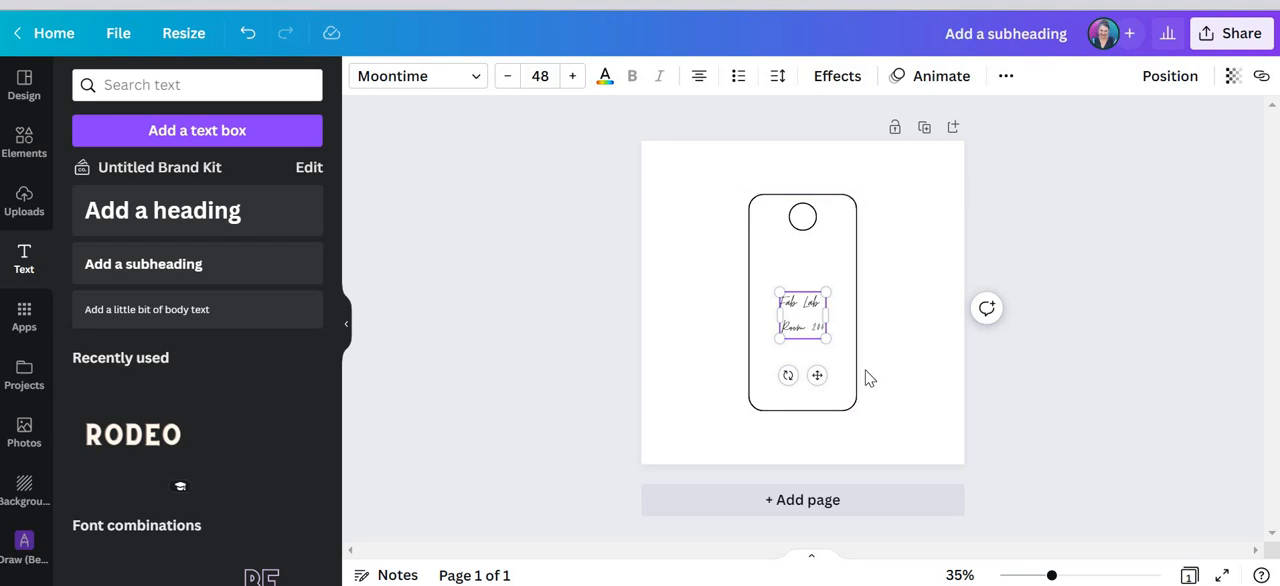
mouse_move(865, 363)
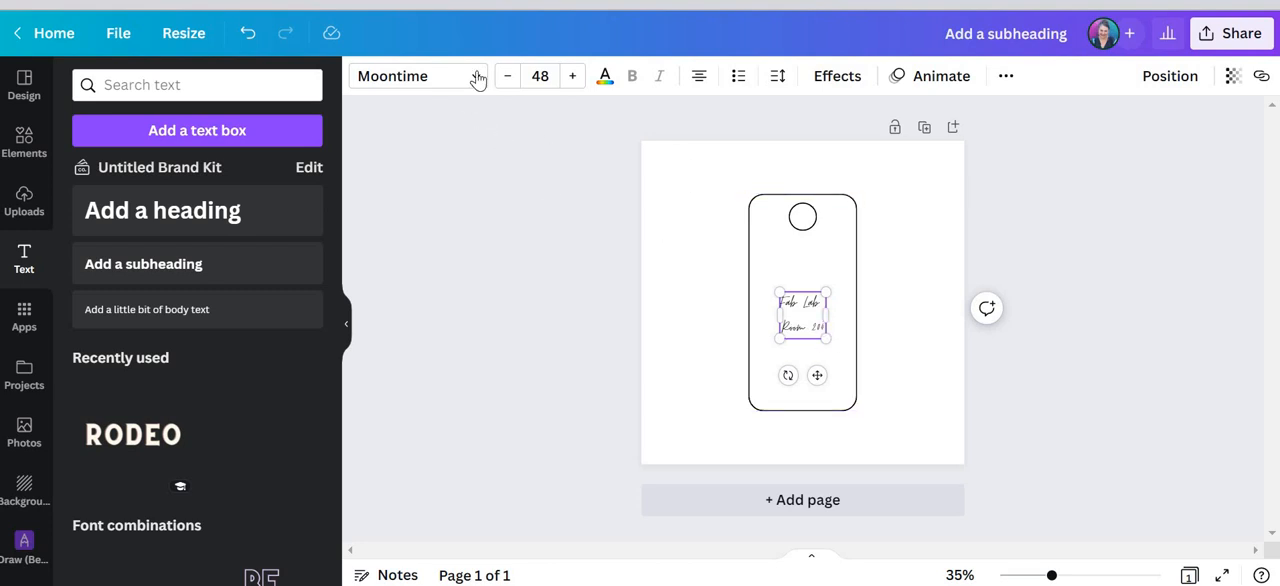
Try Sensa Brush, then settle on the Zing Rust Base font.
click(417, 76)
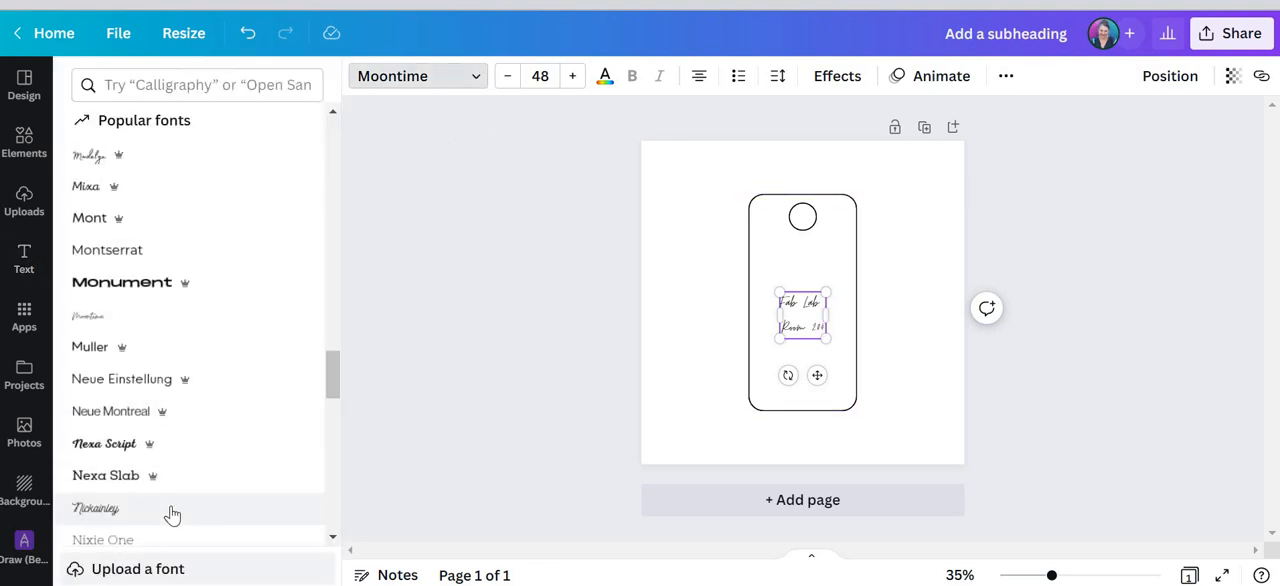
scroll(down, 3)
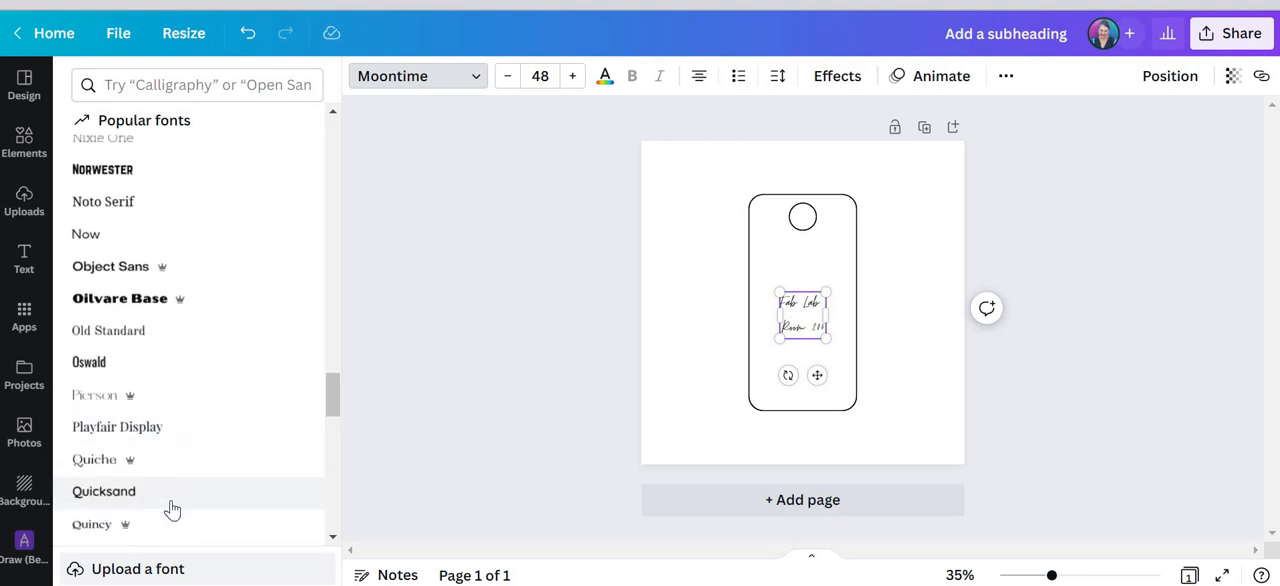
scroll(down, 3)
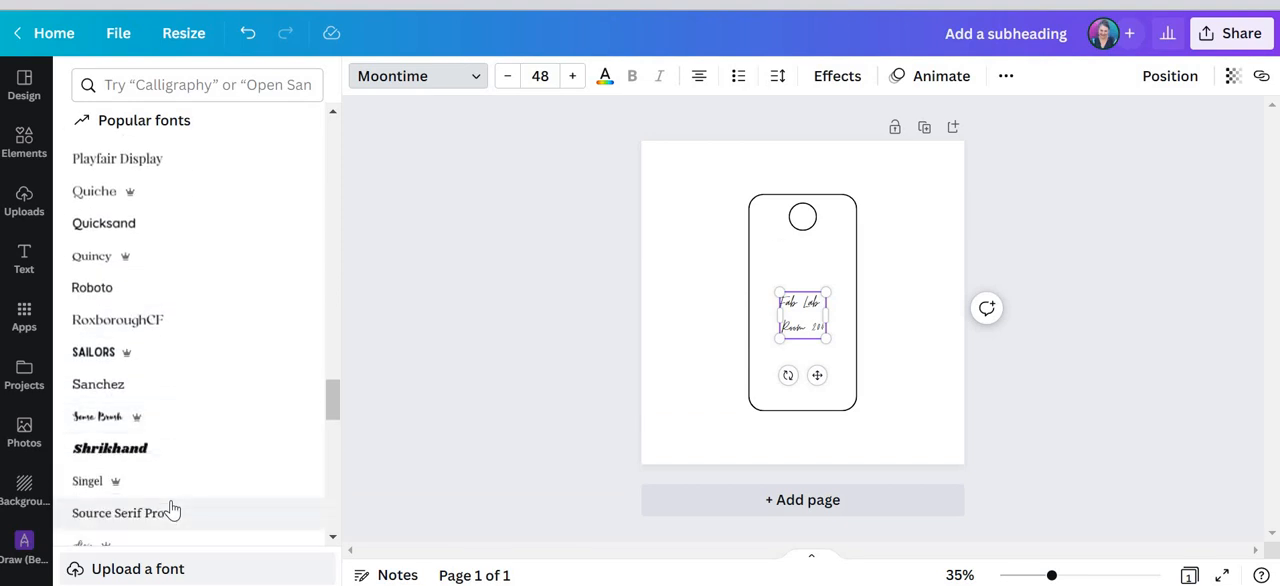
click(97, 417)
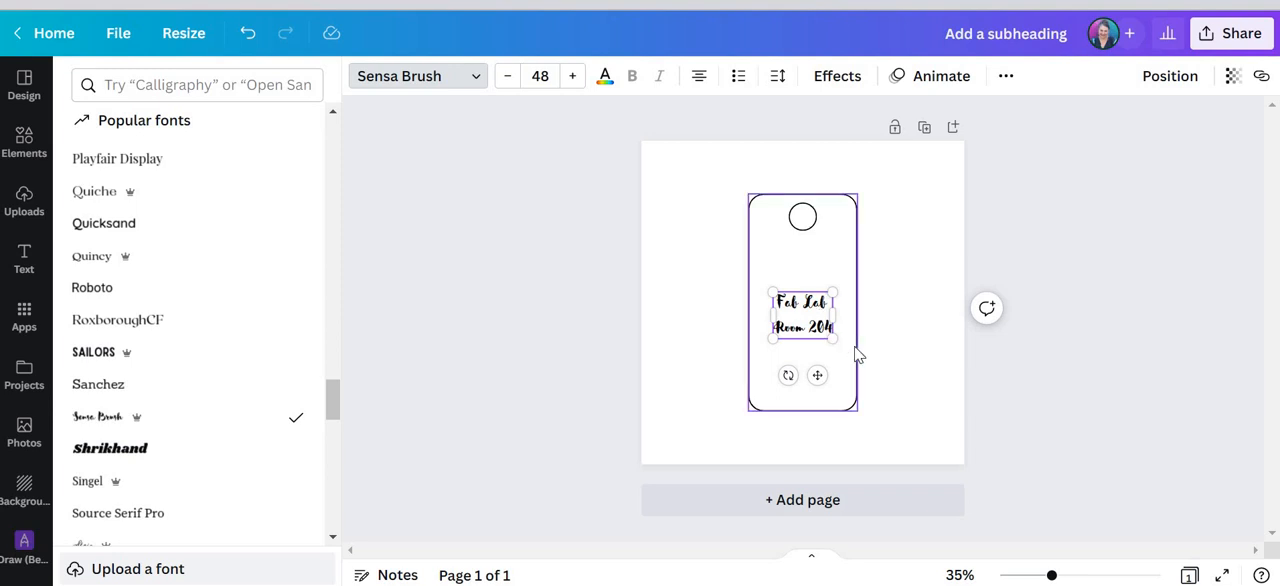
mouse_move(860, 390)
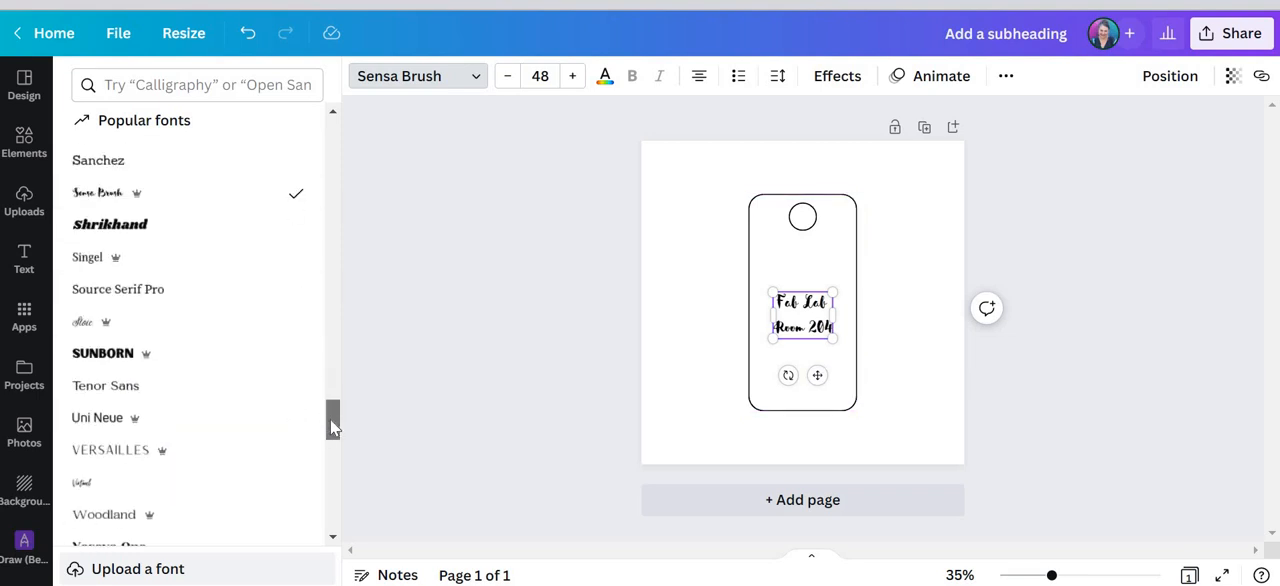
scroll(down, 3)
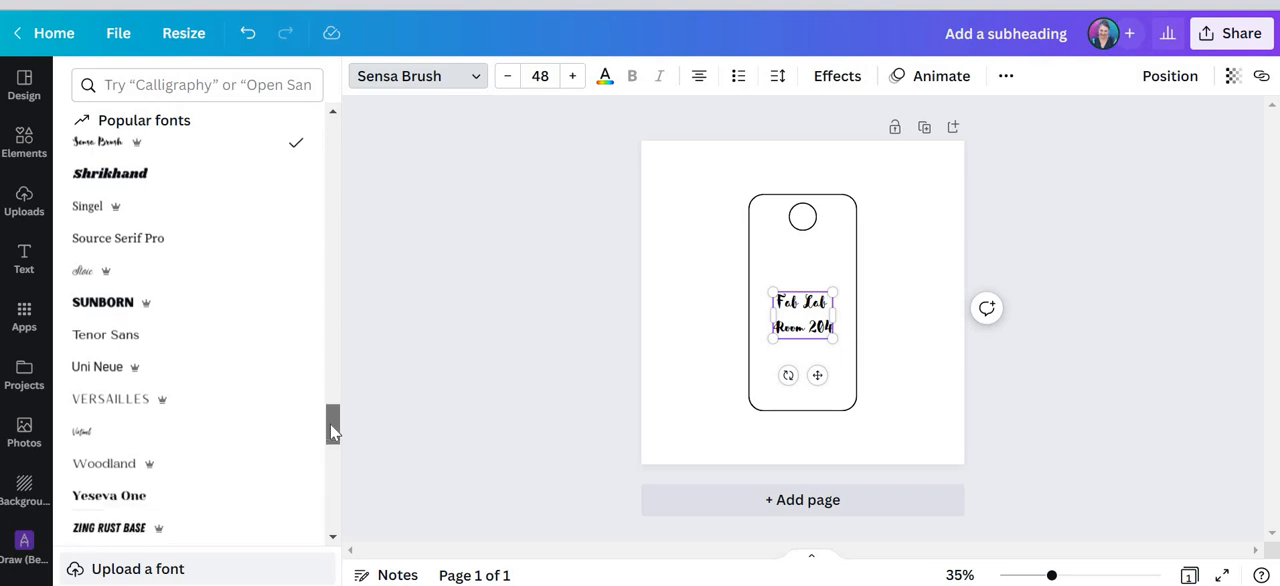
click(109, 527)
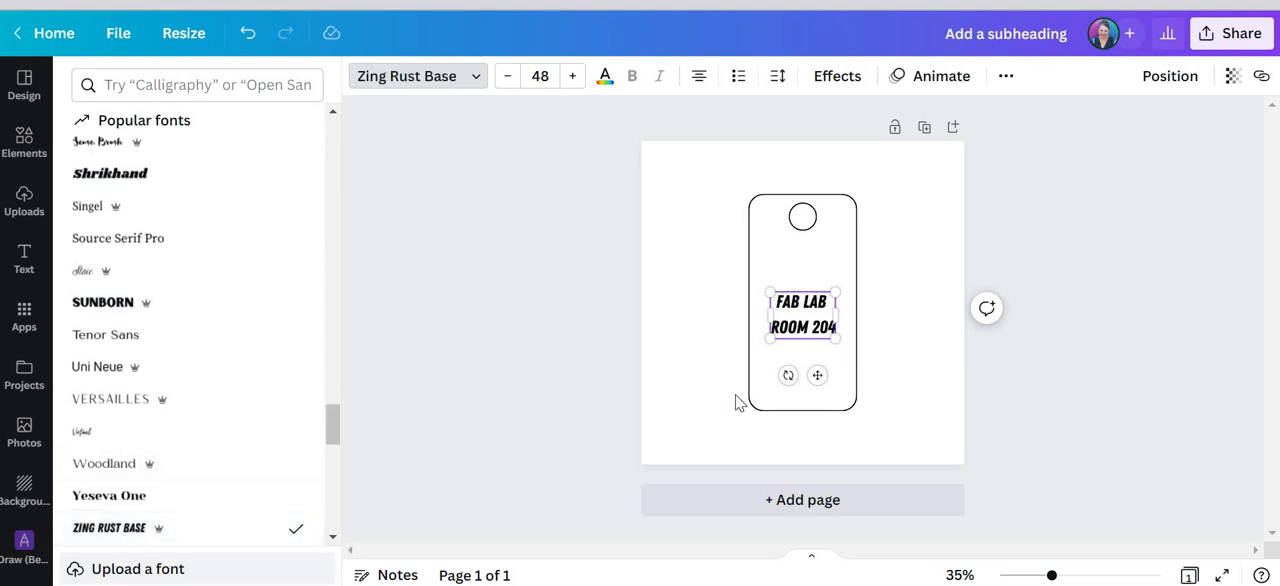
click(24, 258)
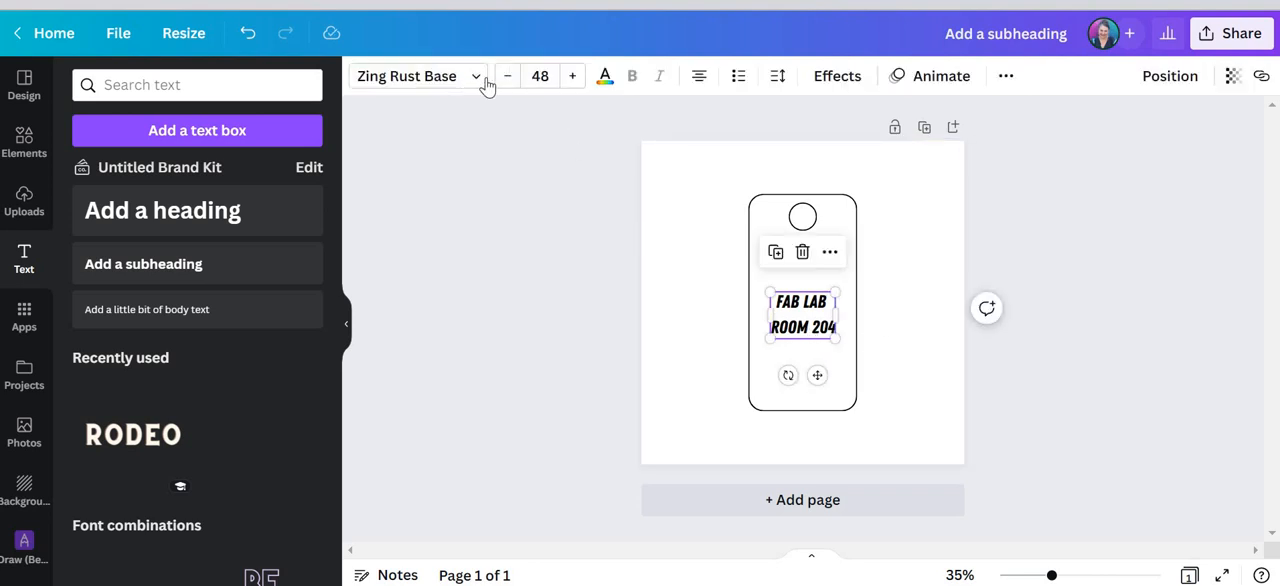
mouse_move(573, 76)
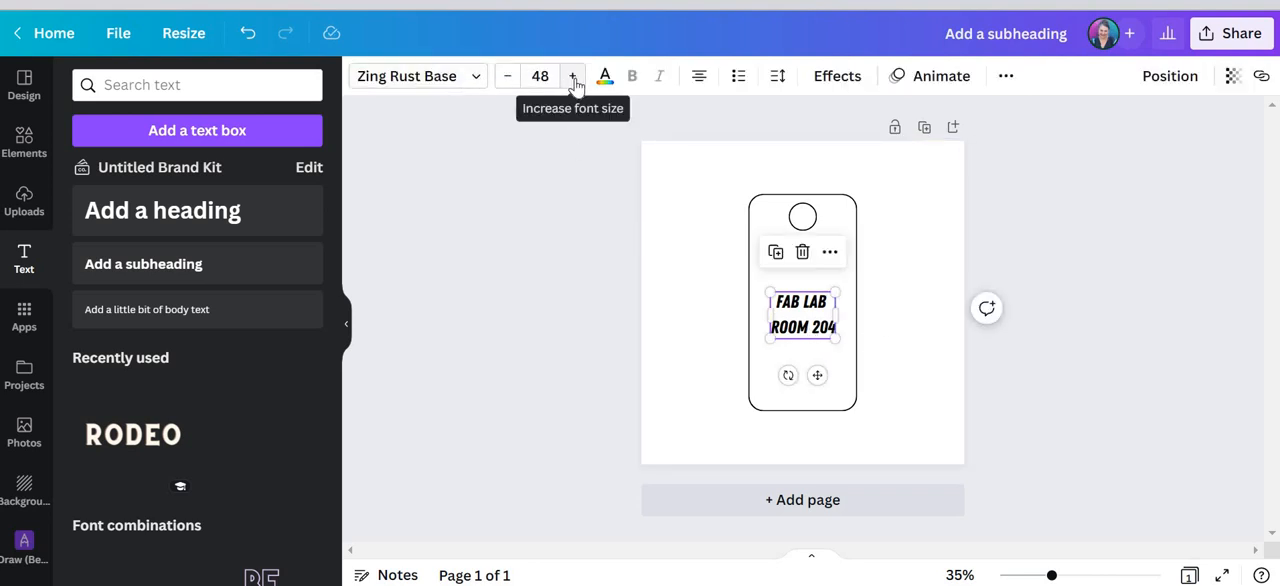
mouse_move(604, 76)
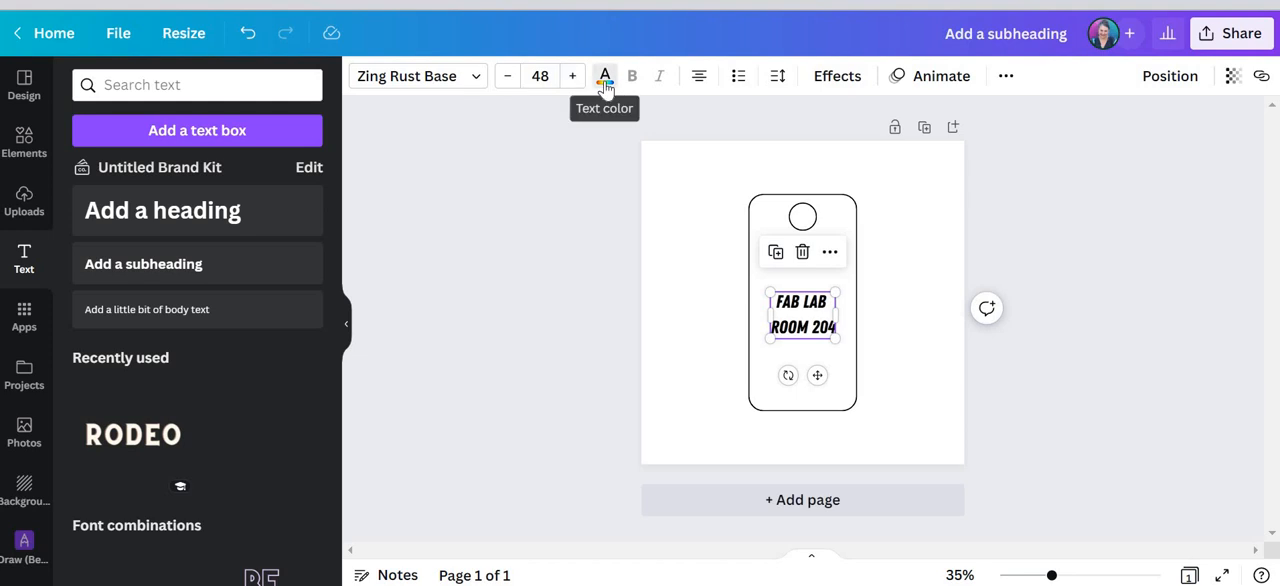
Change the FAB LAB ROOM 204 text colour to Cobalt blue from the default colours.
click(604, 75)
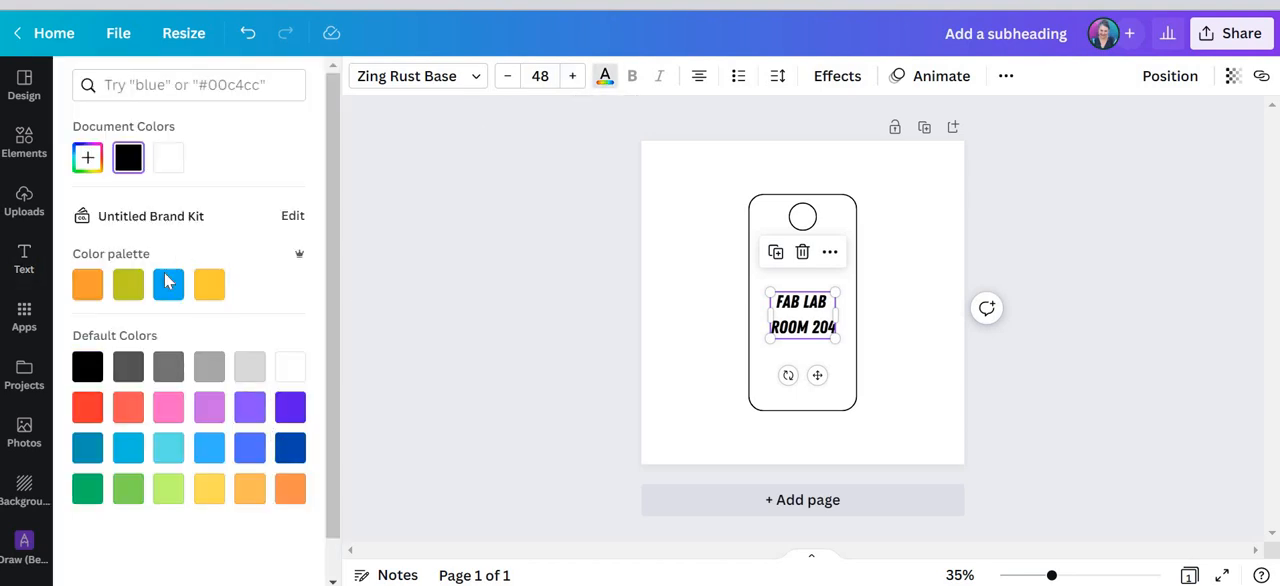
mouse_move(289, 447)
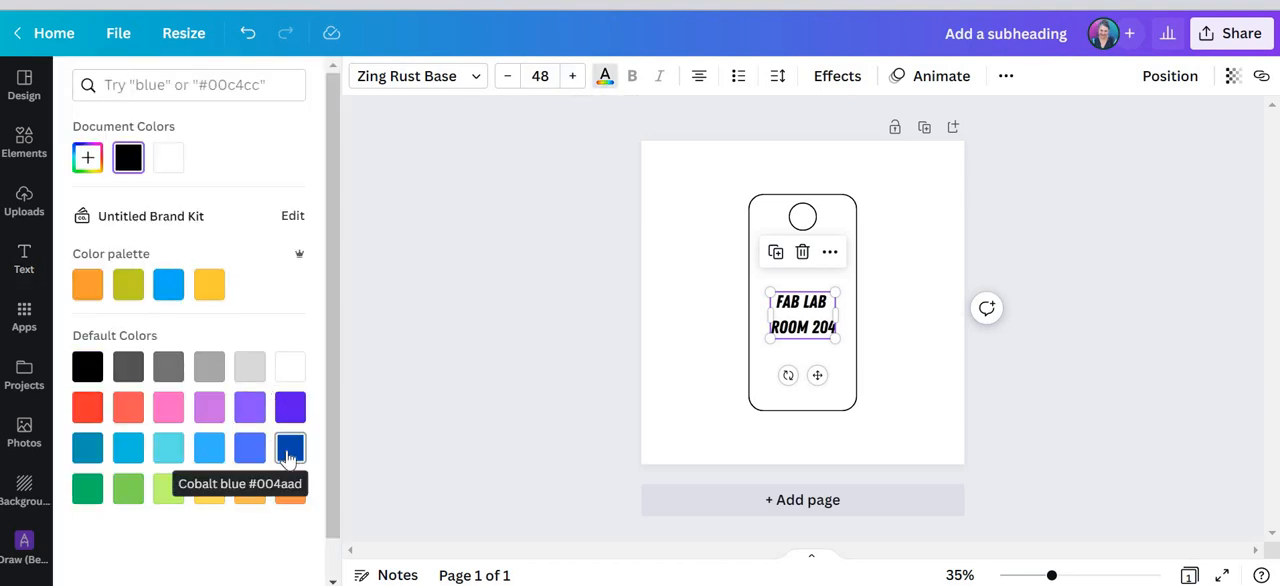
click(24, 258)
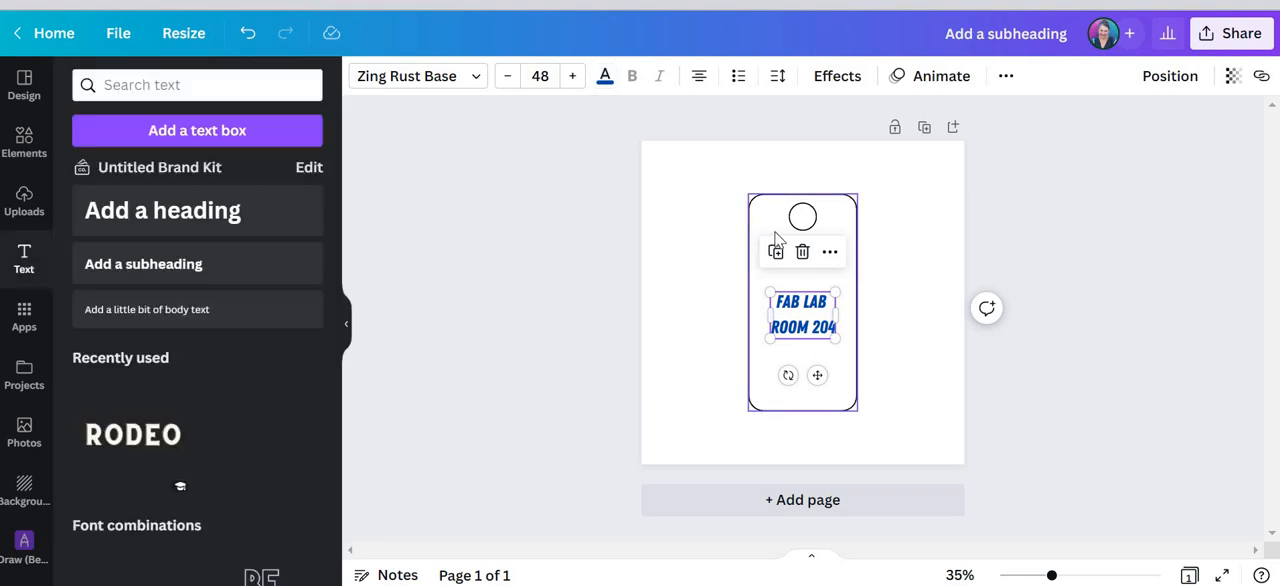
mouse_move(845, 318)
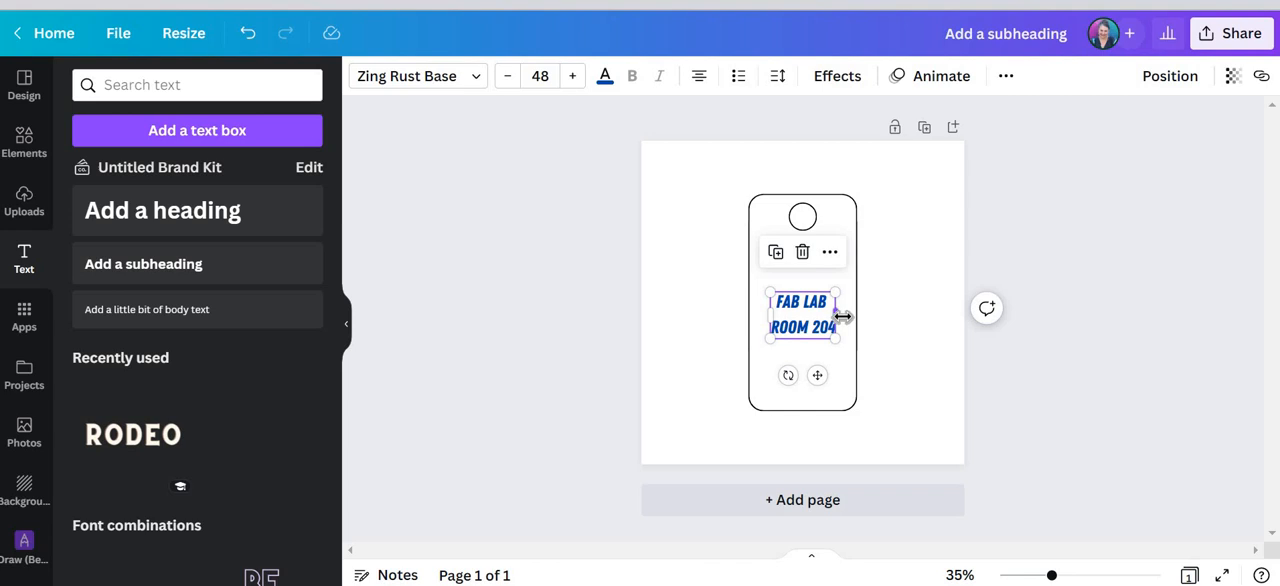
mouse_move(830, 328)
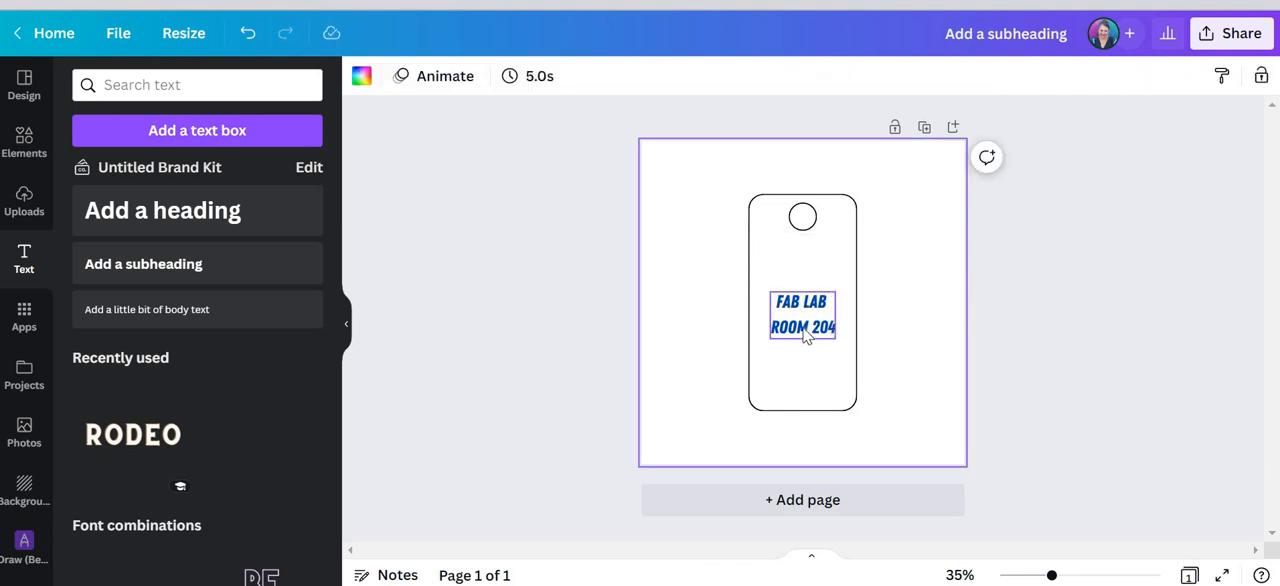
Resize the FAB LAB ROOM 204 text box larger and move it toward the hanger's bottom.
click(802, 314)
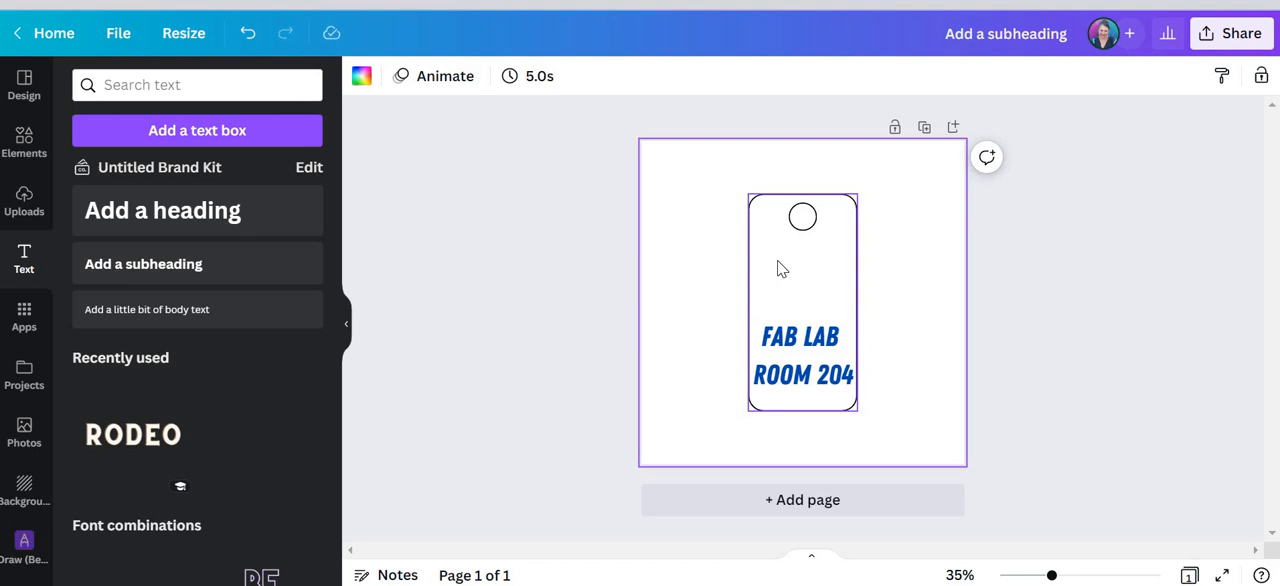
mouse_move(775, 278)
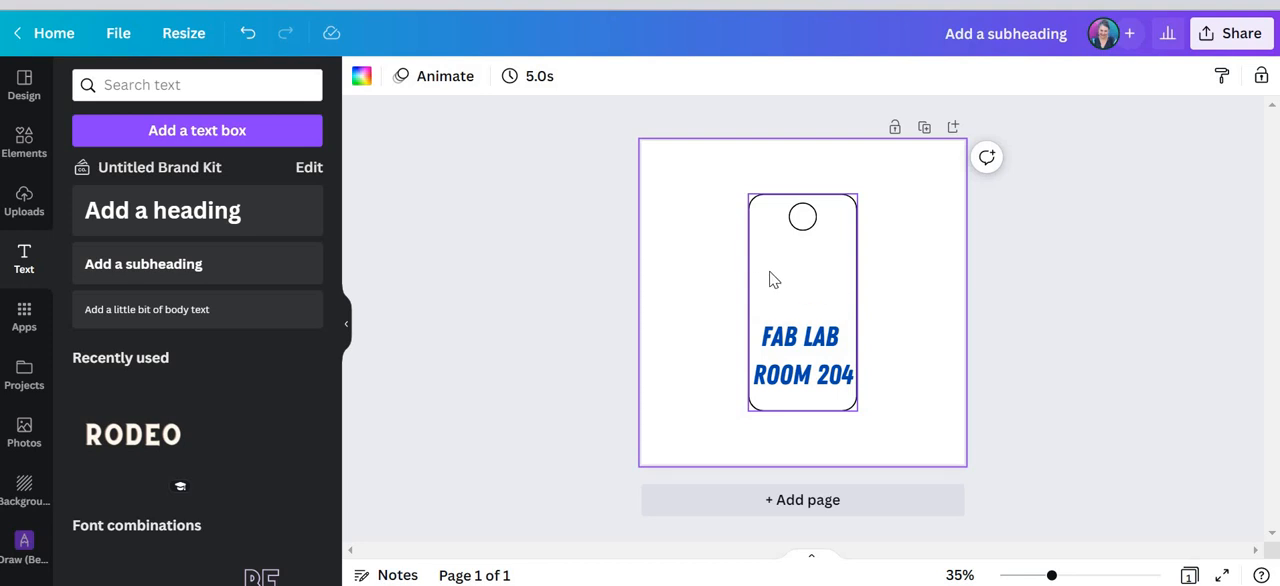
click(800, 355)
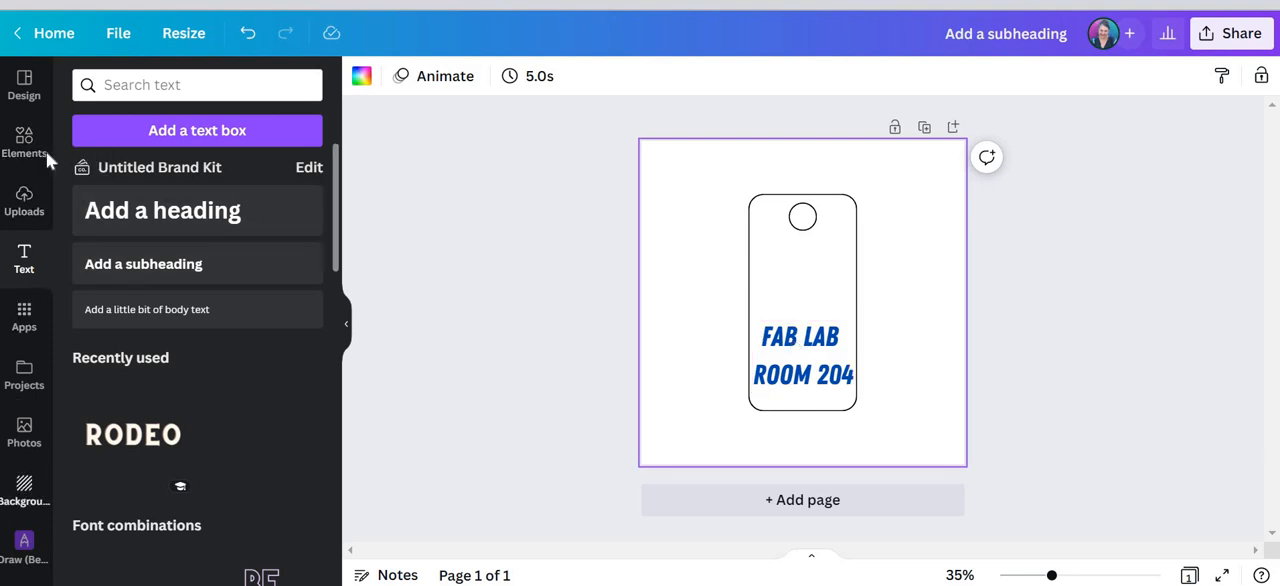
Search the Elements library for 'Gears'.
click(24, 145)
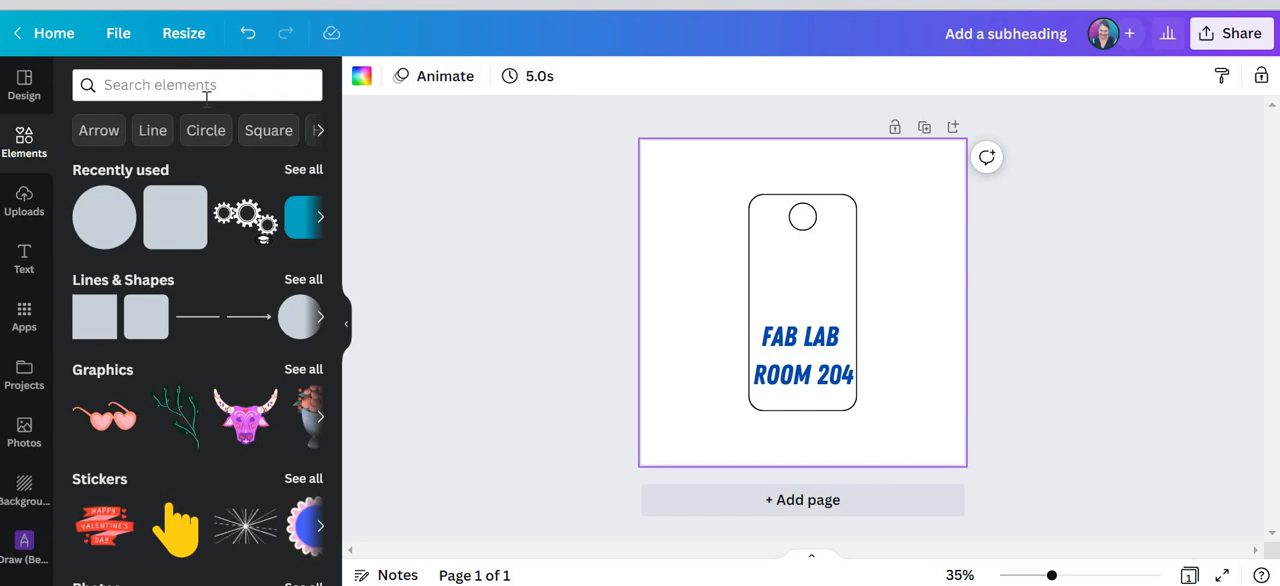
click(196, 85)
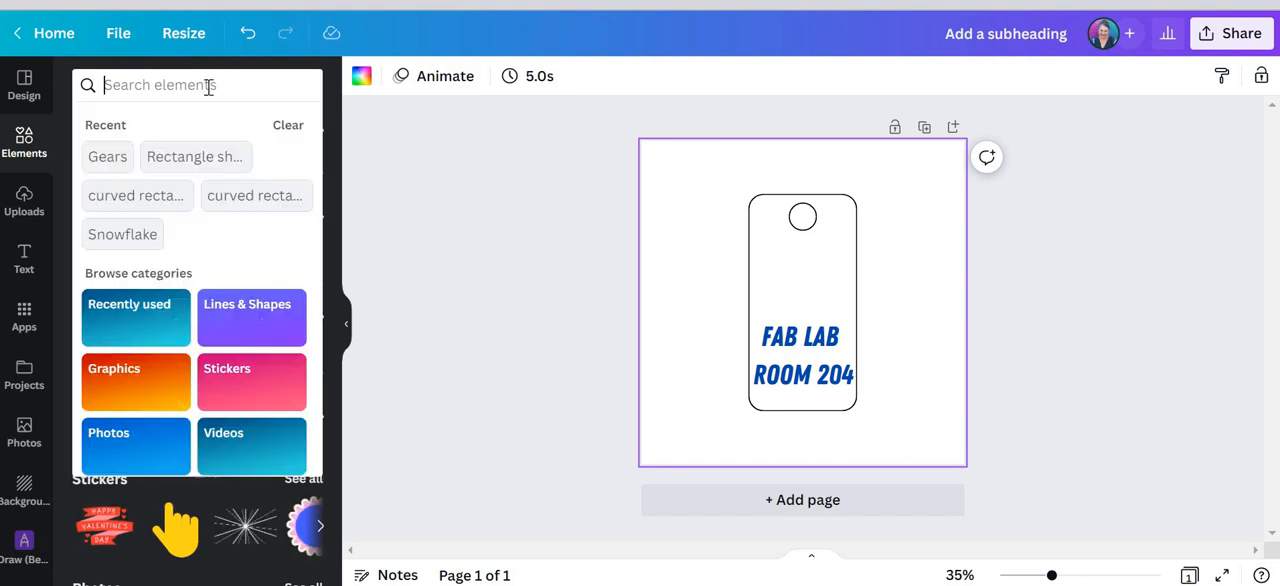
text(Gears)
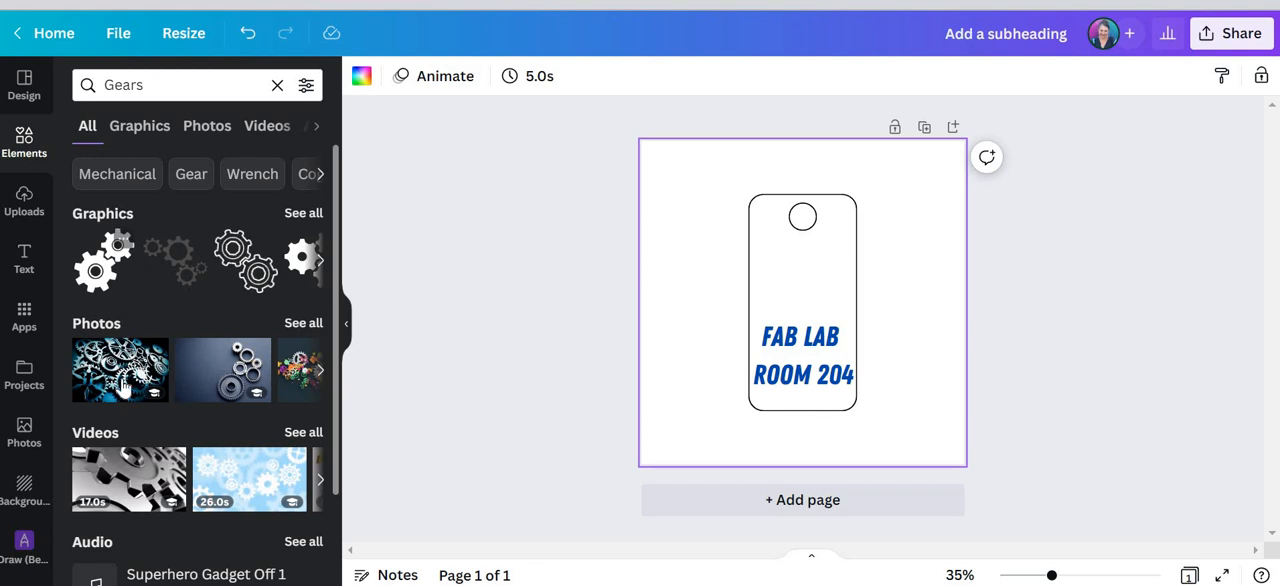
mouse_move(233, 470)
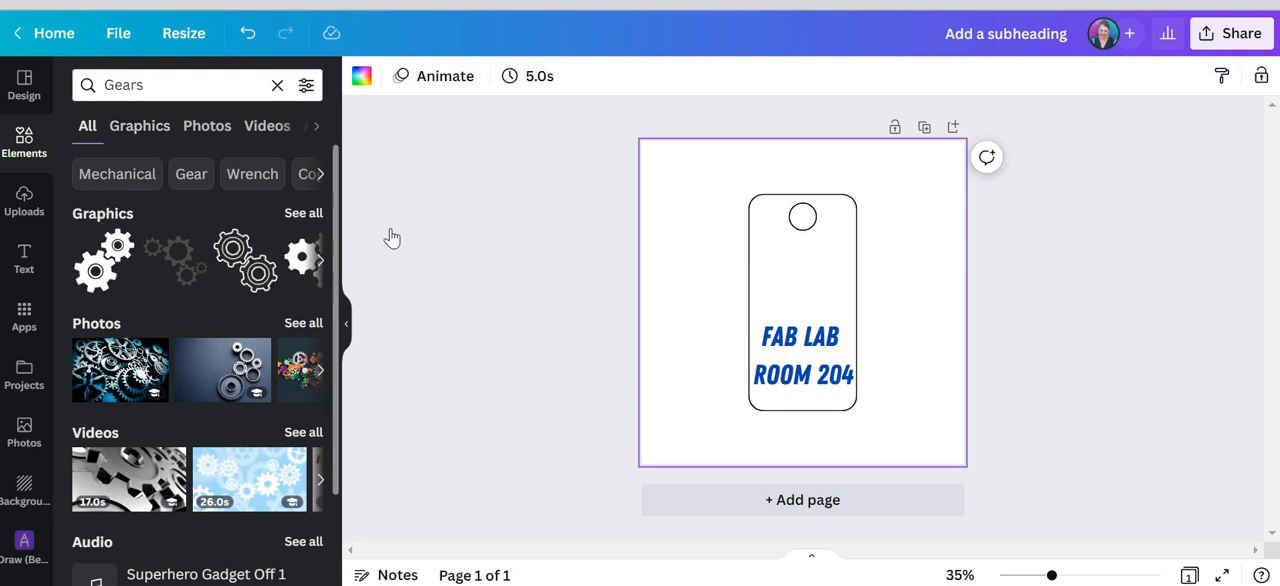
Filter the gear results to Graphics and scroll to the Cog Gear Outline graphic.
click(139, 125)
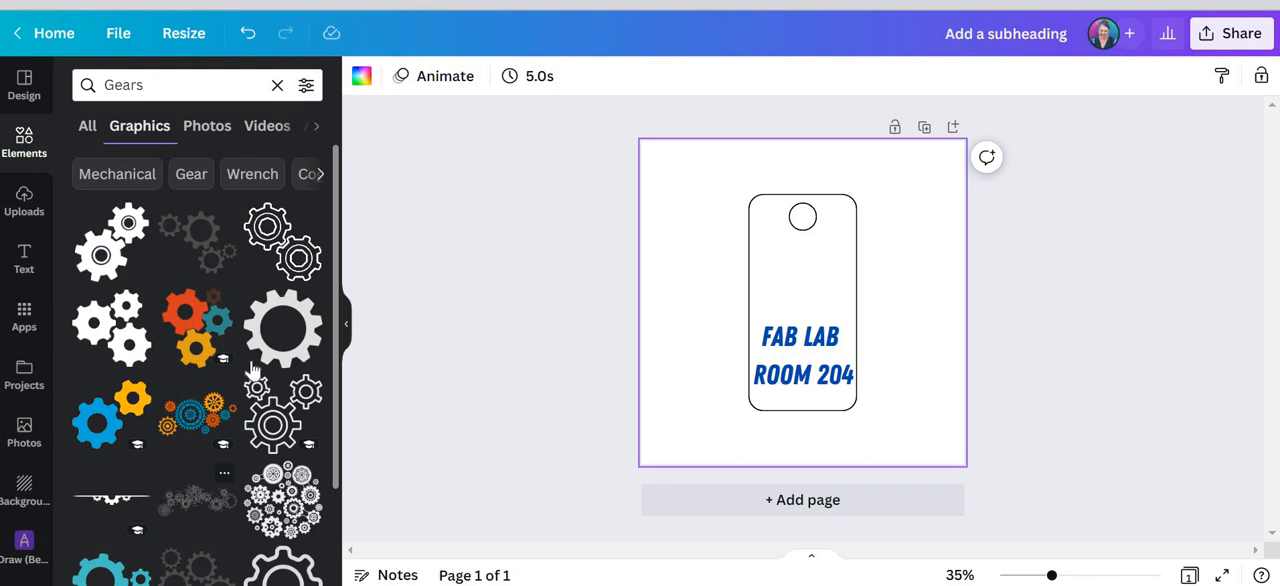
scroll(down, 3)
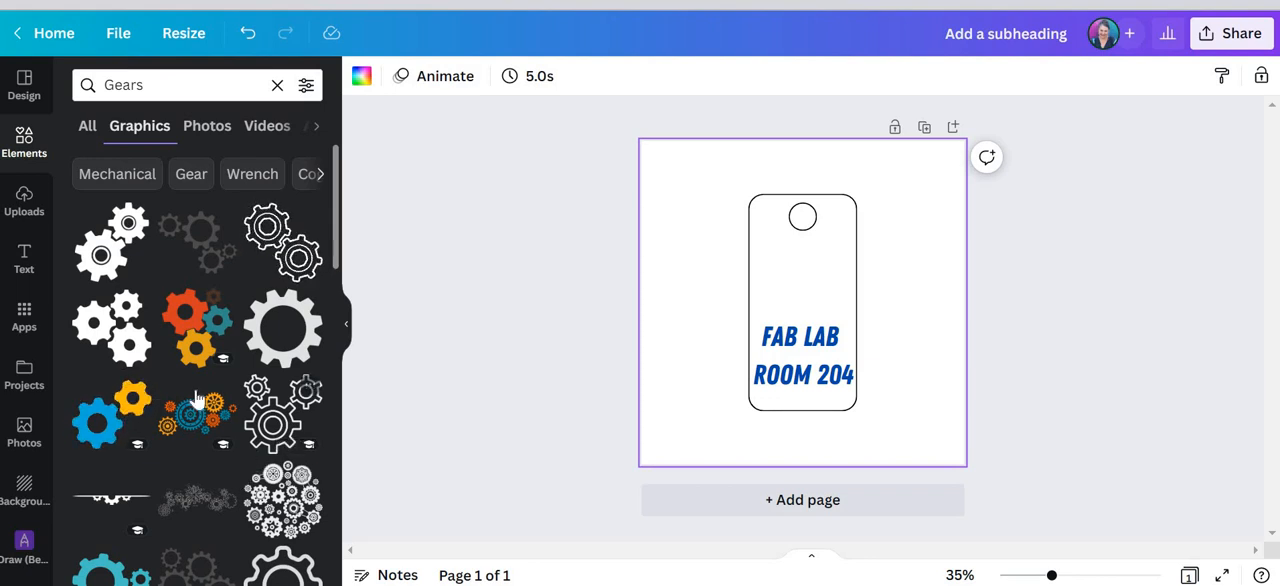
scroll(down, 3)
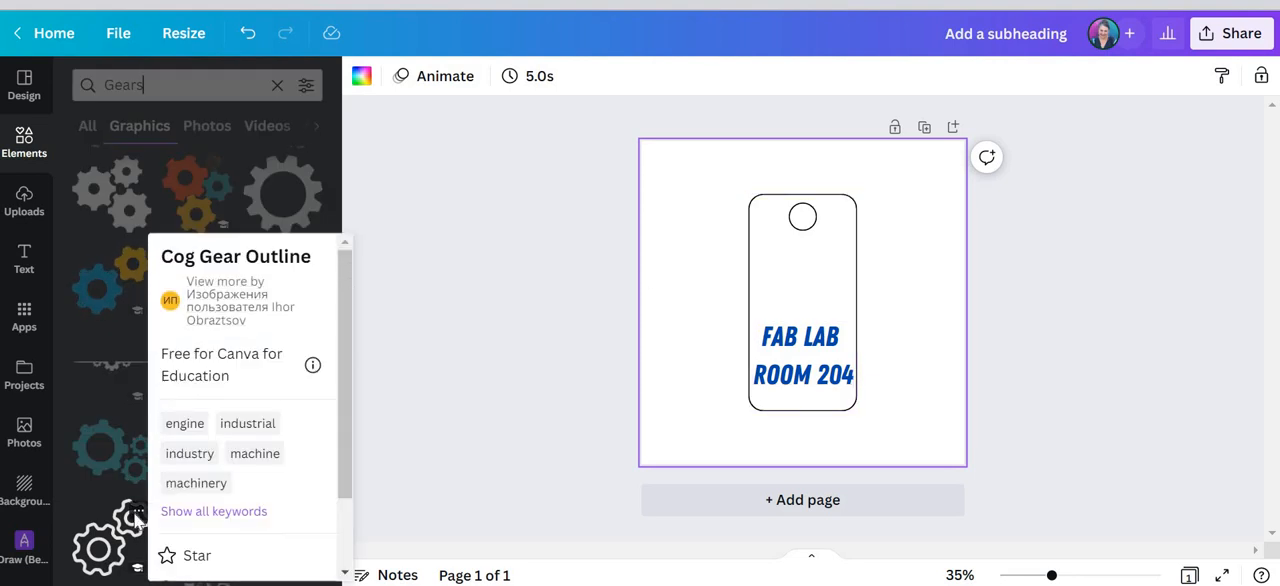
mouse_move(783, 275)
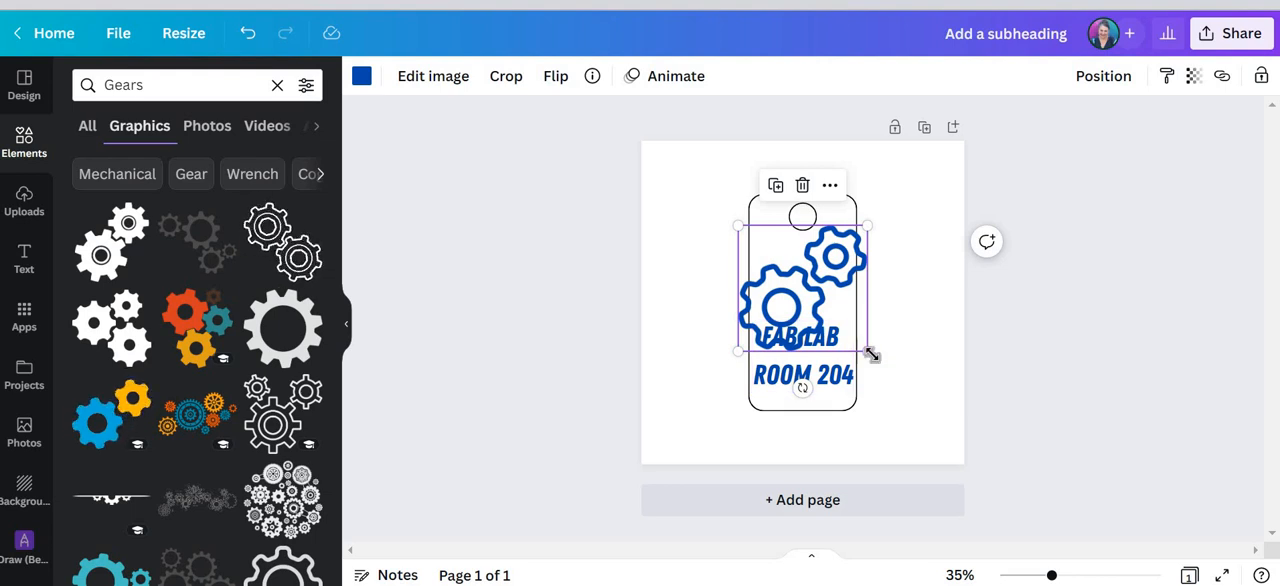
Shrink the cog gear graphic and place it above the FAB LAB ROOM 204 text.
drag(870, 353, 795, 283)
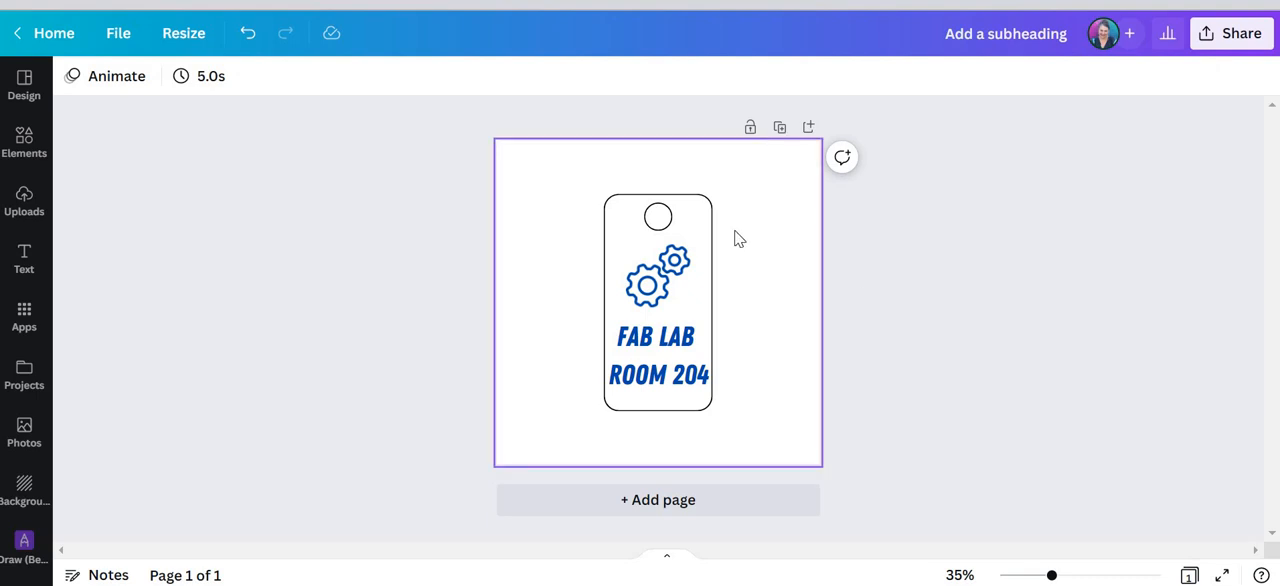
mouse_move(683, 258)
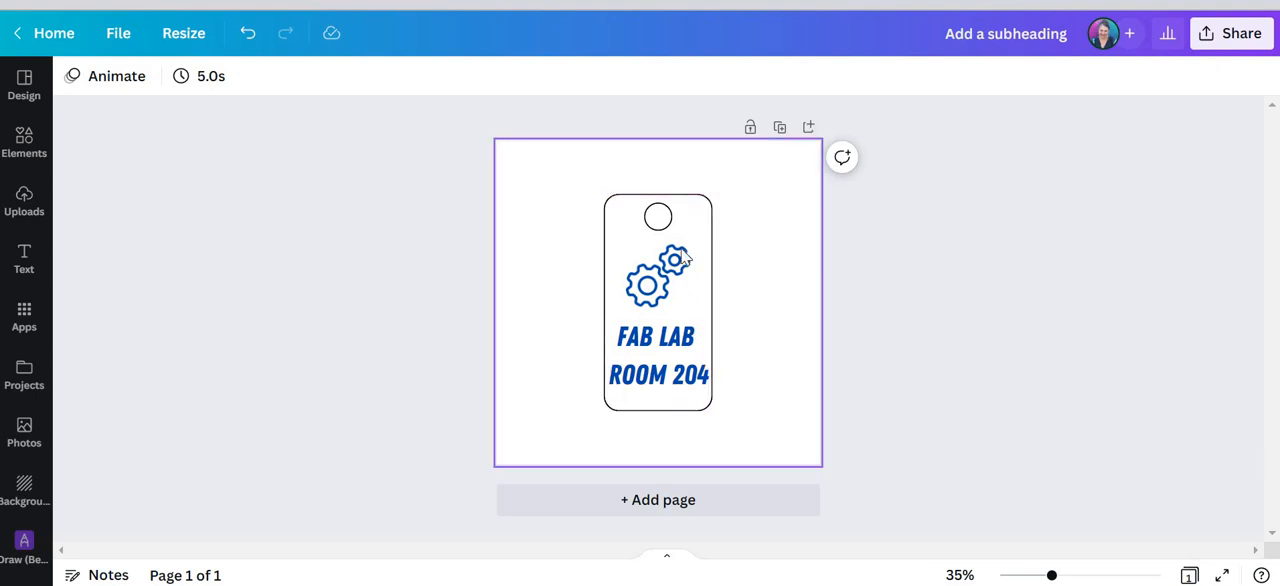
click(855, 456)
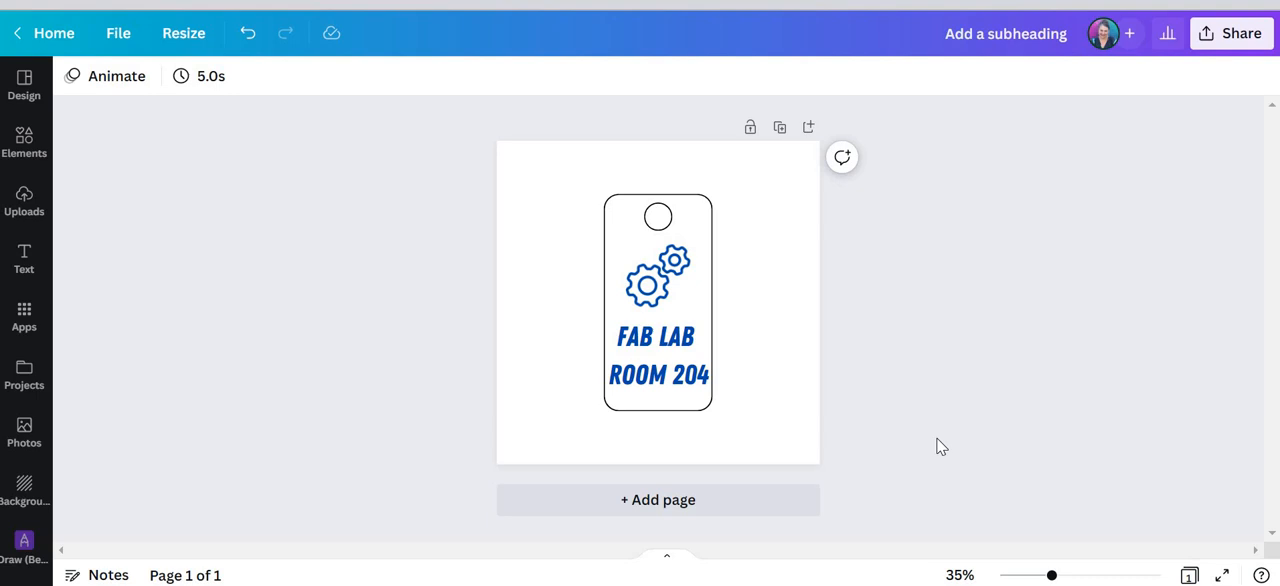
mouse_move(968, 423)
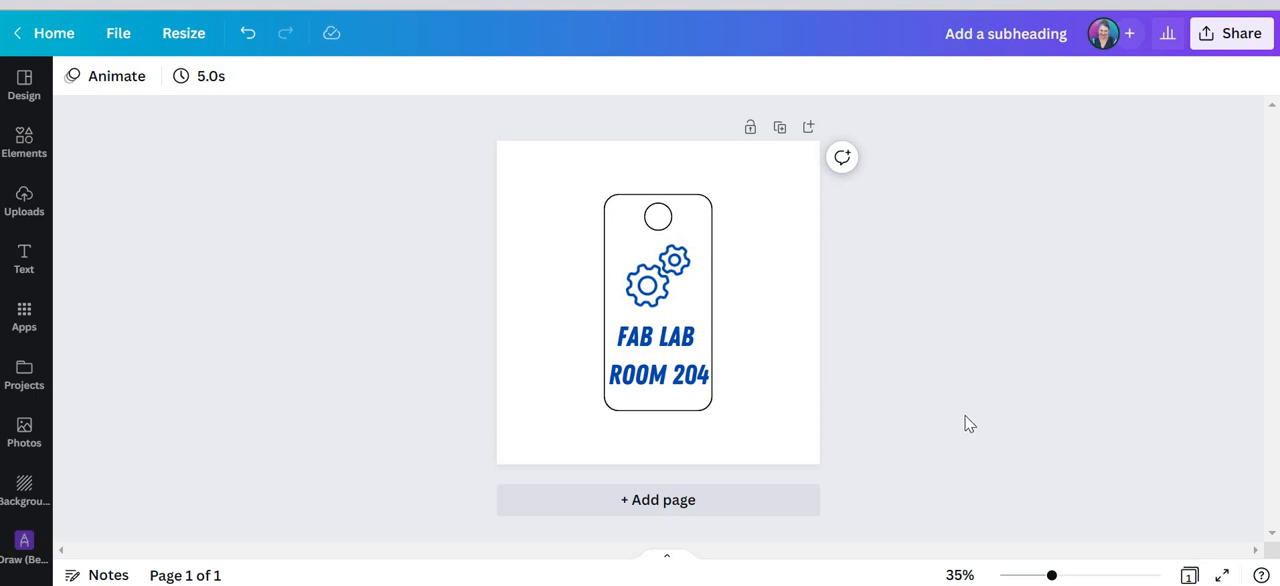
mouse_move(1175, 457)
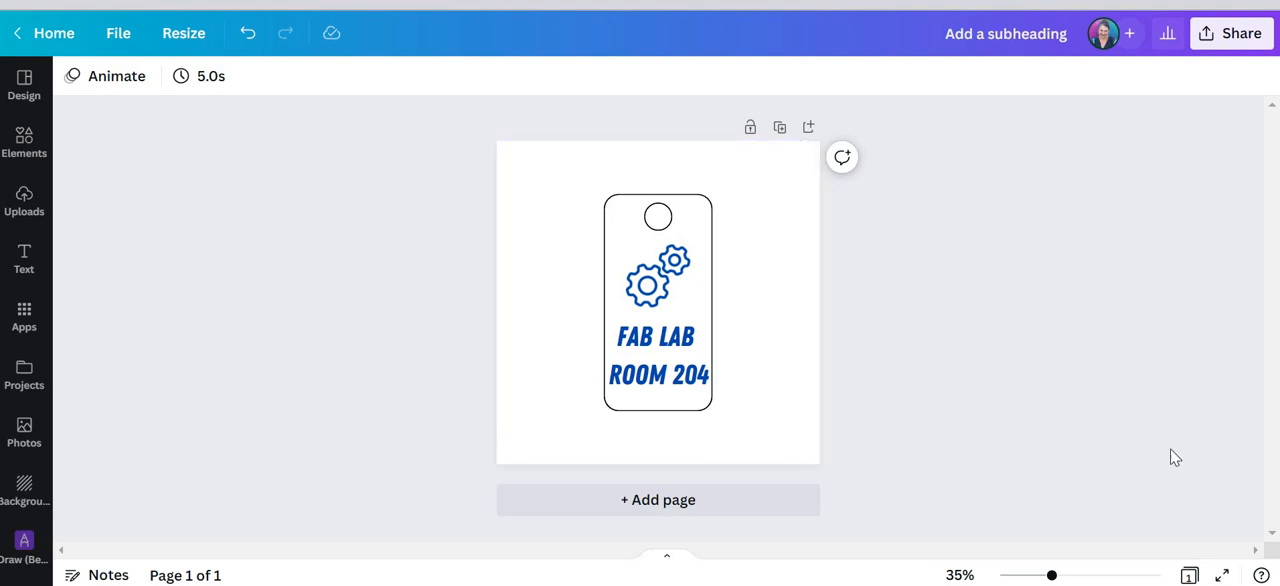
mouse_move(1167, 336)
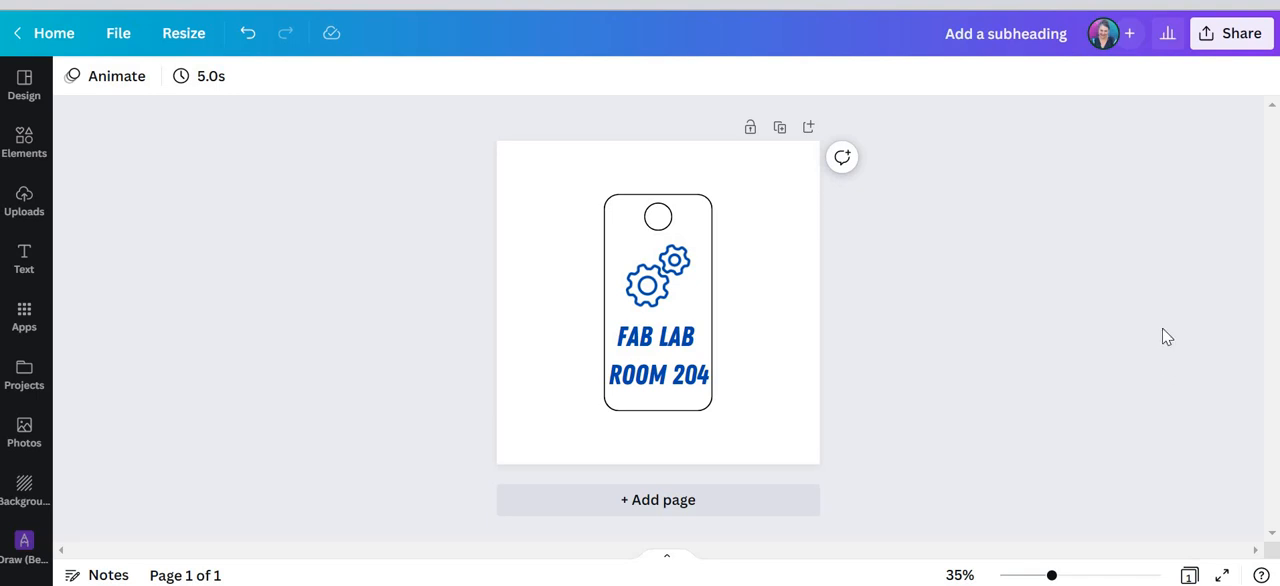
mouse_move(1256, 65)
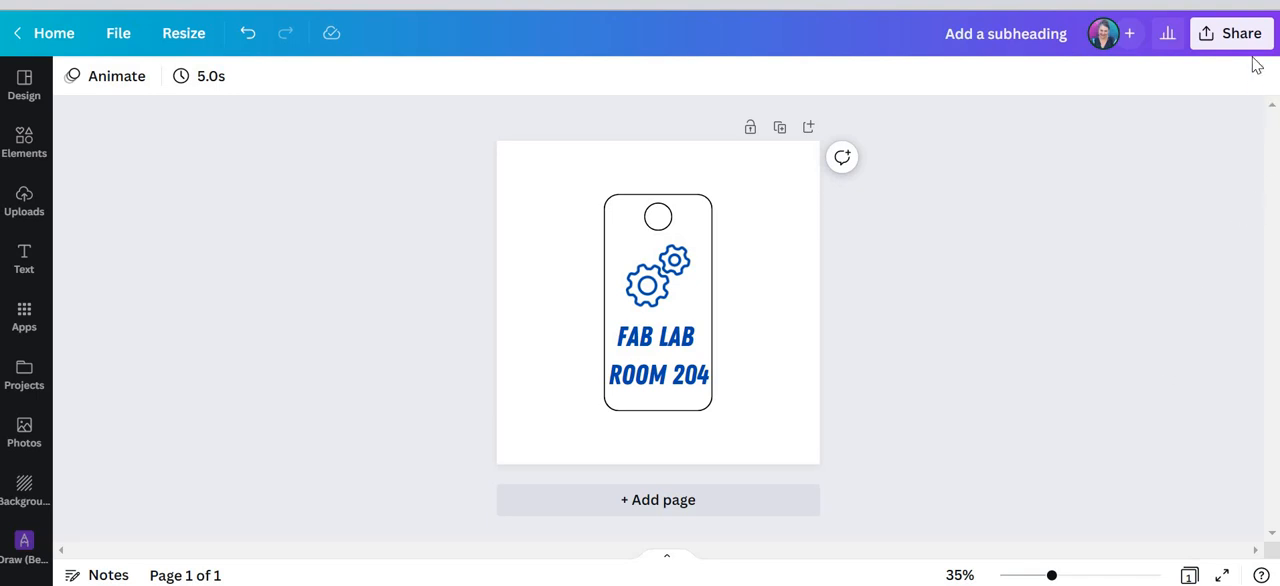
Open Download from the Share panel, showing PNG as the suggested file type.
click(1242, 33)
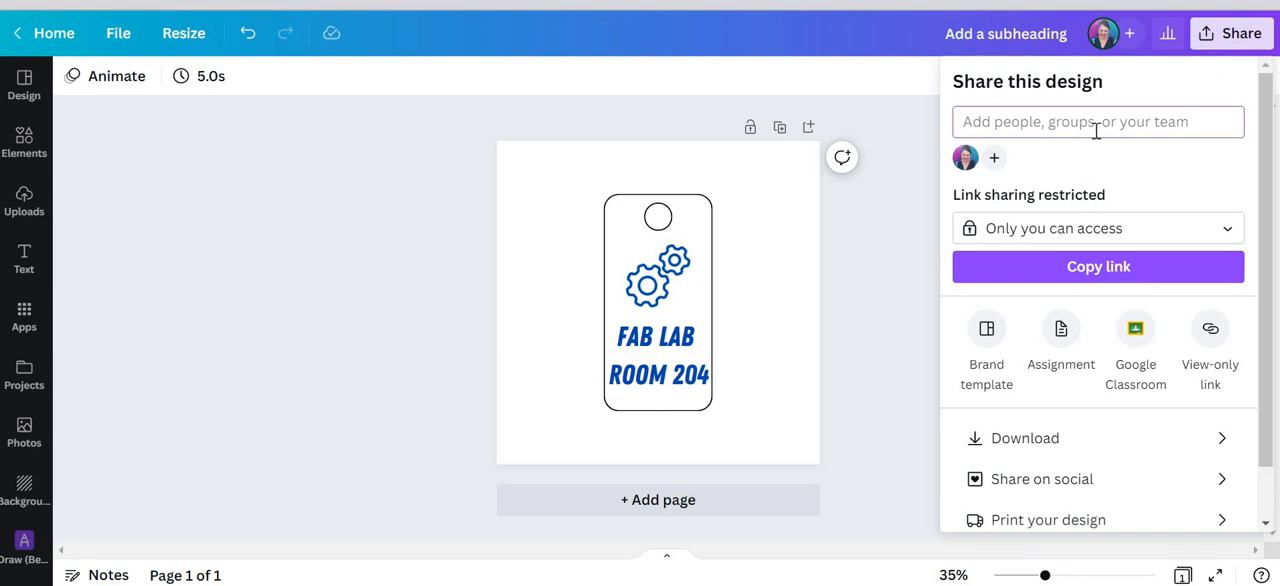
mouse_move(1125, 196)
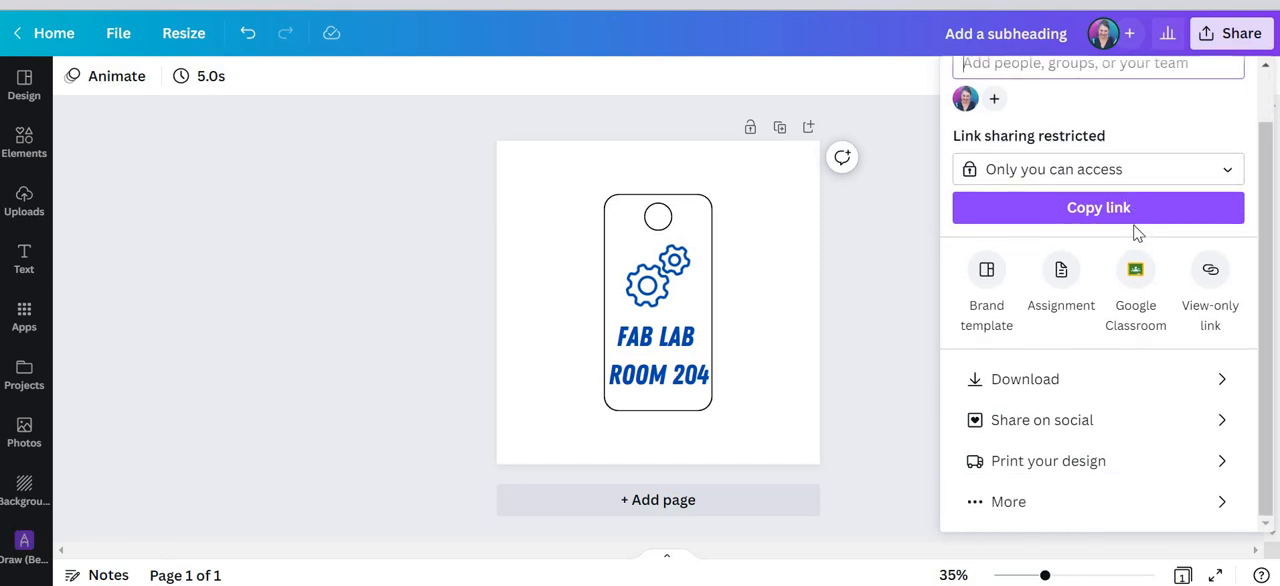
mouse_move(1053, 461)
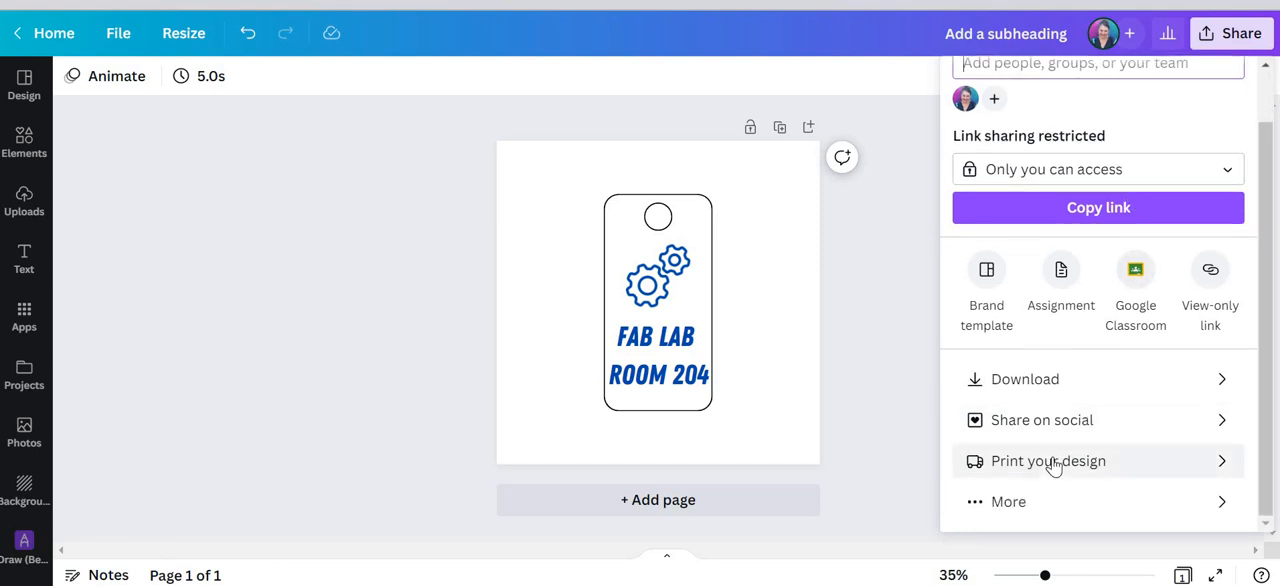
mouse_move(1024, 388)
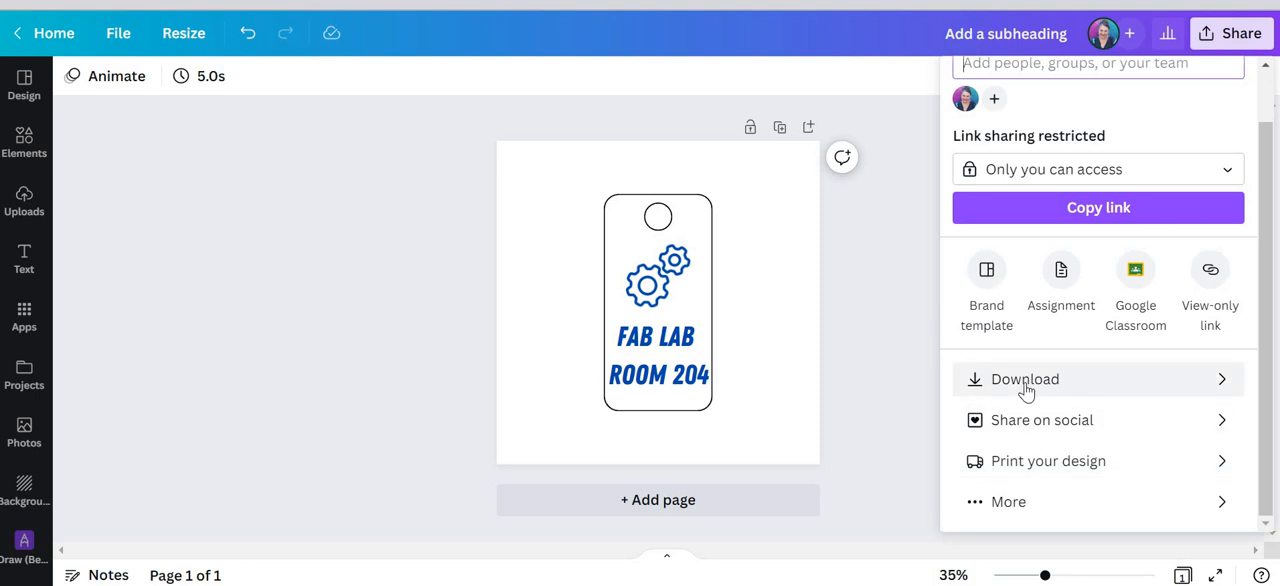
mouse_move(1058, 371)
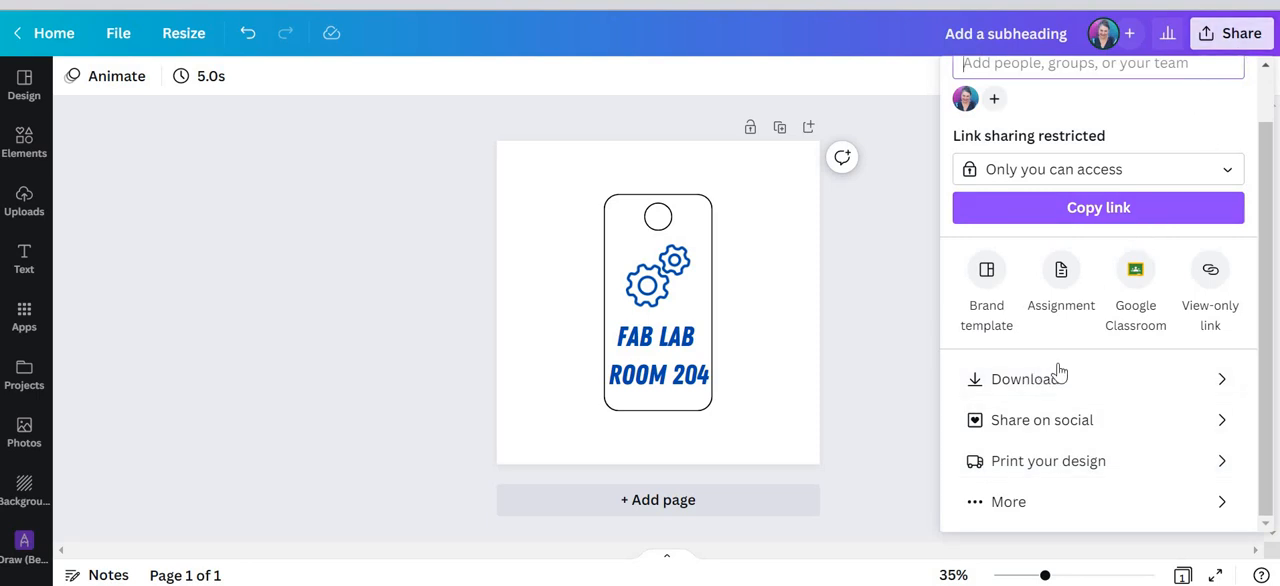
click(1025, 378)
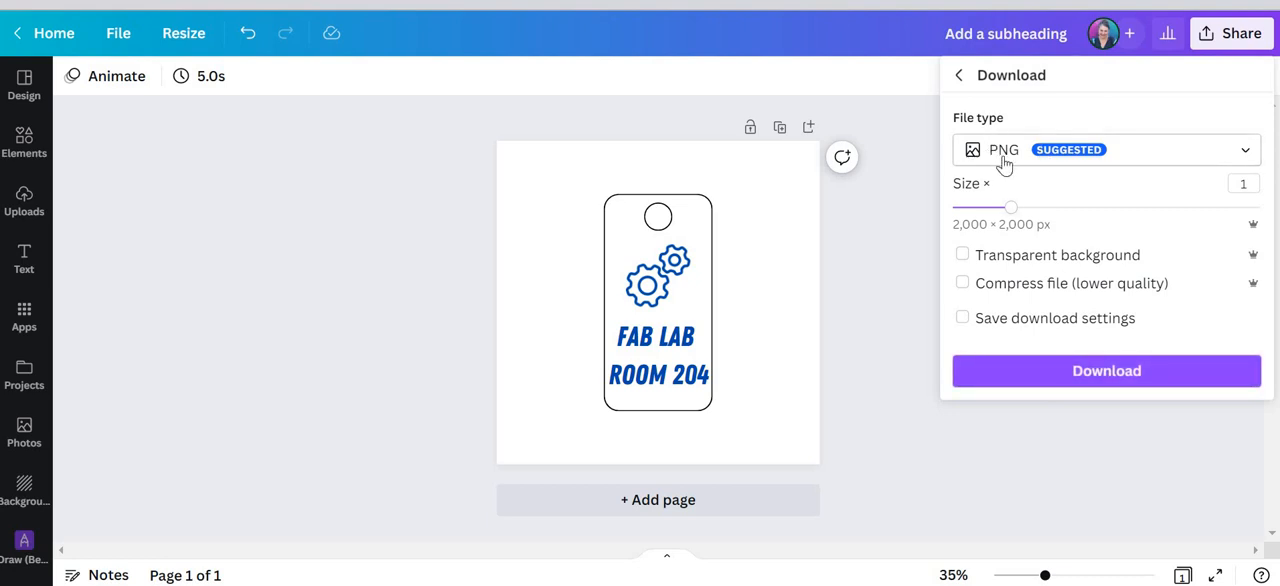
Download the door hanger as an SVG with Transparent background enabled.
click(1106, 149)
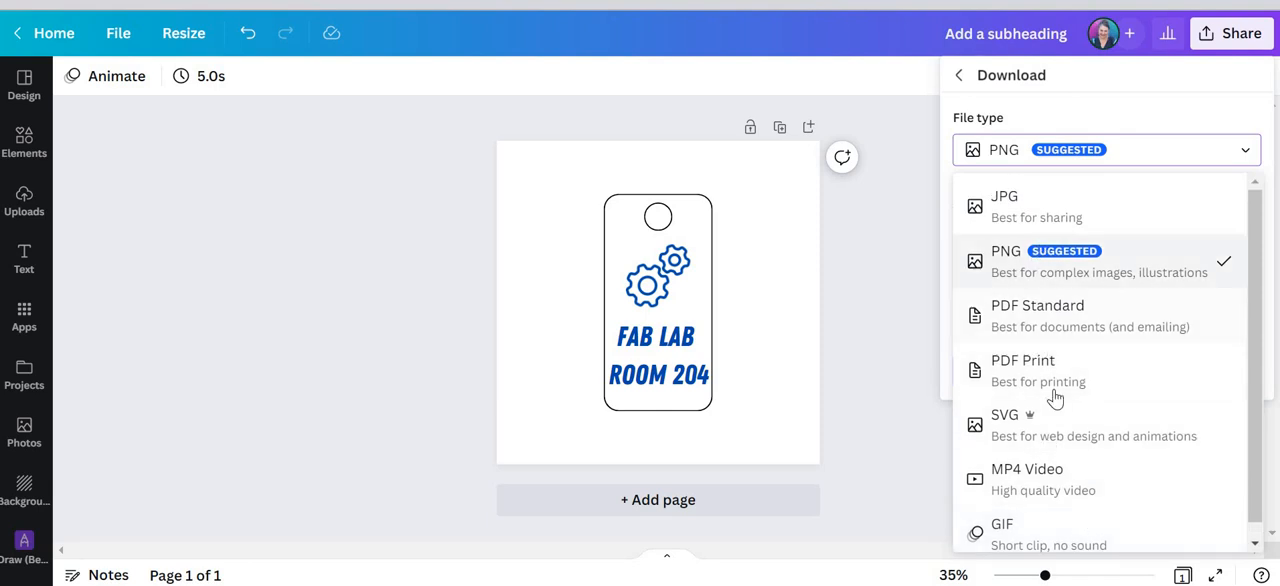
mouse_move(1016, 425)
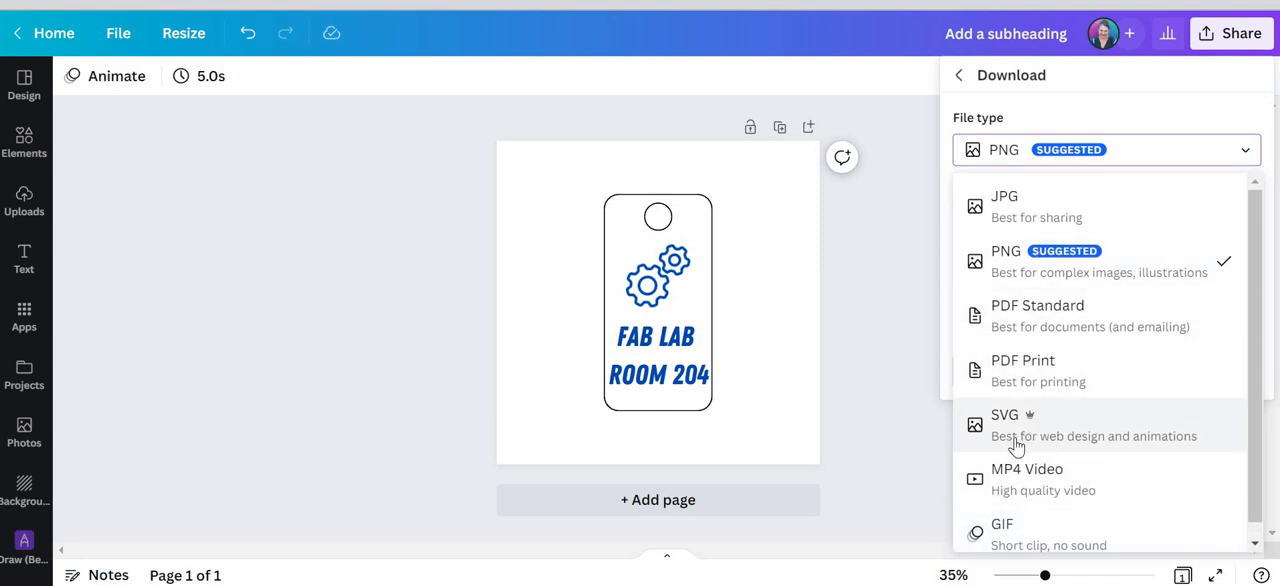
click(1005, 414)
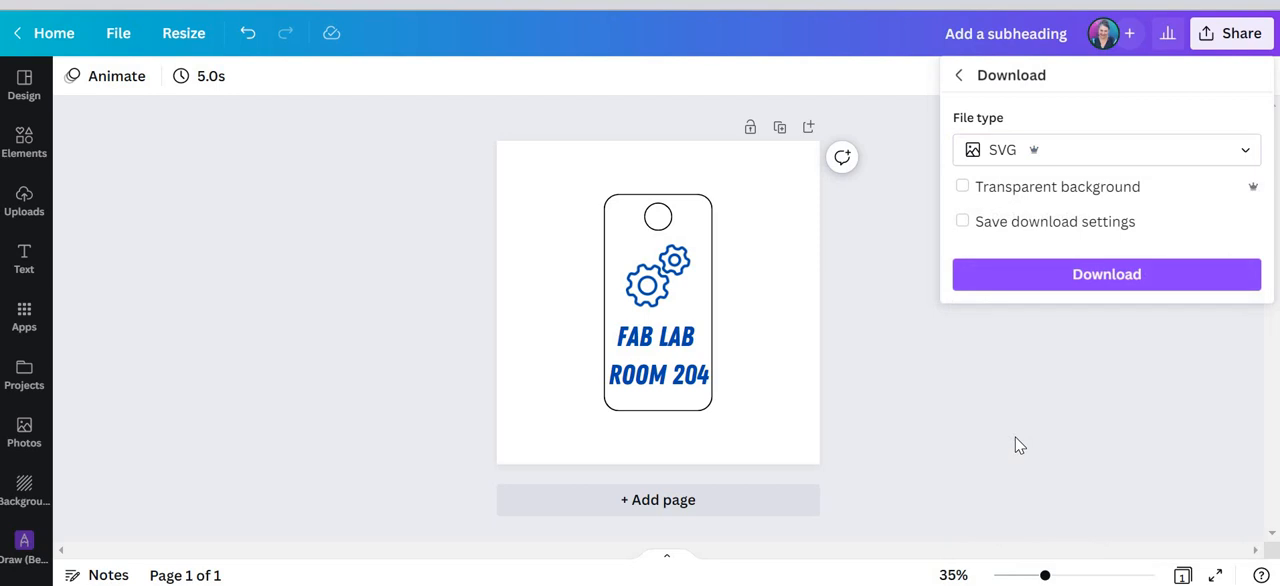
mouse_move(990, 230)
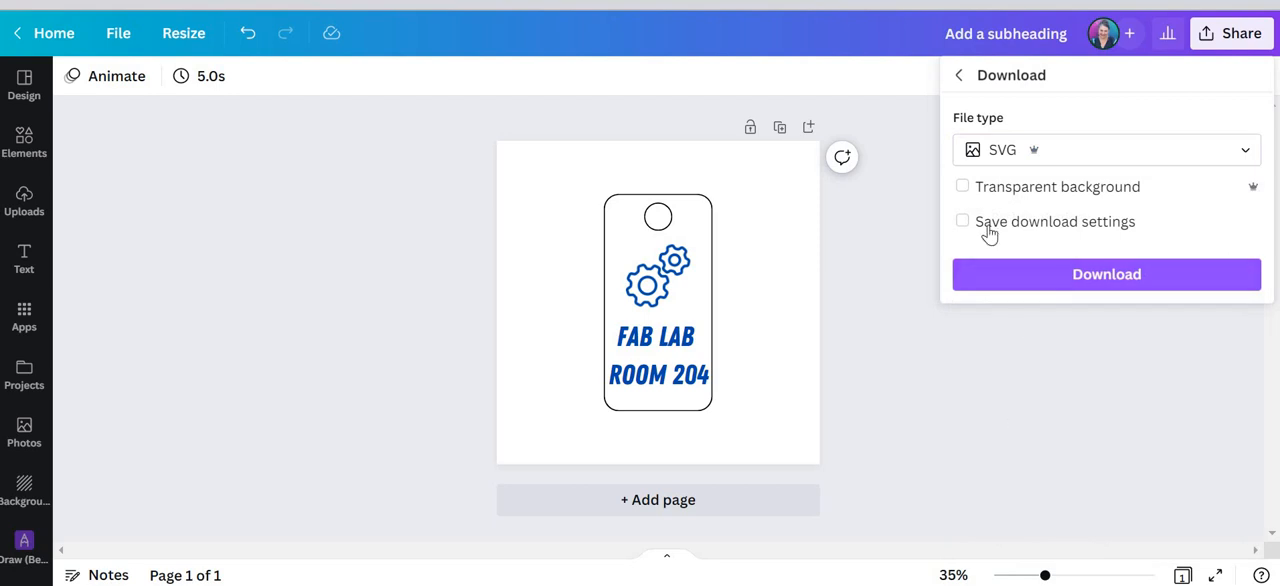
click(961, 186)
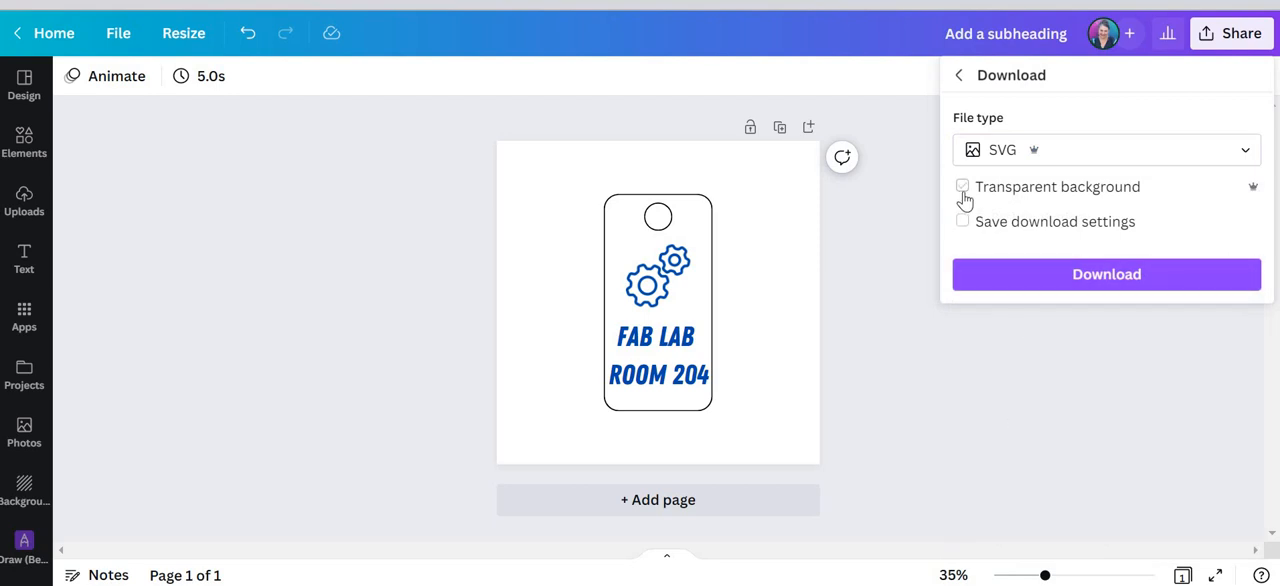
click(961, 186)
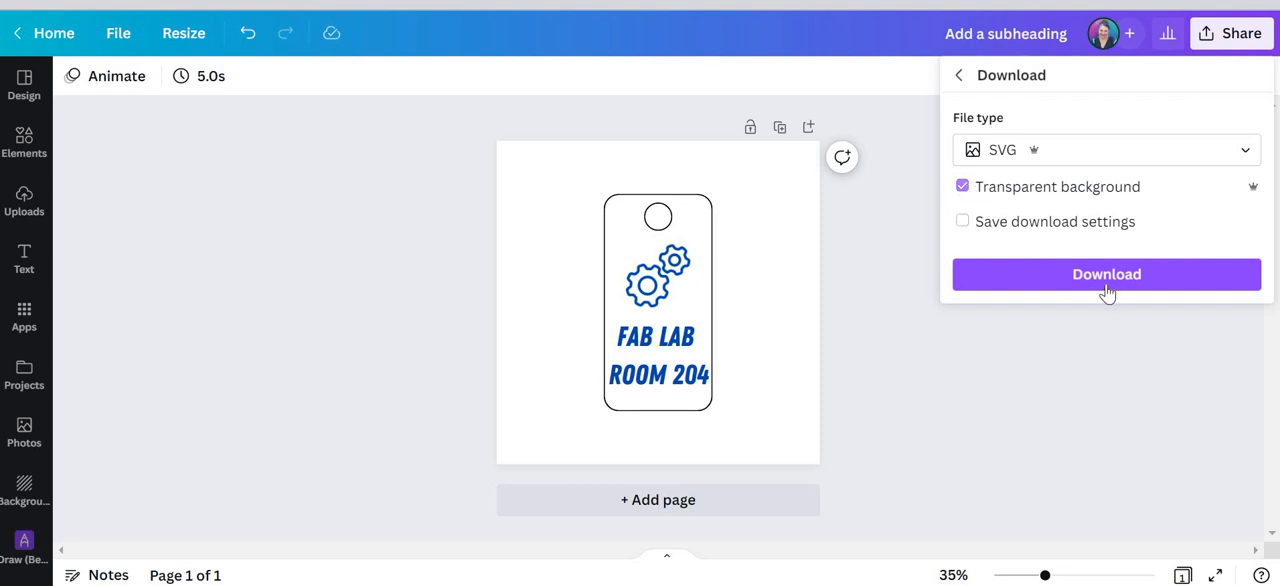
click(1106, 274)
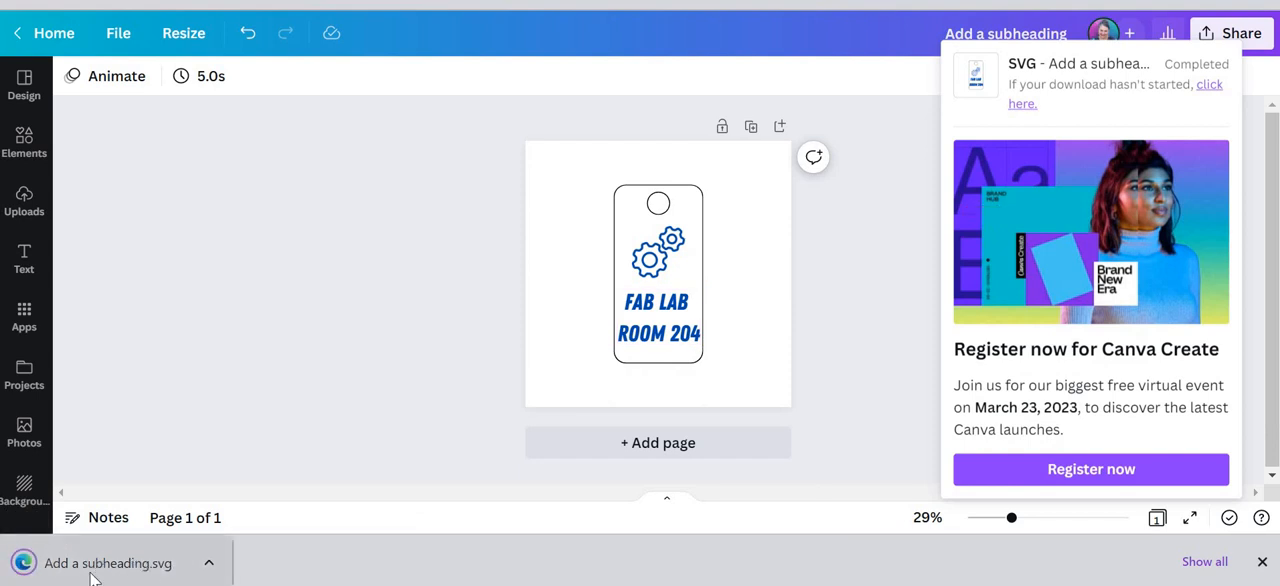
mouse_move(58, 576)
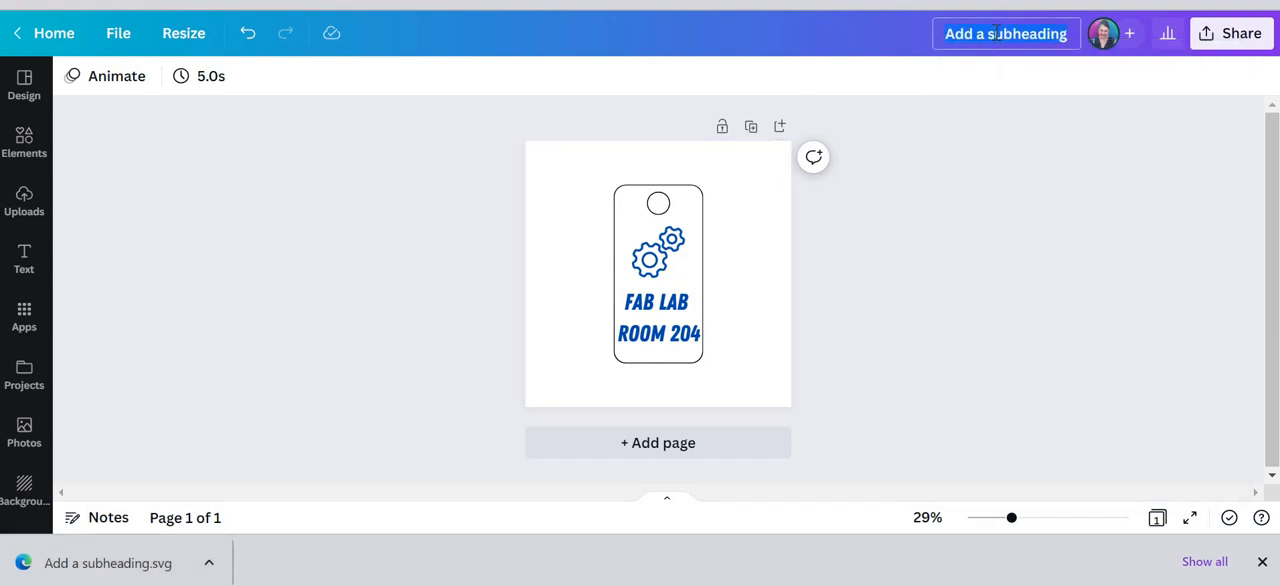
Retitle the design 'Fab Lab Door Hanger' and export a second transparent SVG.
text(Fab Lab Door H)
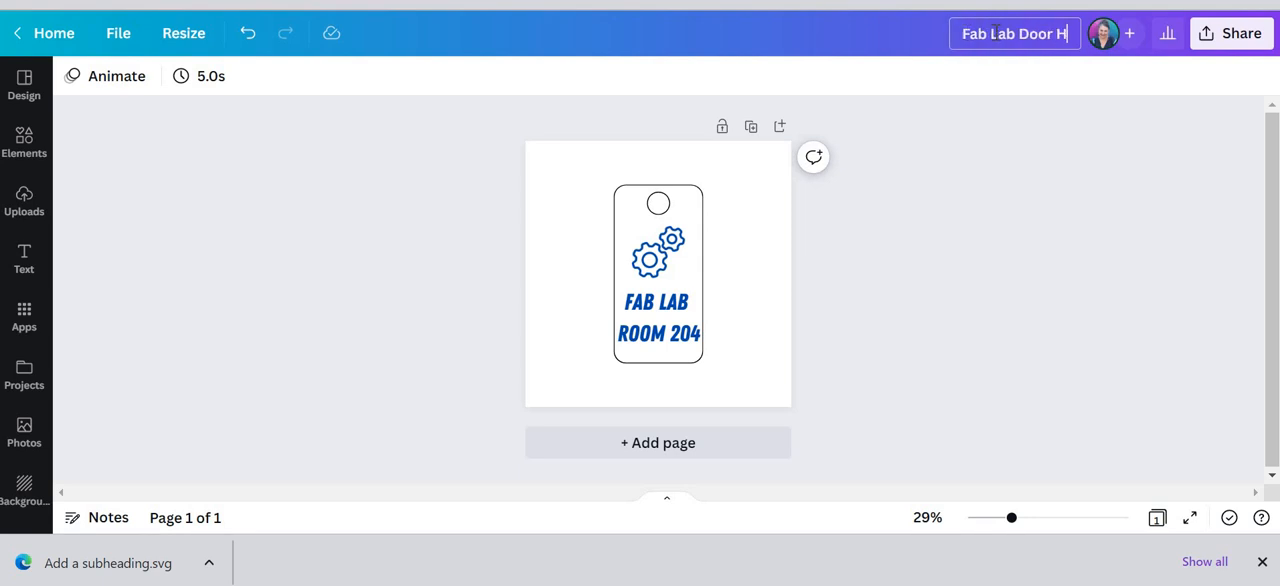
click(1232, 33)
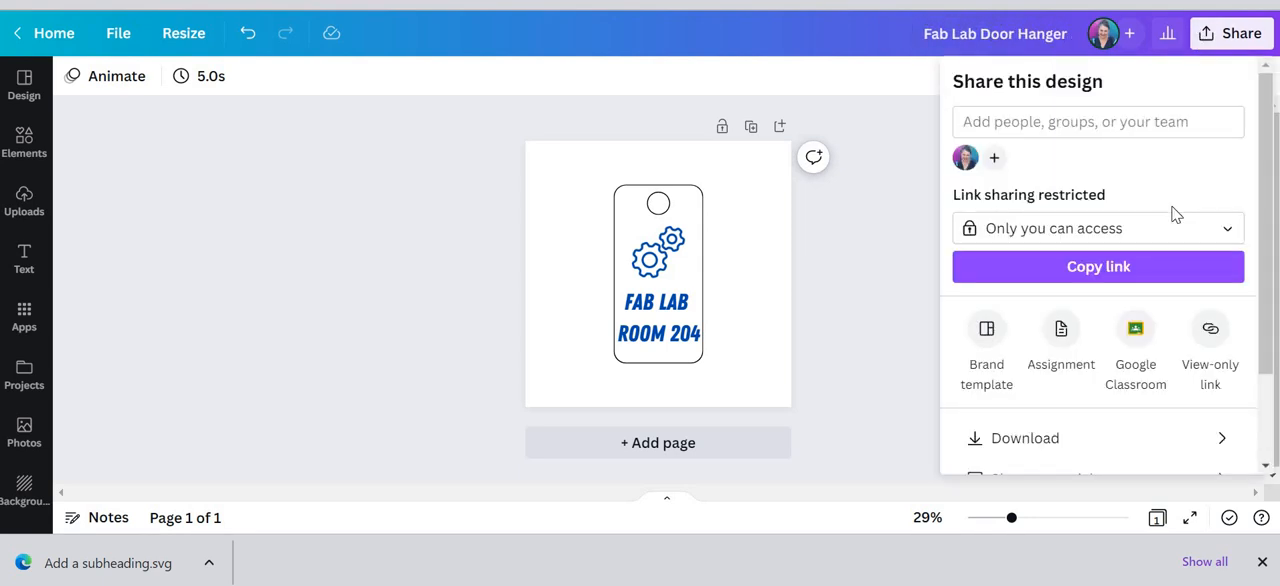
click(1024, 438)
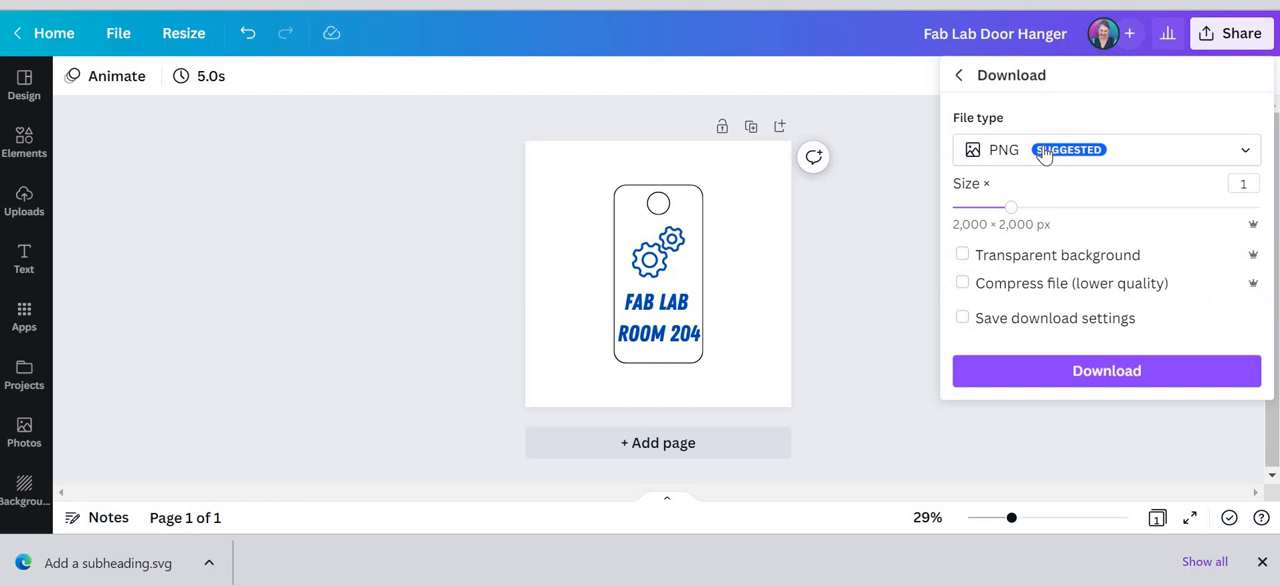
click(1100, 149)
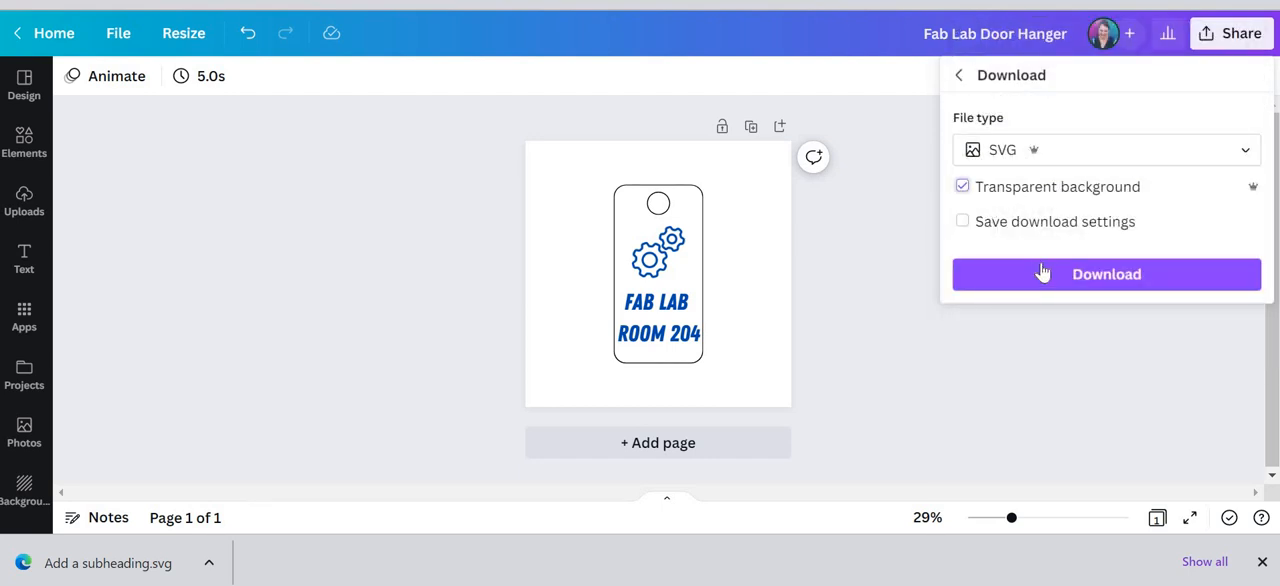
click(1106, 274)
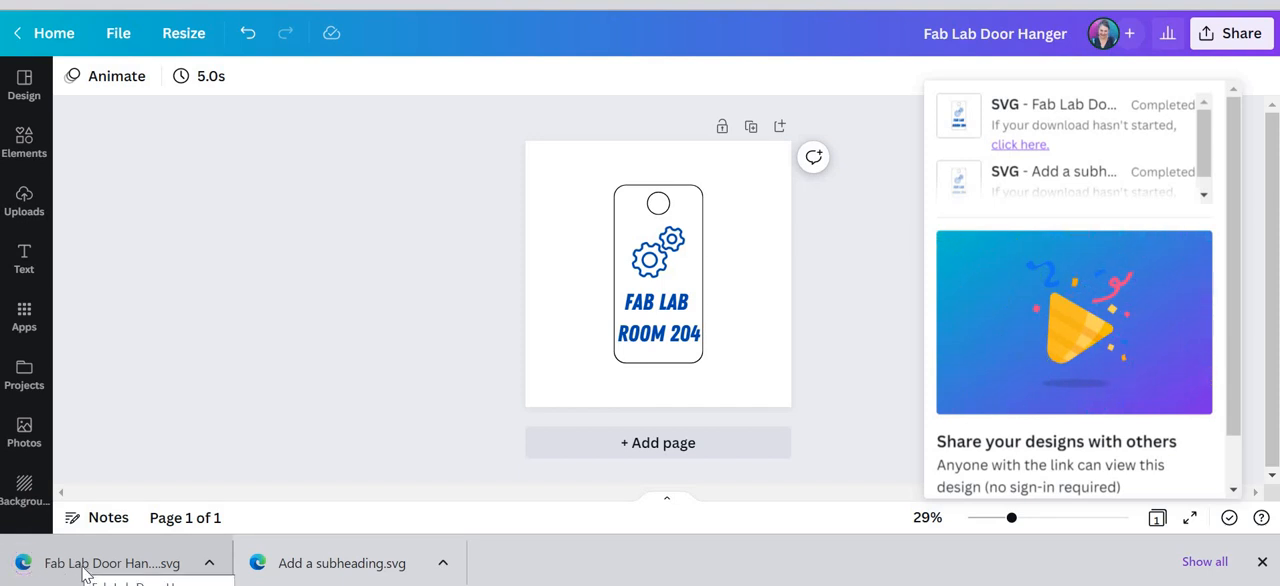
Open the downloaded door hanger SVG in Edge and scroll through its outline, hole, gears and lettering.
click(113, 562)
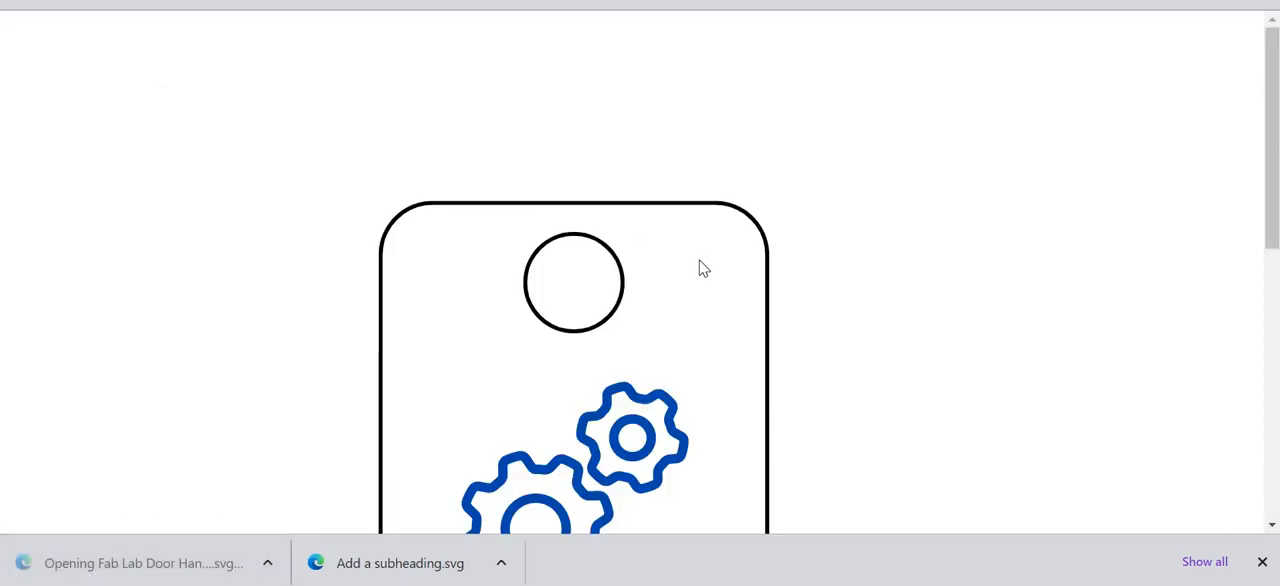
scroll(down, 3)
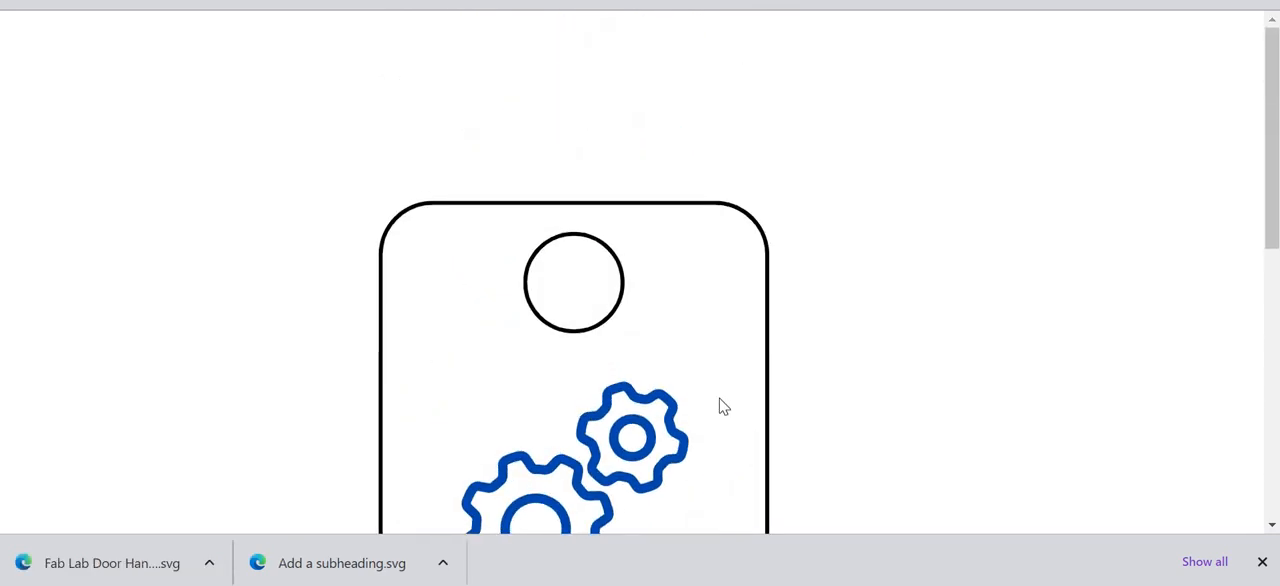
scroll(down, 3)
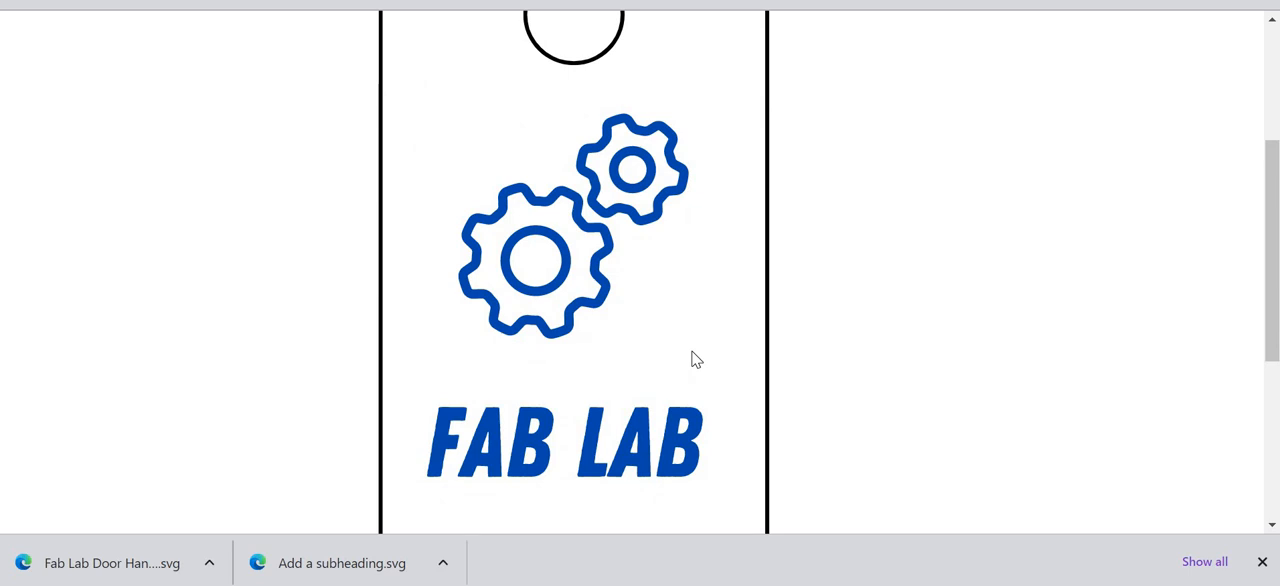
mouse_move(715, 360)
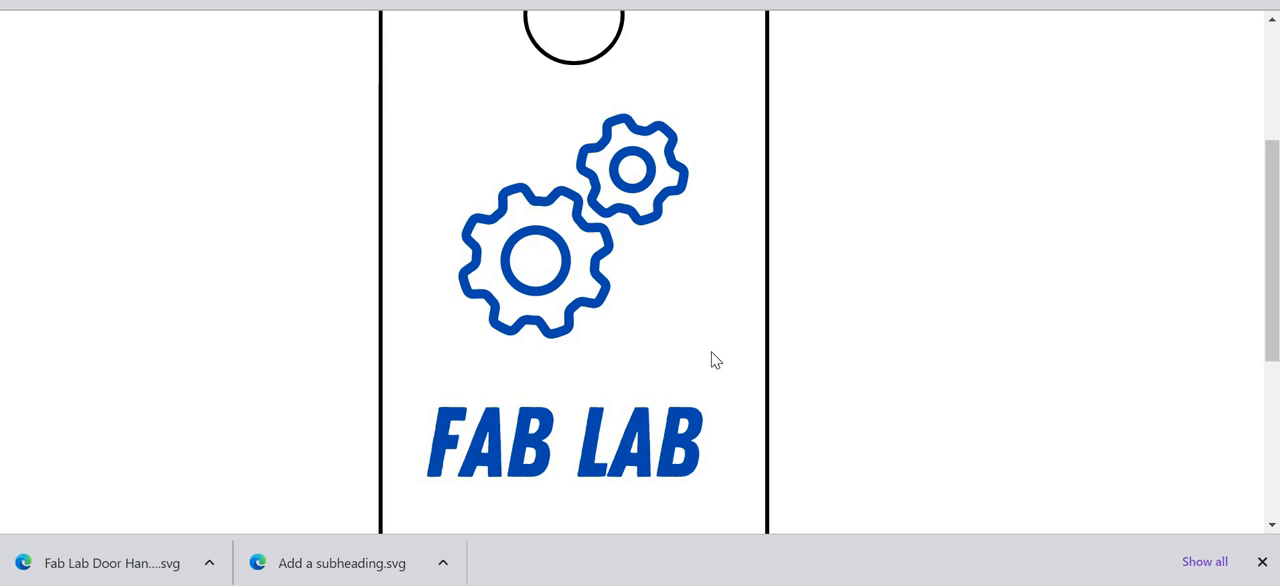
mouse_move(630, 318)
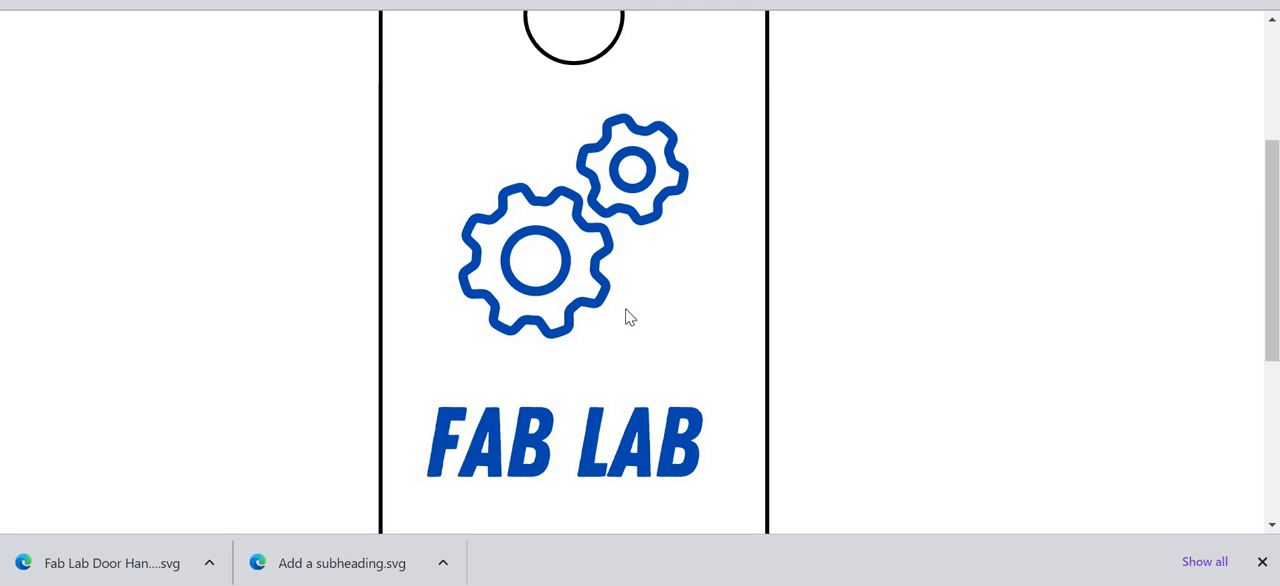
scroll(down, 3)
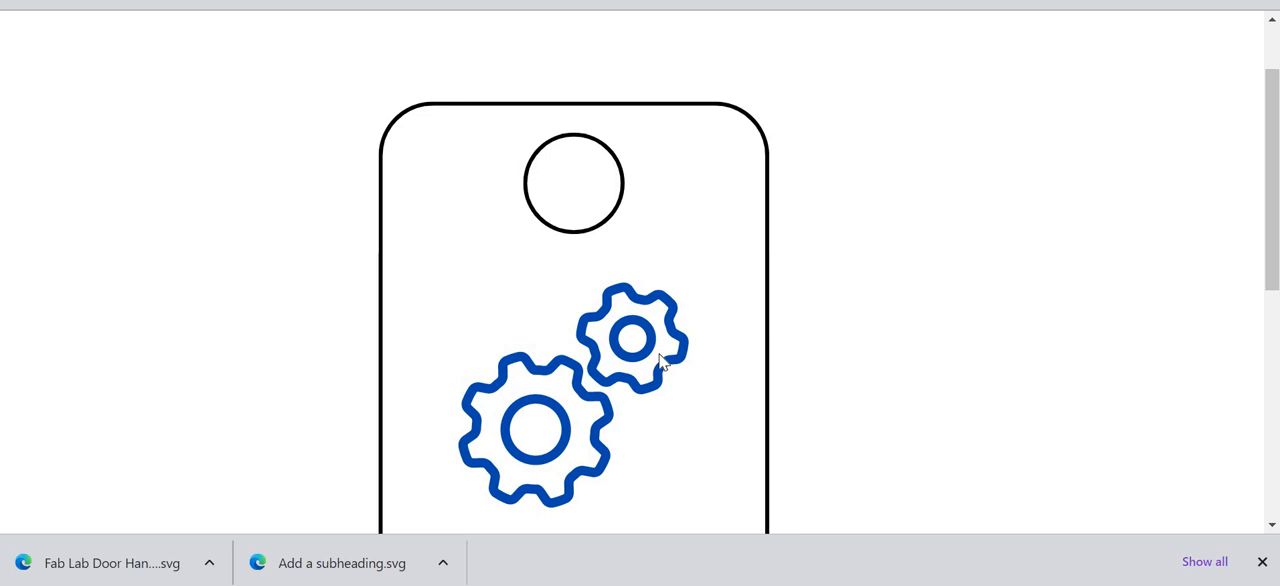
mouse_move(892, 292)
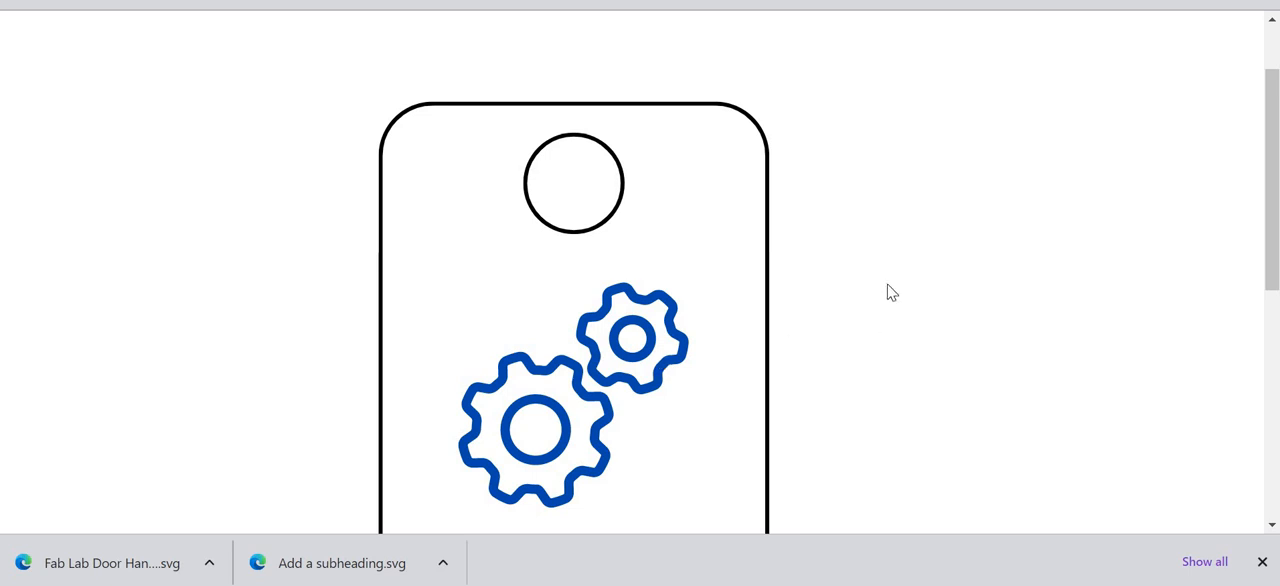
mouse_move(476, 347)
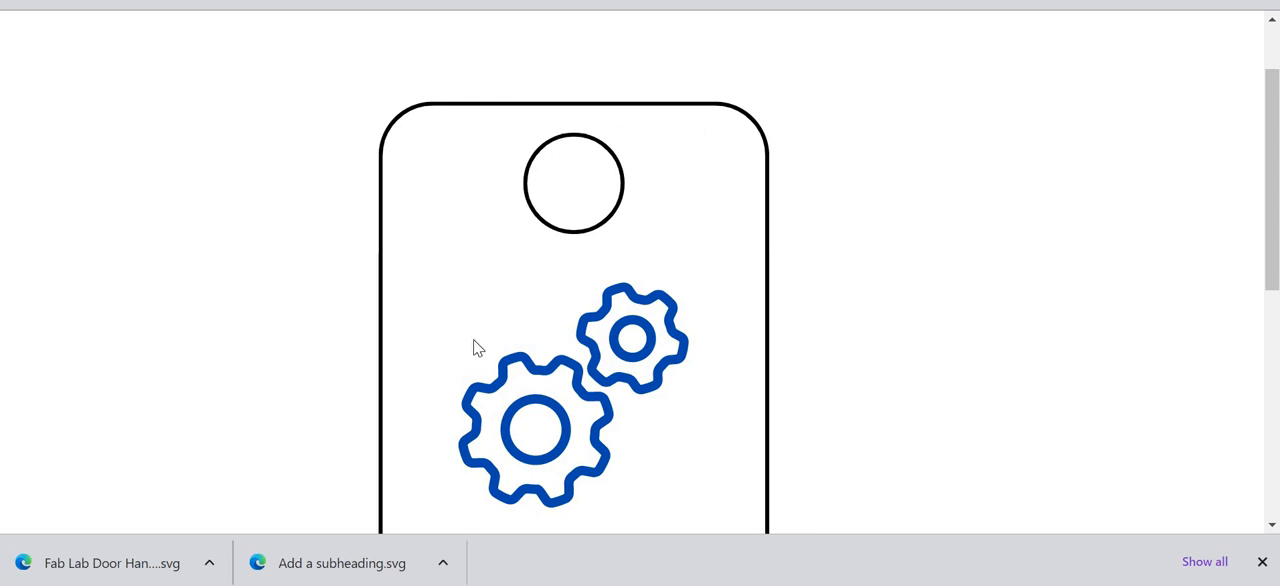
scroll(down, 3)
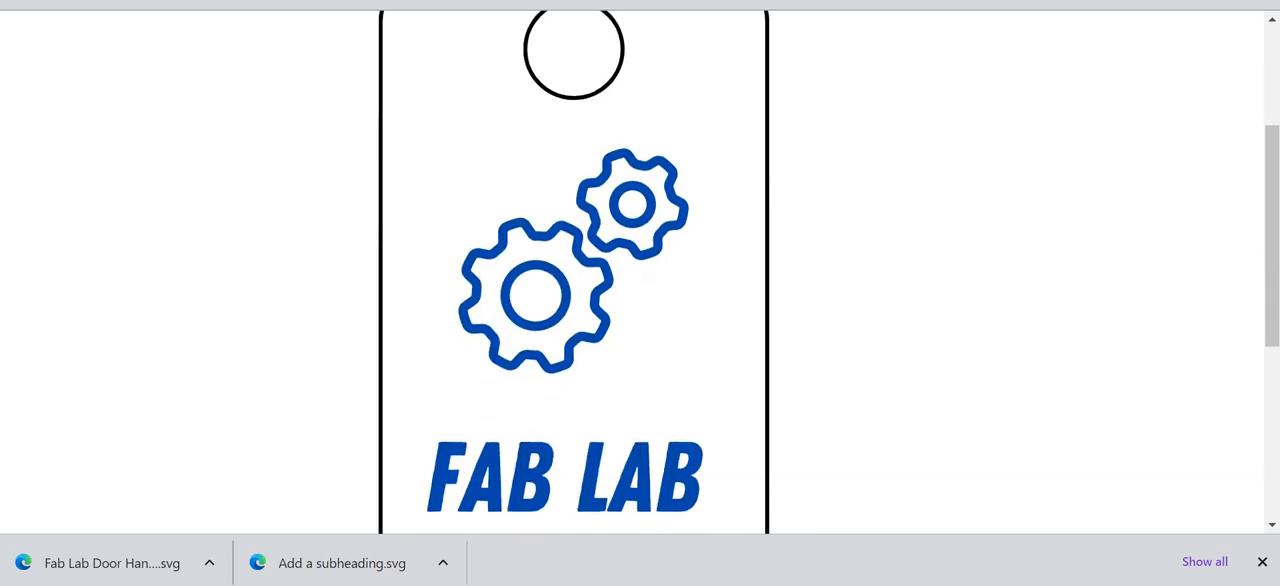